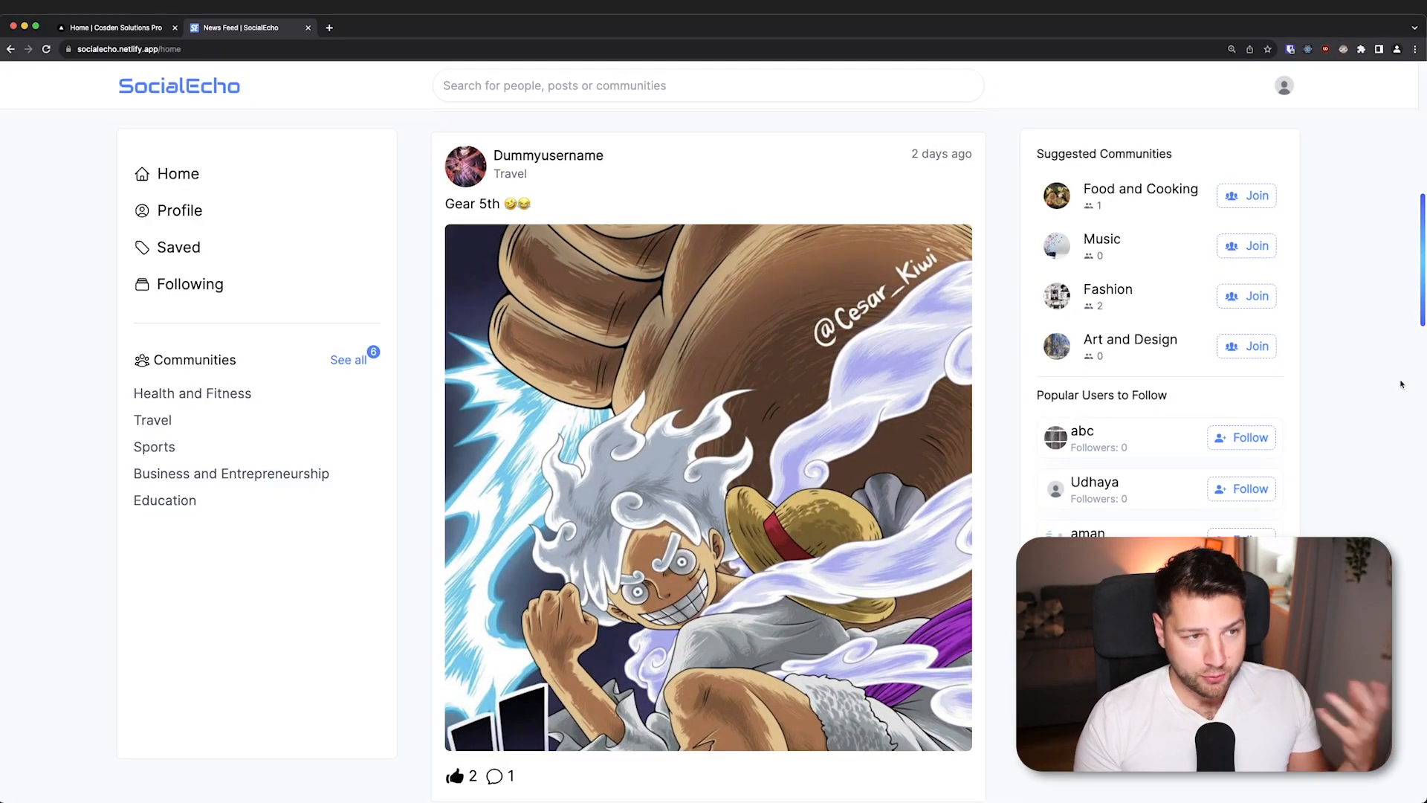
pyautogui.moveTo(94, 216)
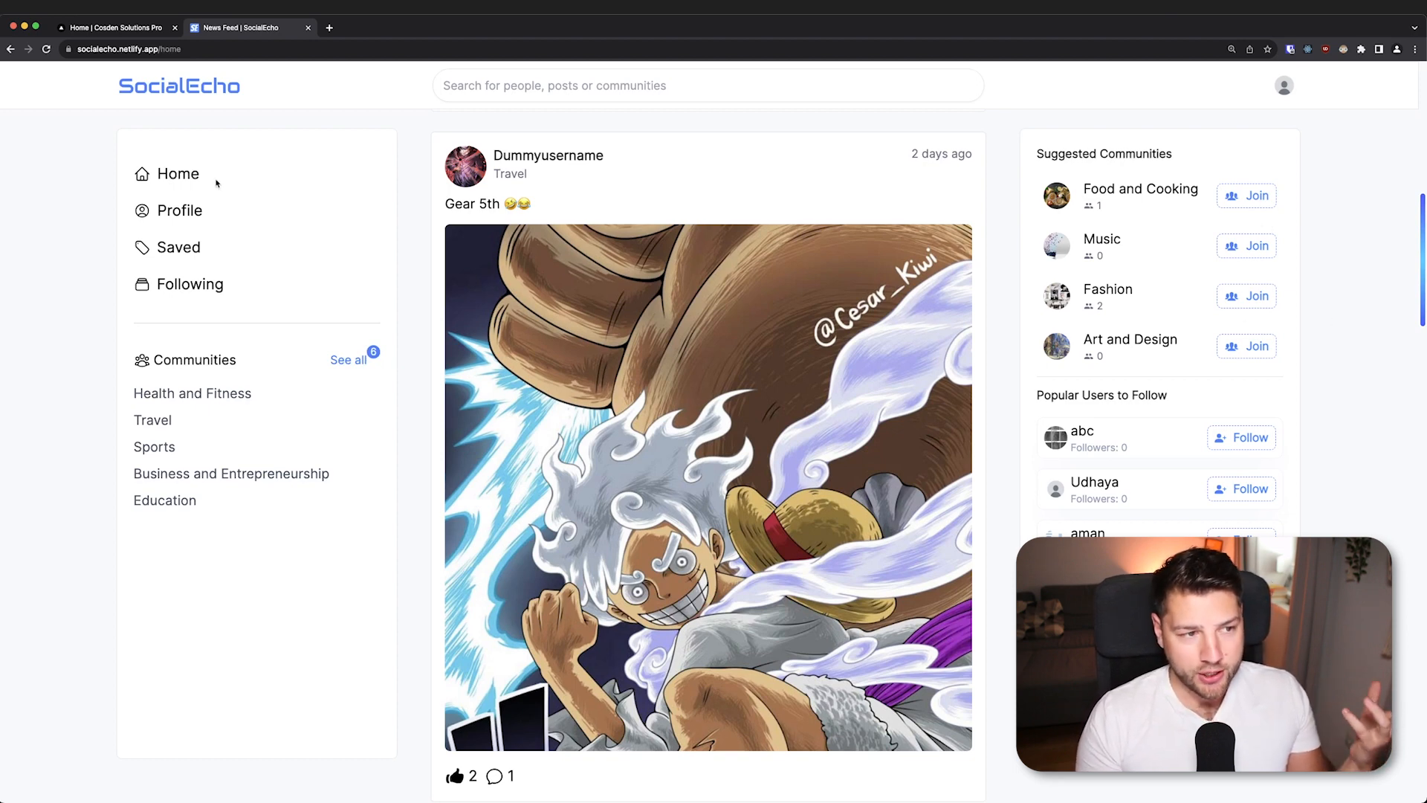
# - Scroll through the SocialEcho profile page's posts in Chrome
pyautogui.scroll(-3)
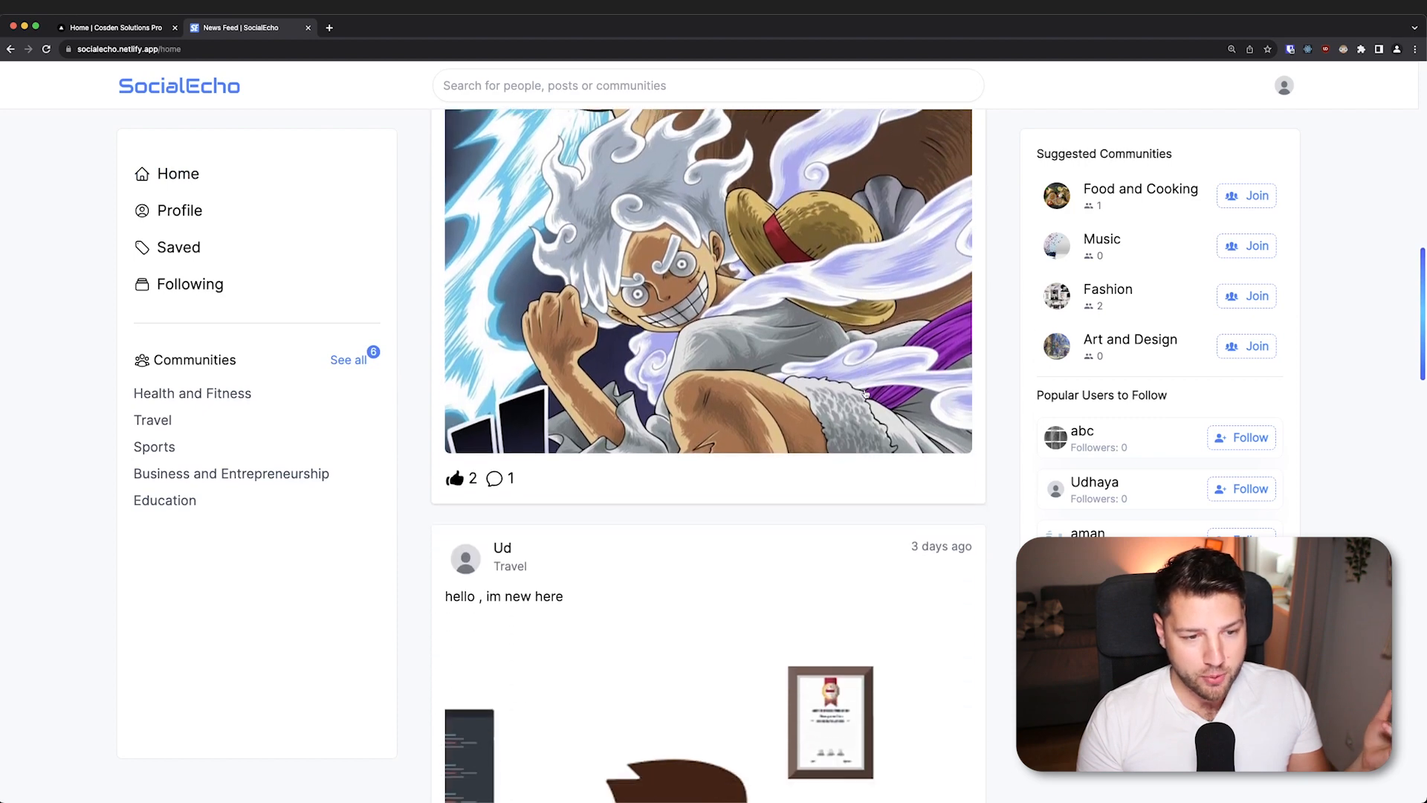
pyautogui.scroll(-3)
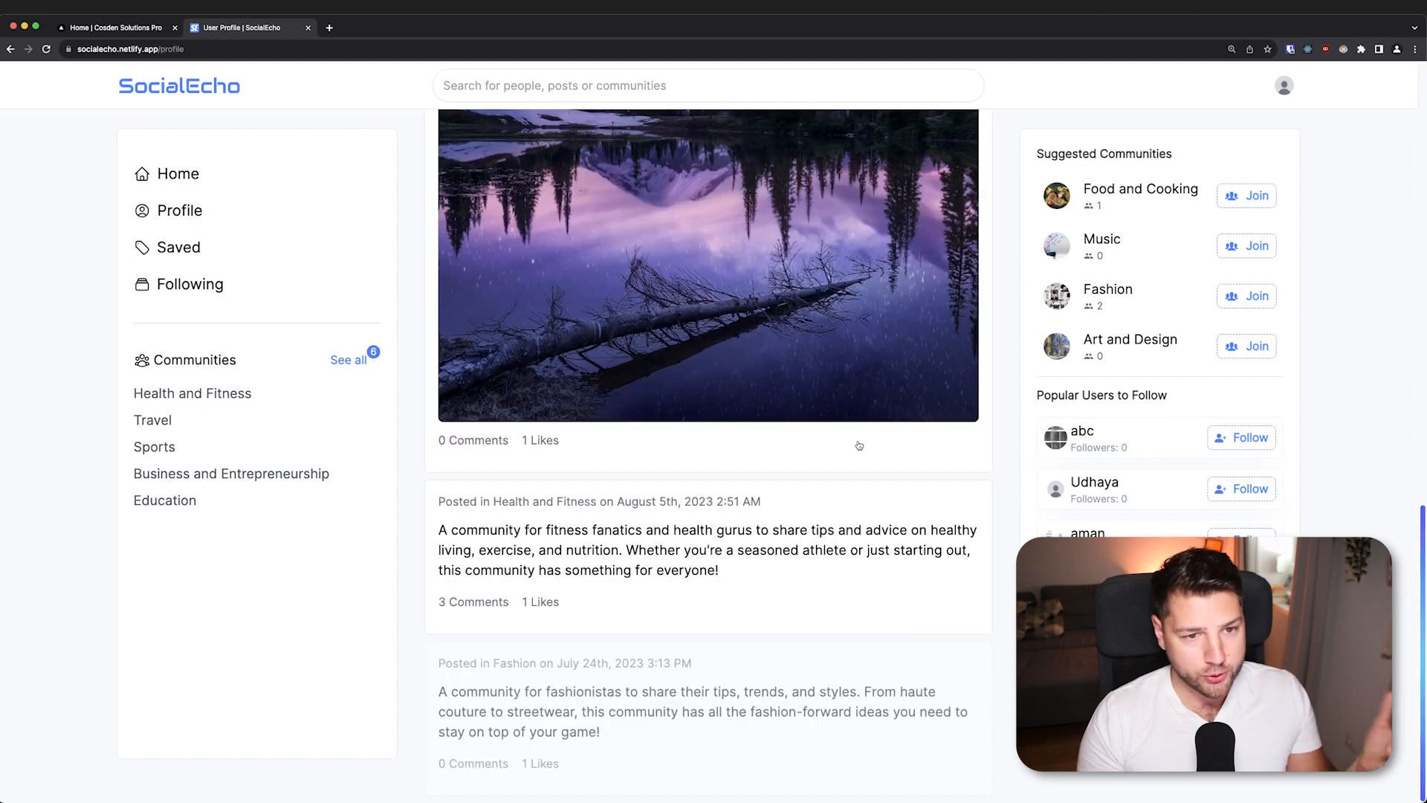
pyautogui.scroll(3)
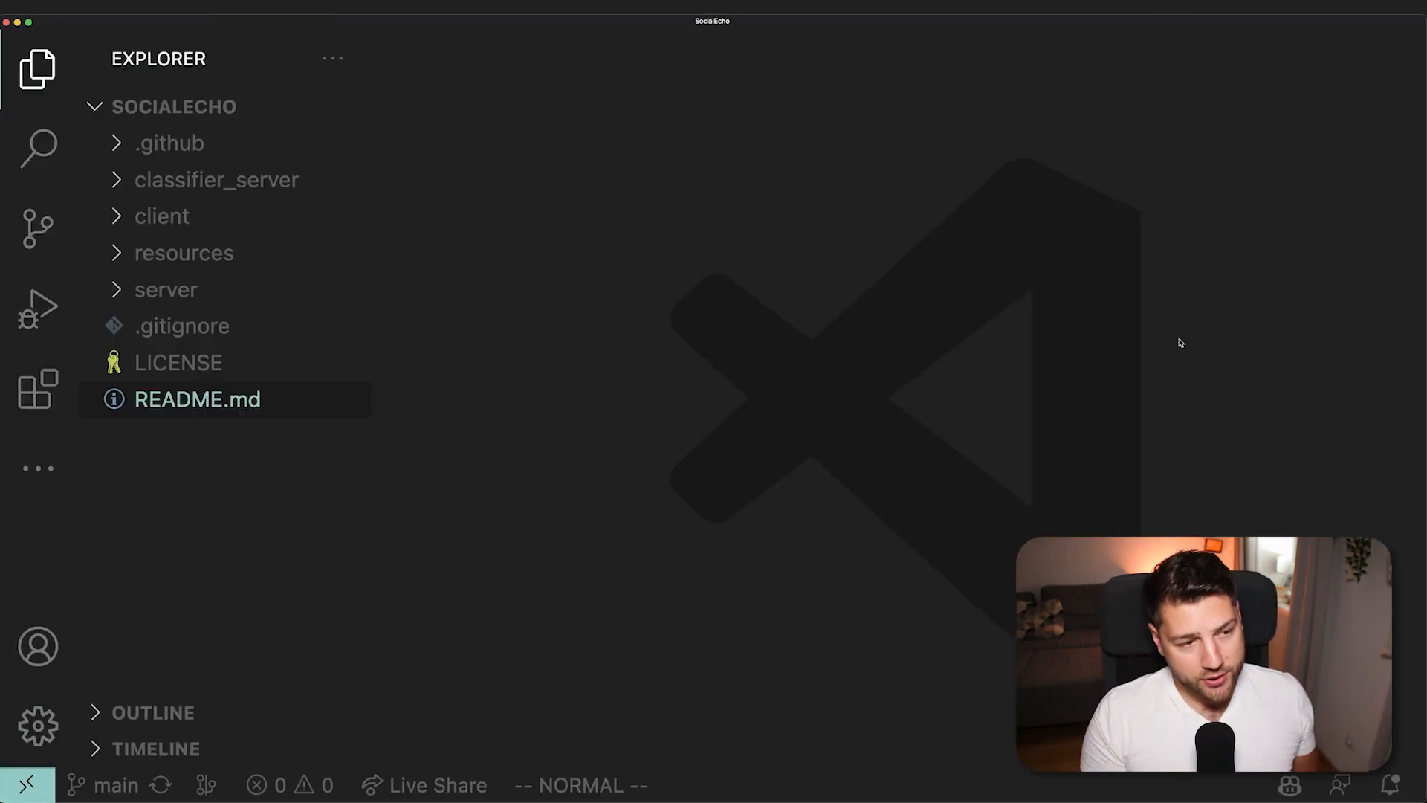
pyautogui.moveTo(641, 169)
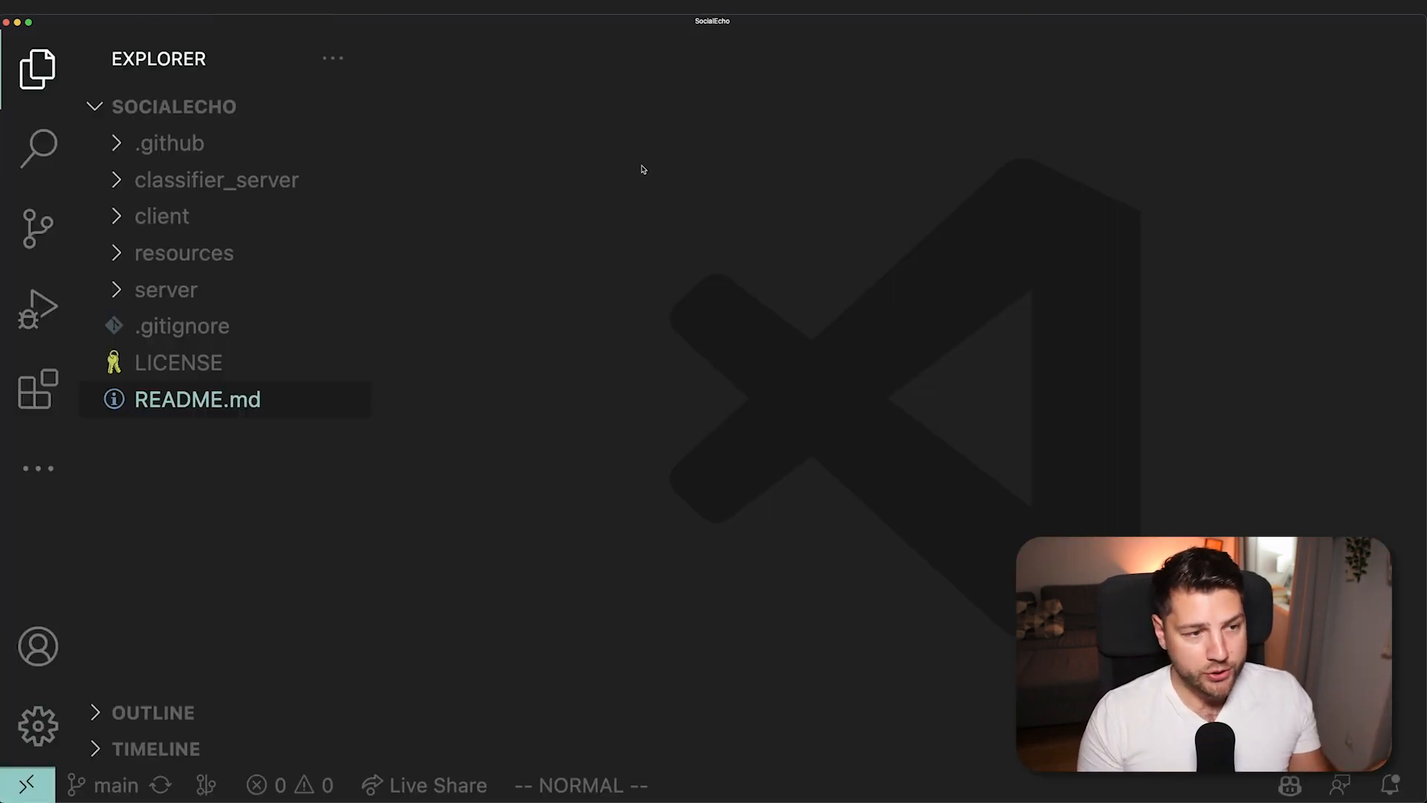
pyautogui.moveTo(519, 198)
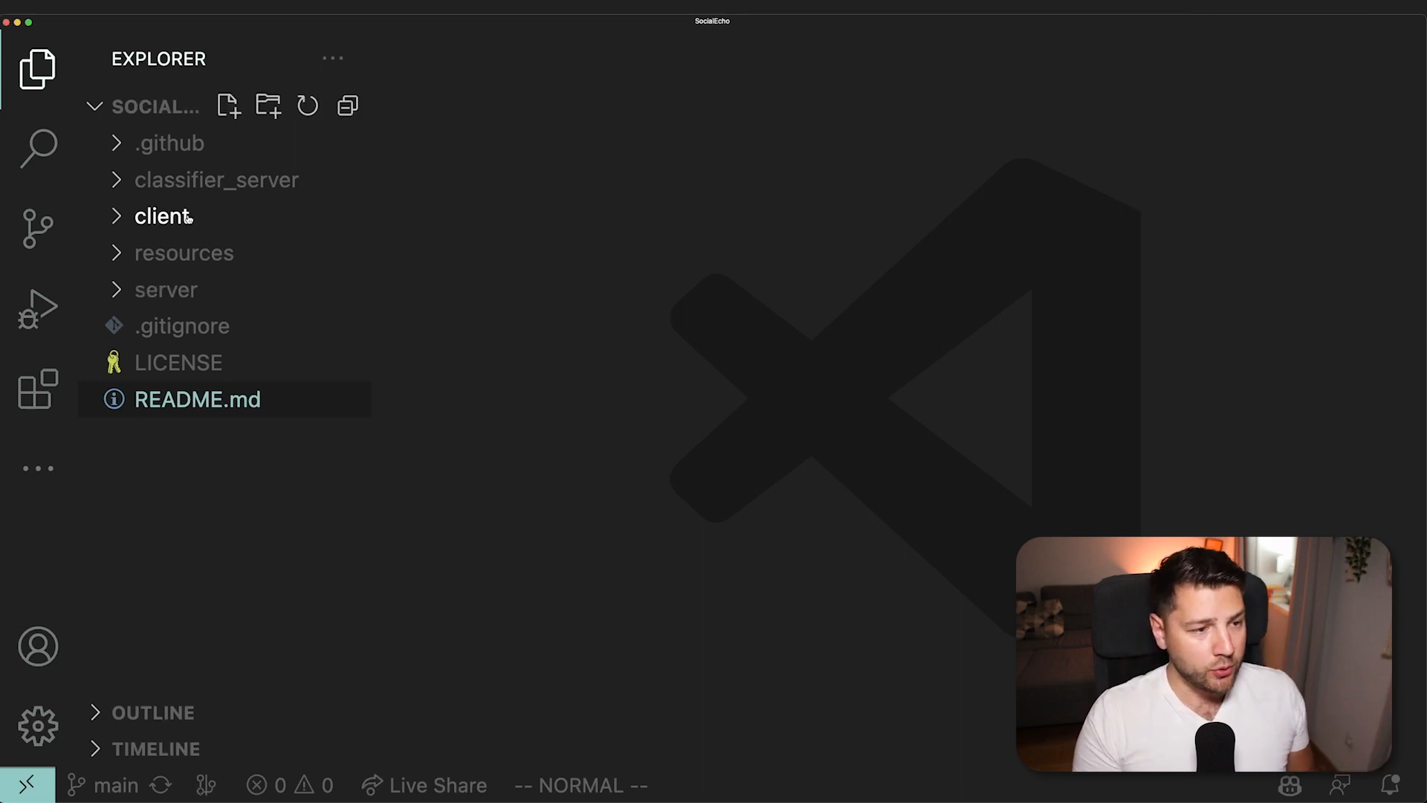
# - Expand the client and src folders in Explorer and scroll to the pages components
pyautogui.click(162, 215)
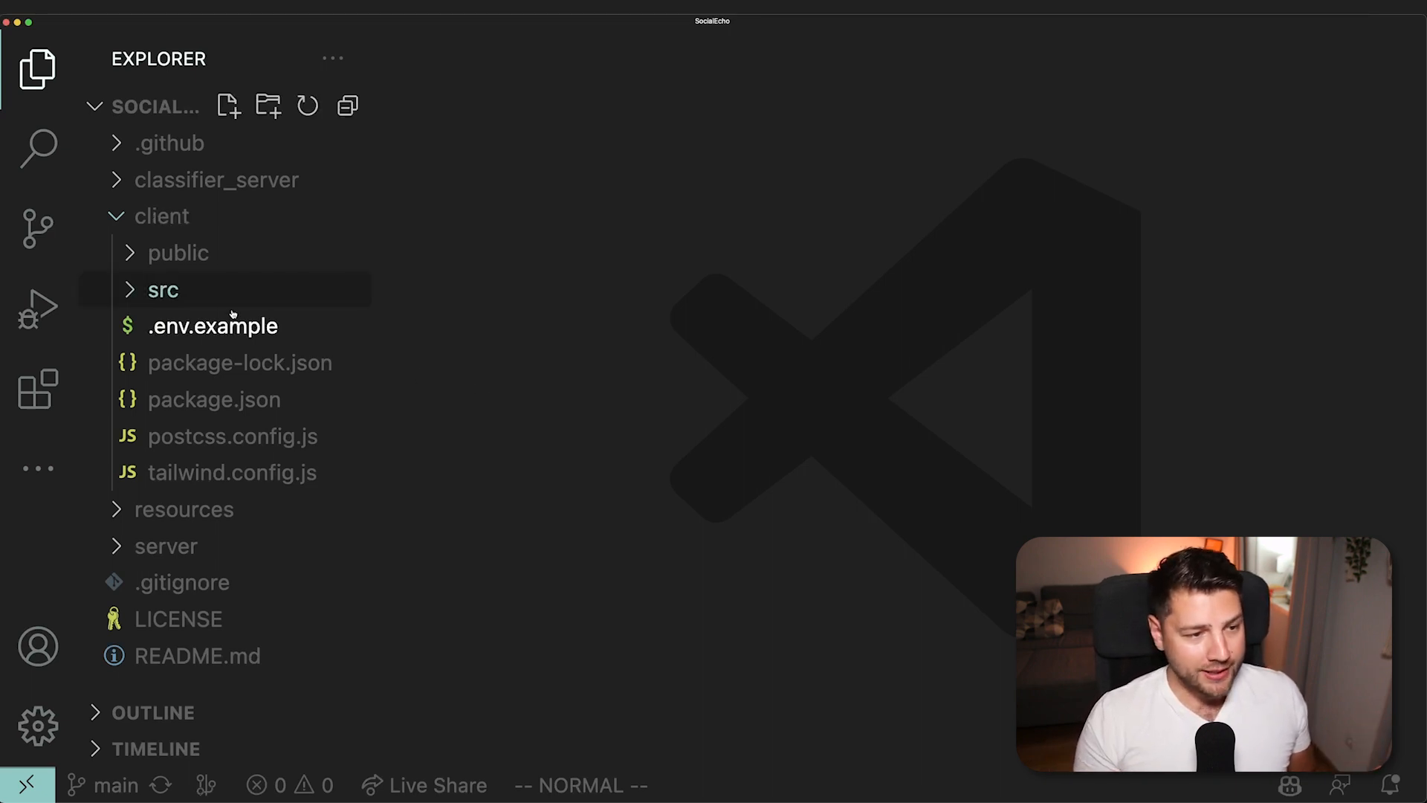
pyautogui.click(162, 289)
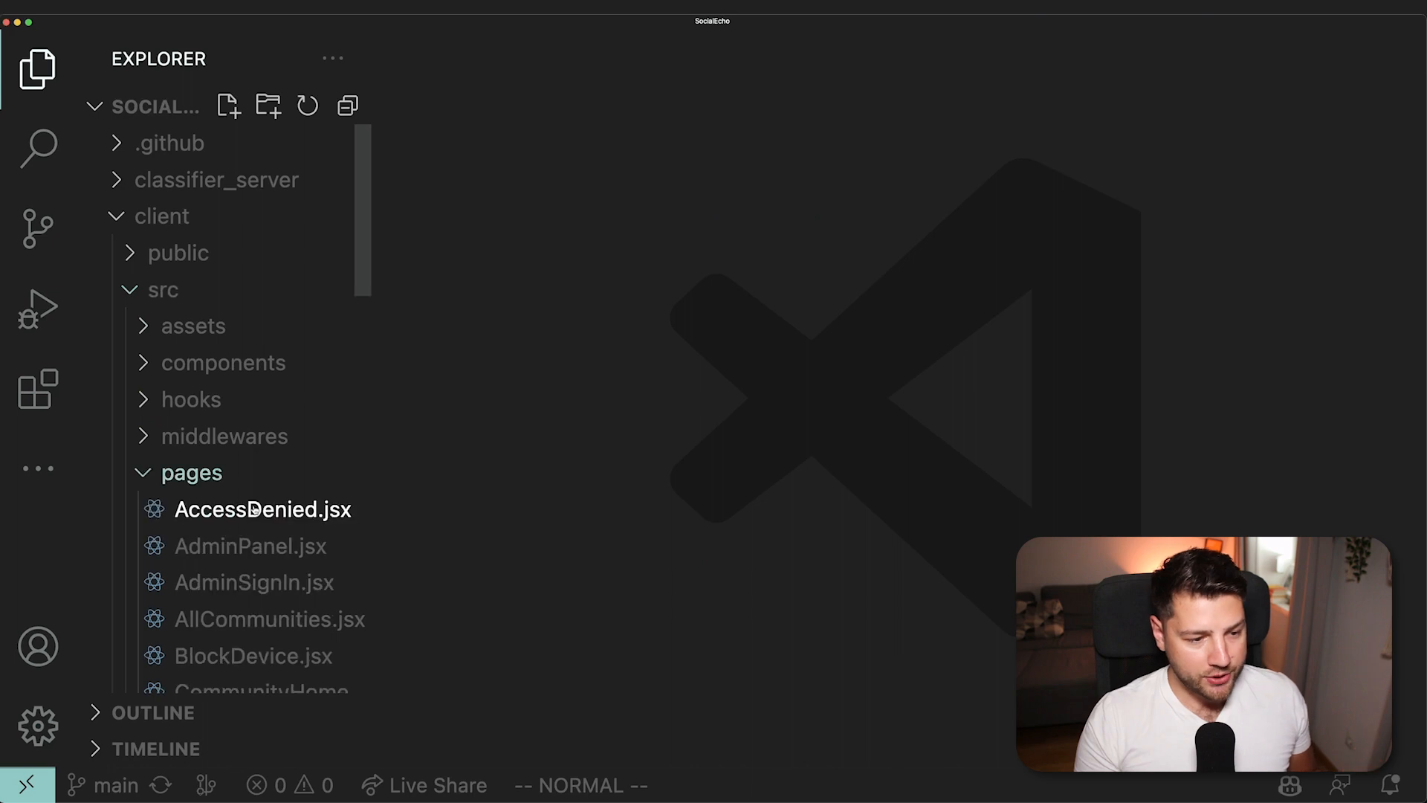
pyautogui.scroll(-3)
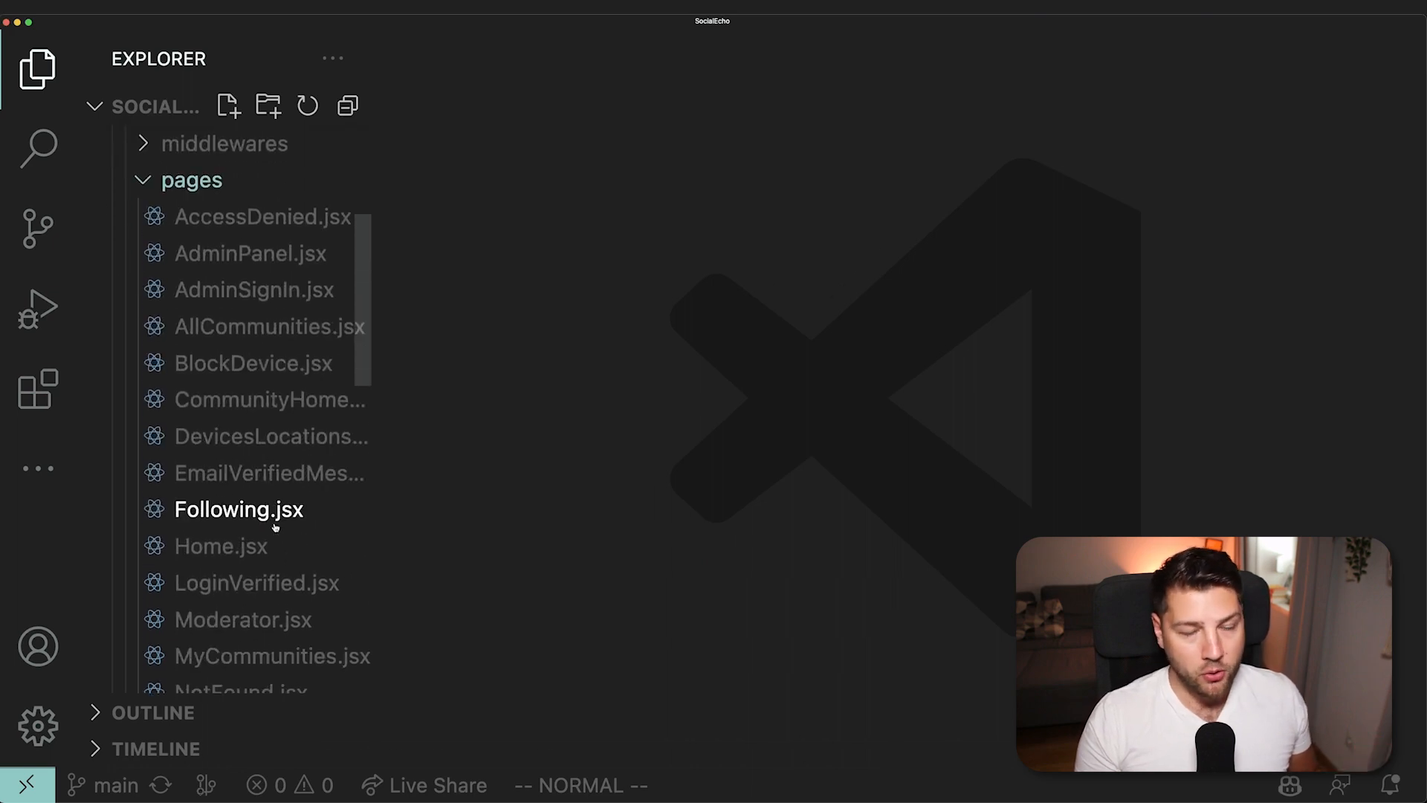
pyautogui.scroll(-3)
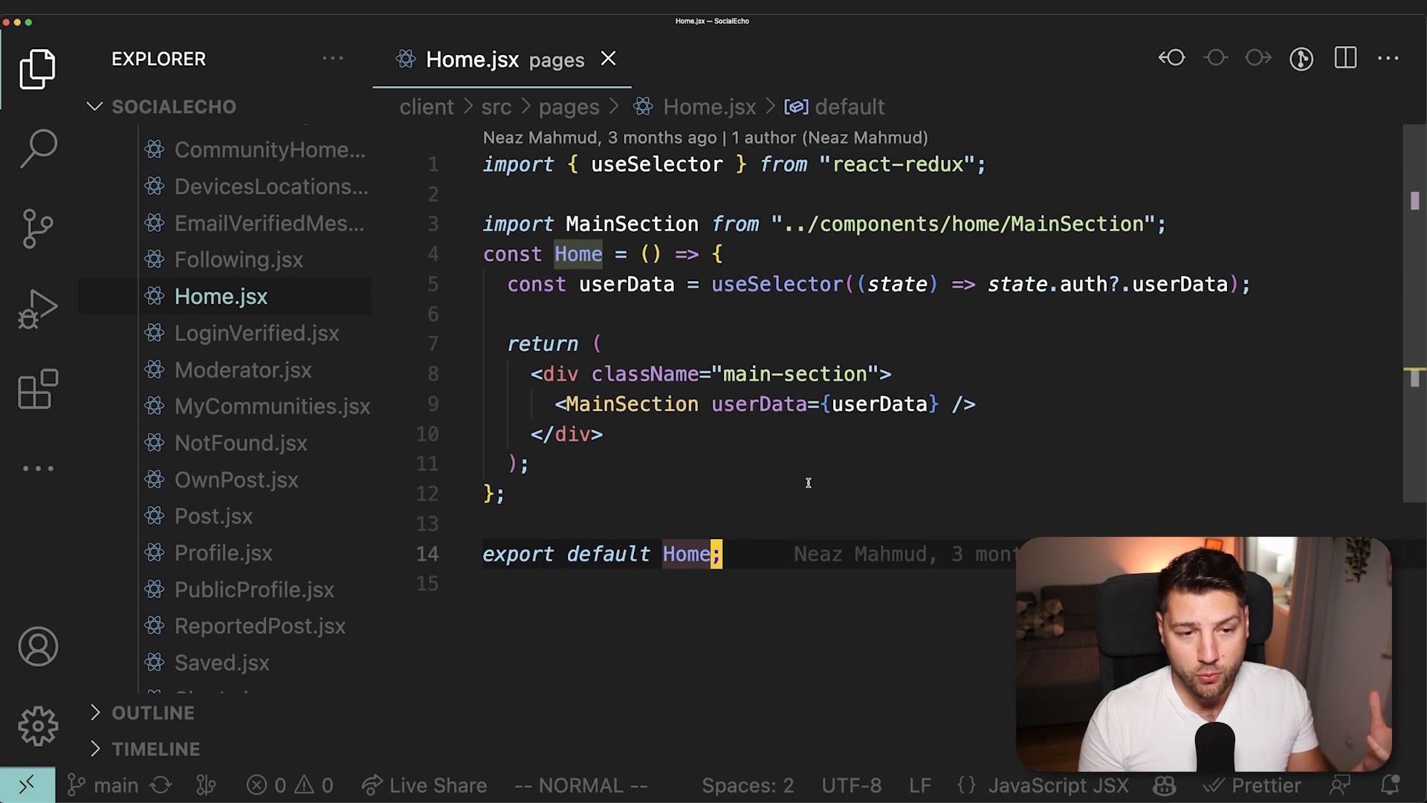
pyautogui.moveTo(763, 447)
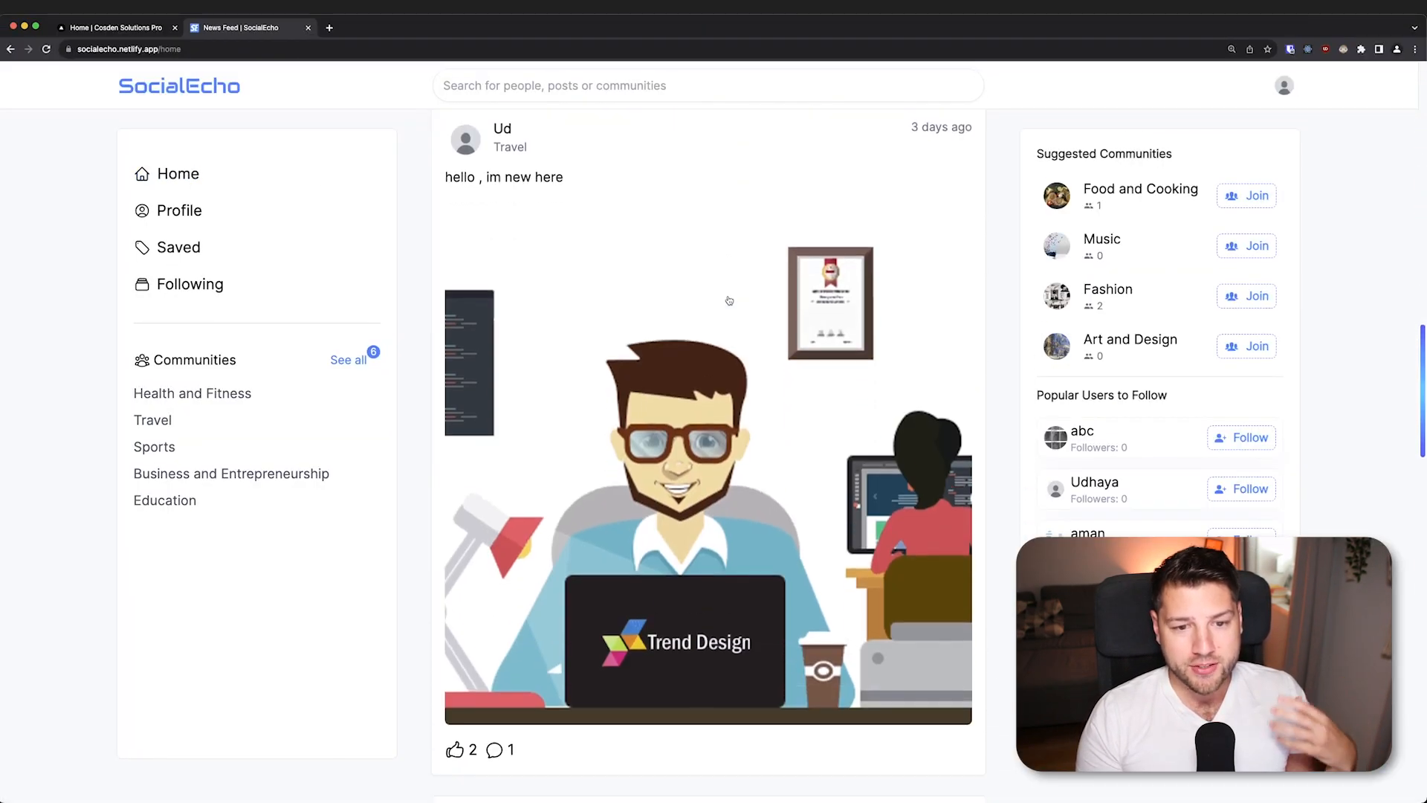
# - Scroll through Home.jsx to review how it renders MainSection
pyautogui.scroll(-3)
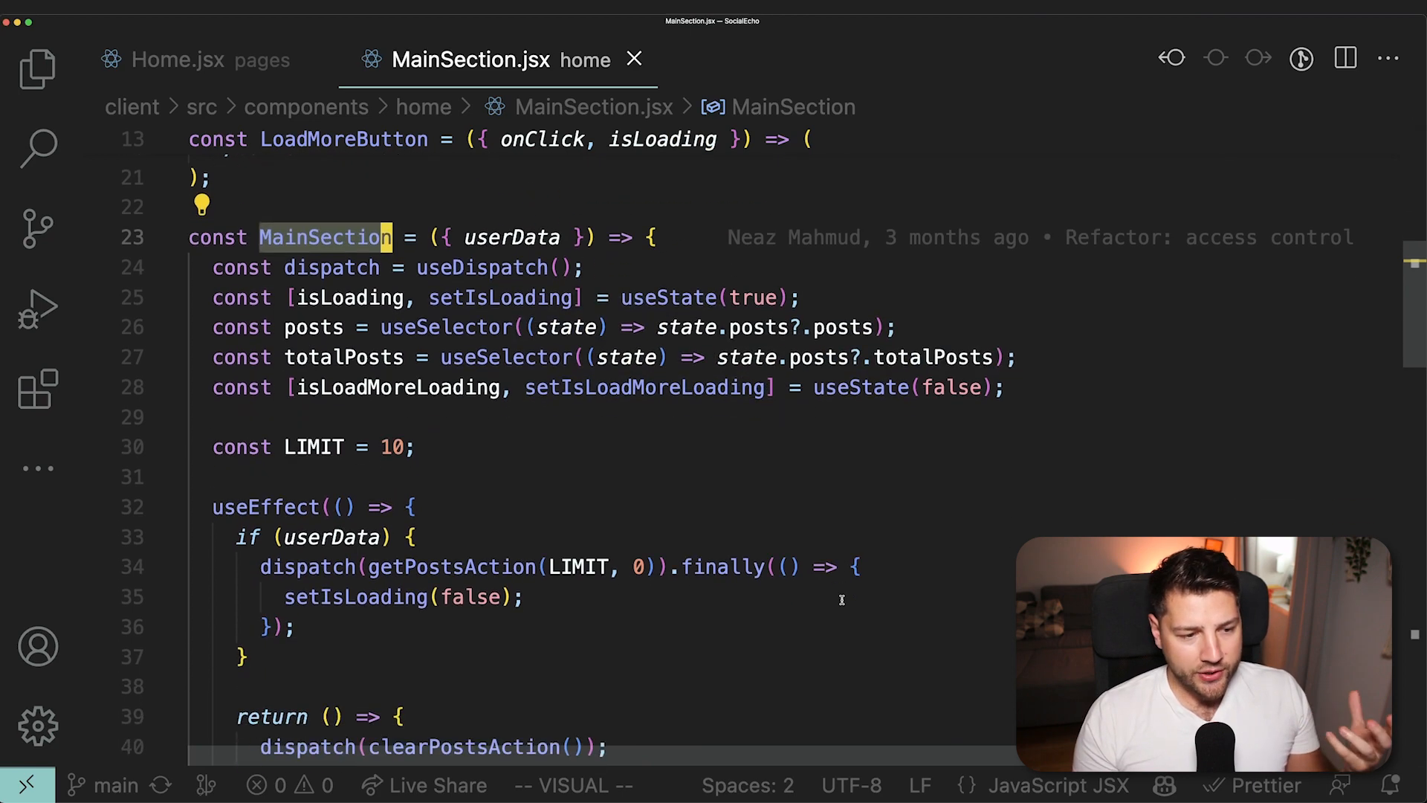
# - Scroll MainSection.jsx to the getPostsAction call
pyautogui.scroll(-3)
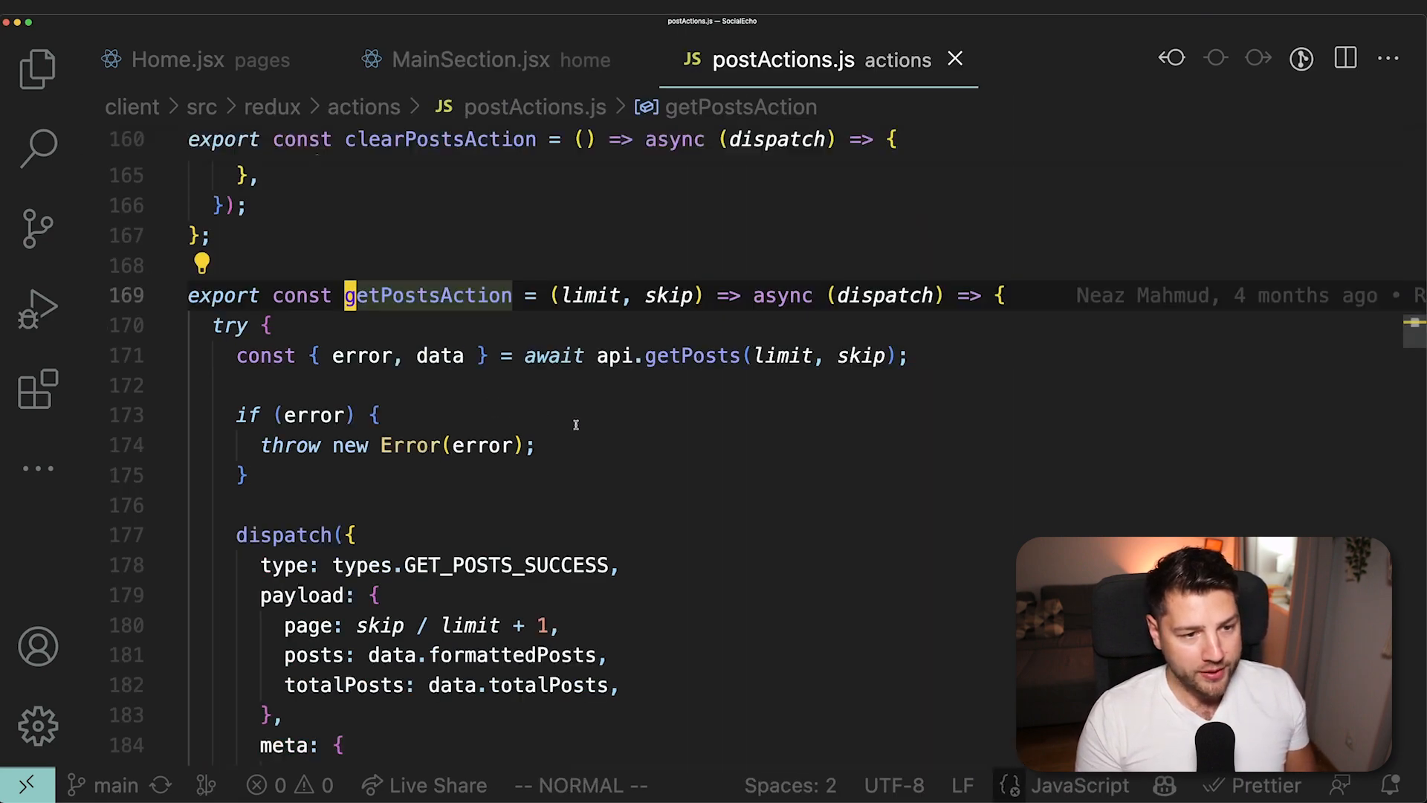
# - Scroll postActions.js to the api.getPosts call
pyautogui.scroll(-3)
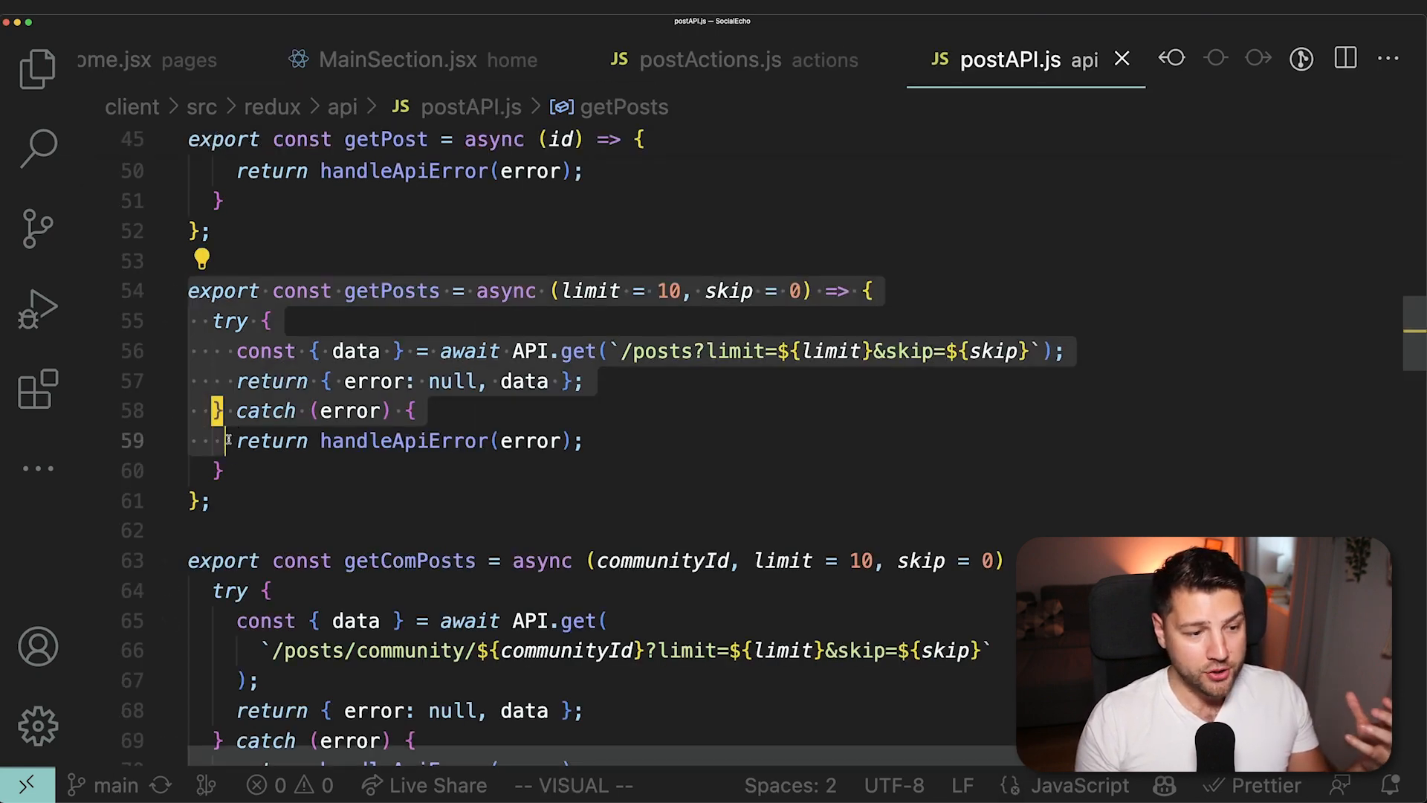
# - Clear the getPosts highlight and follow the API definition into utils.js
pyautogui.press('Escape')
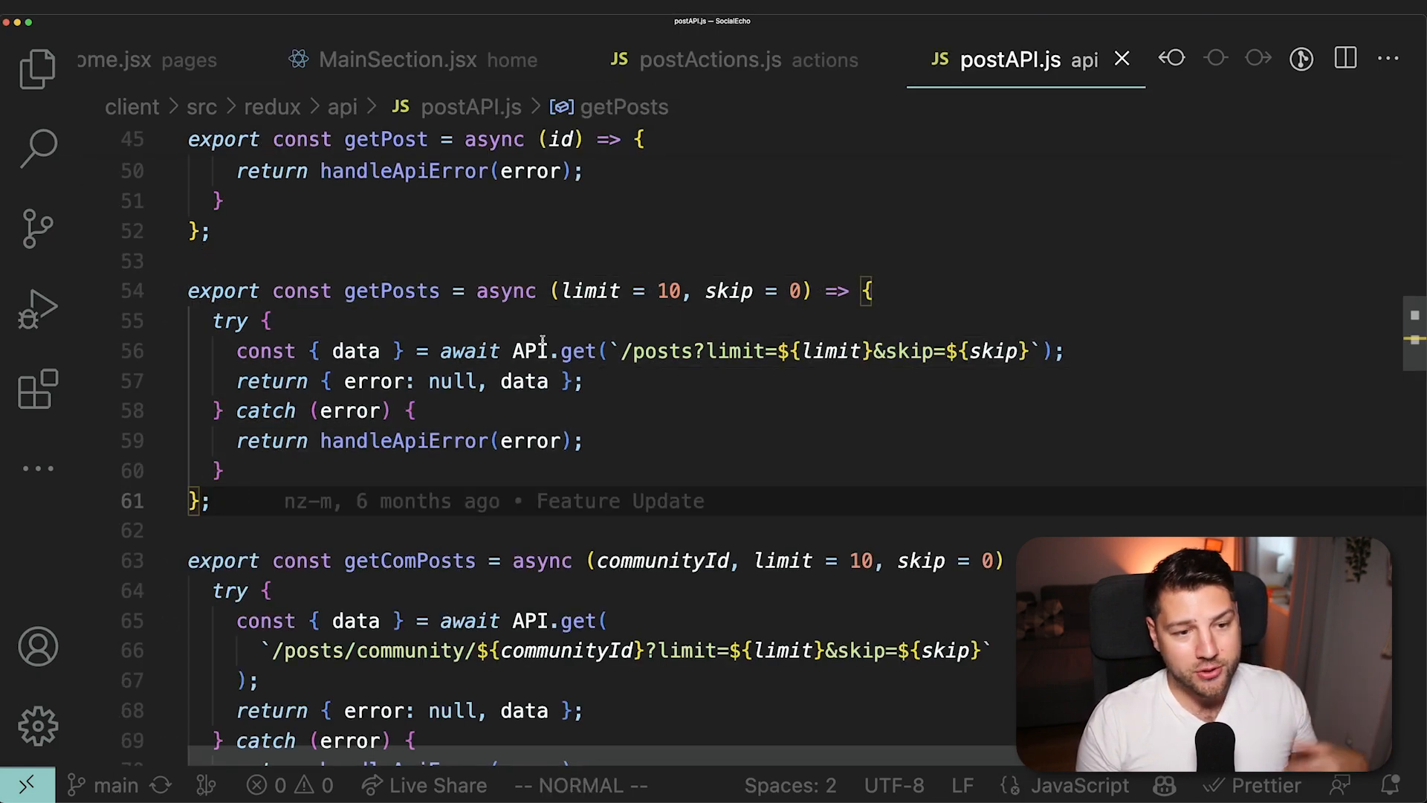
pyautogui.moveTo(530, 351)
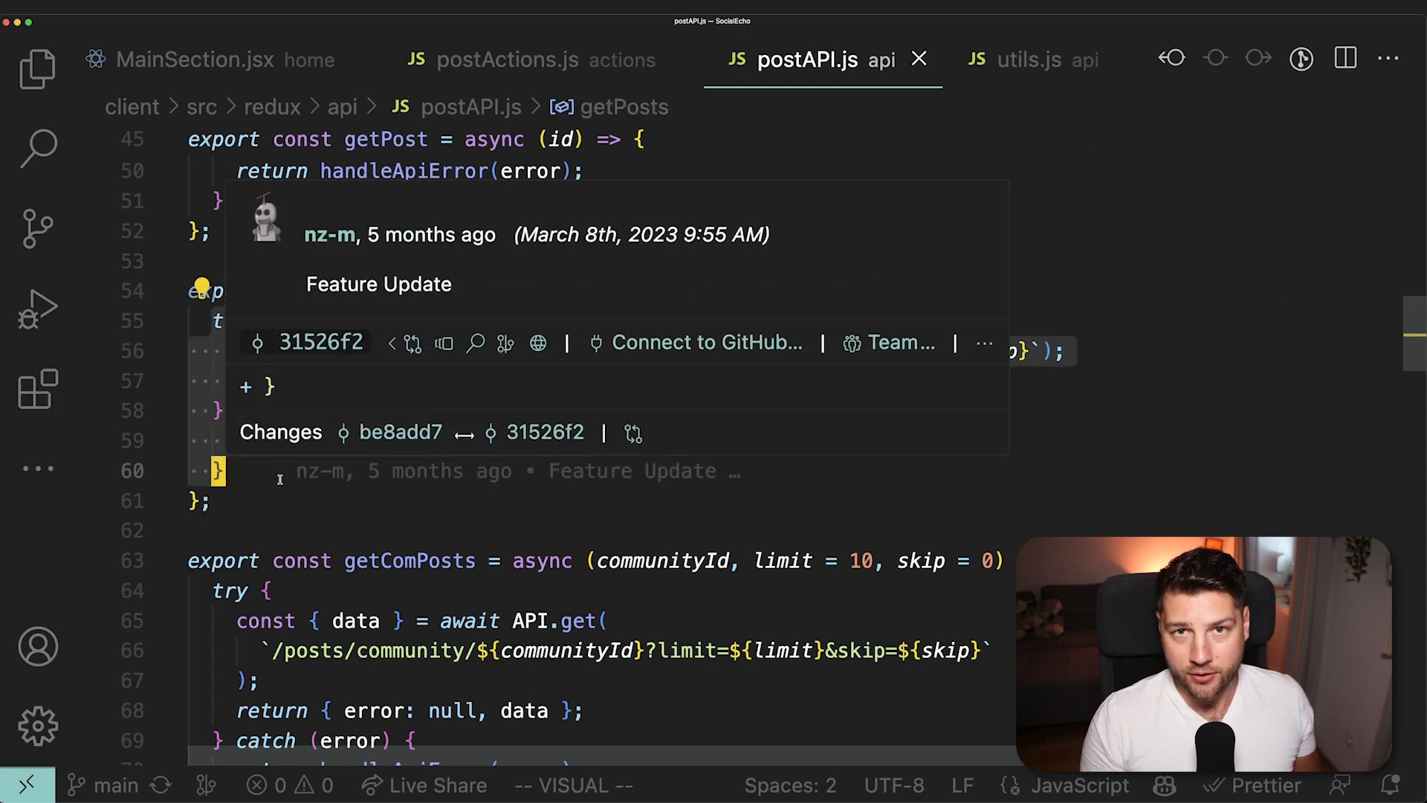
pyautogui.click(1030, 60)
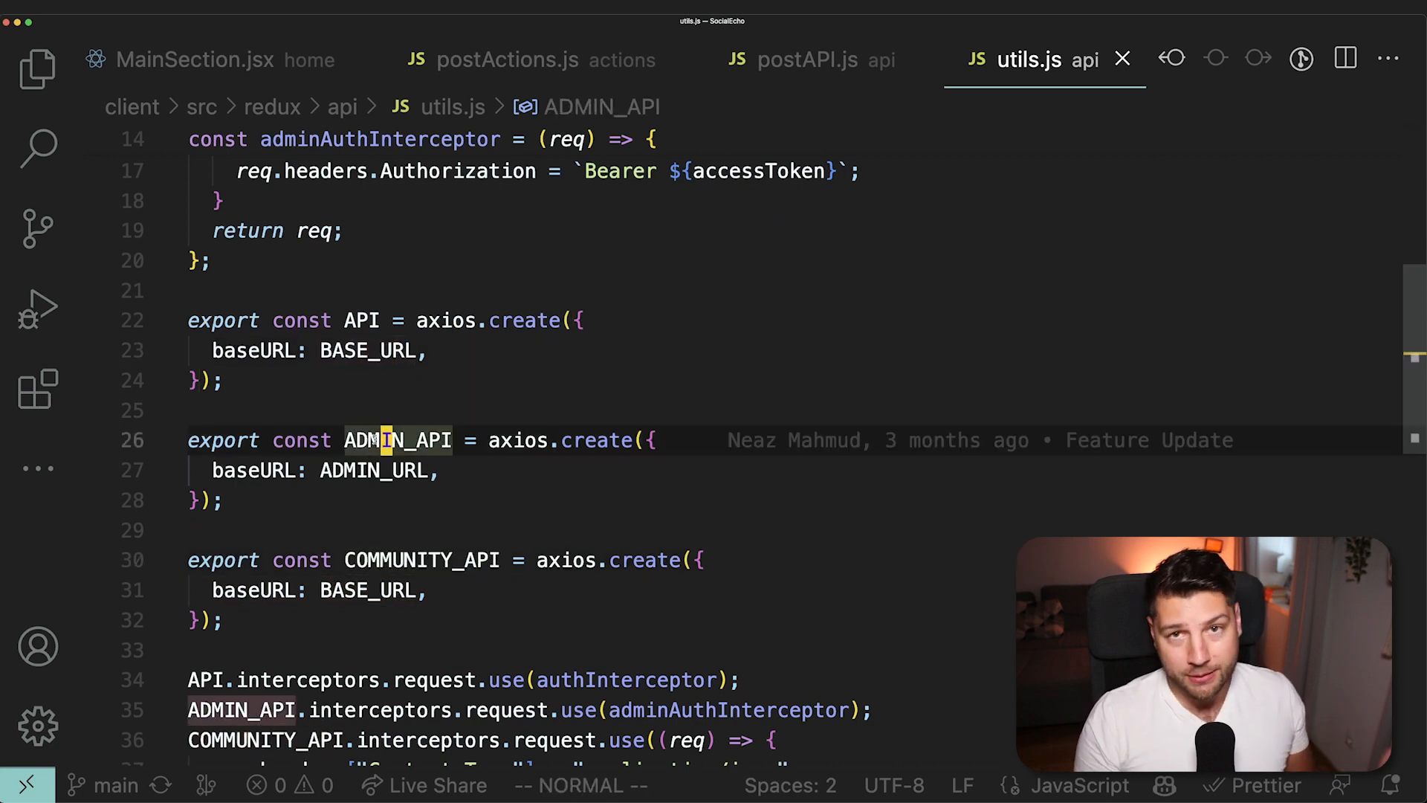
pyautogui.moveTo(397, 439)
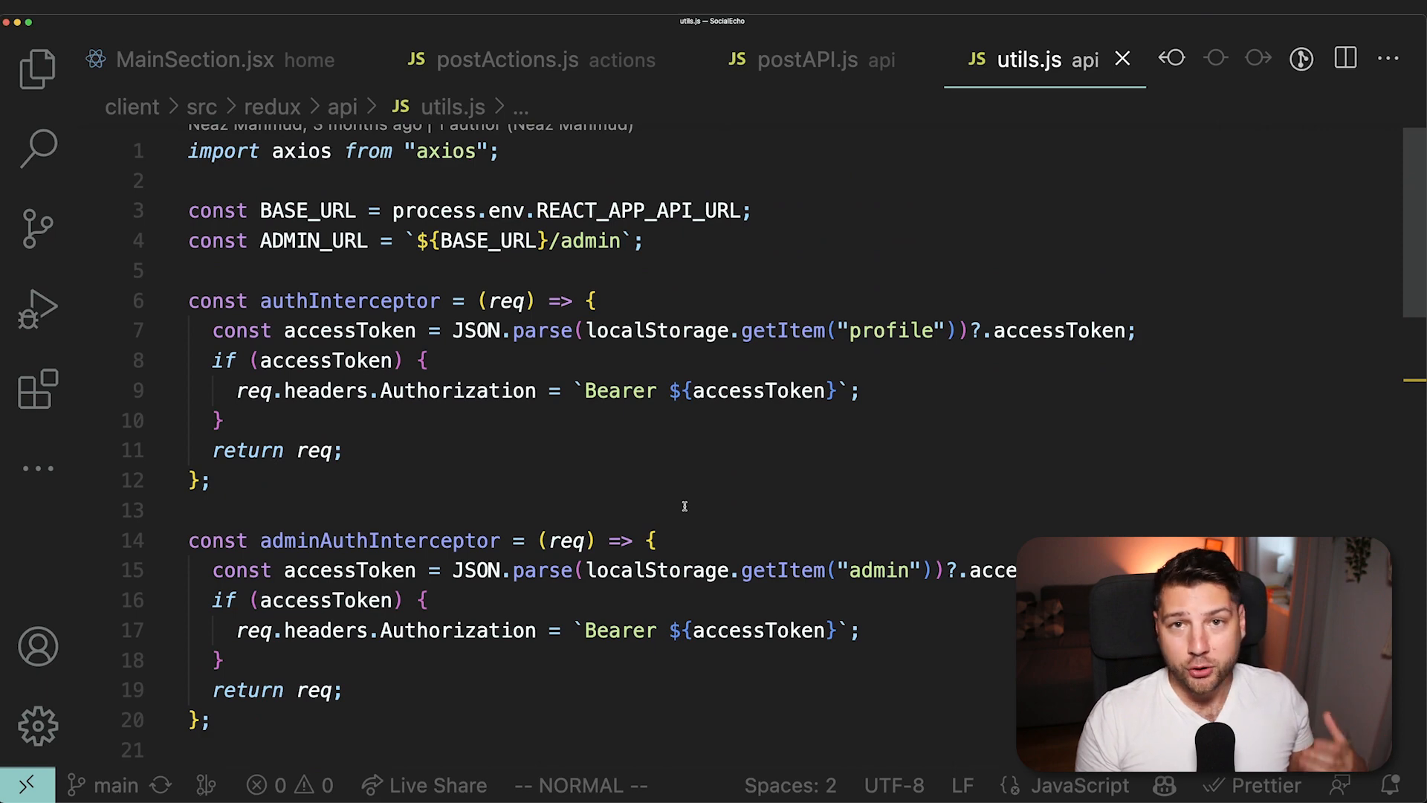
pyautogui.moveTo(377, 385)
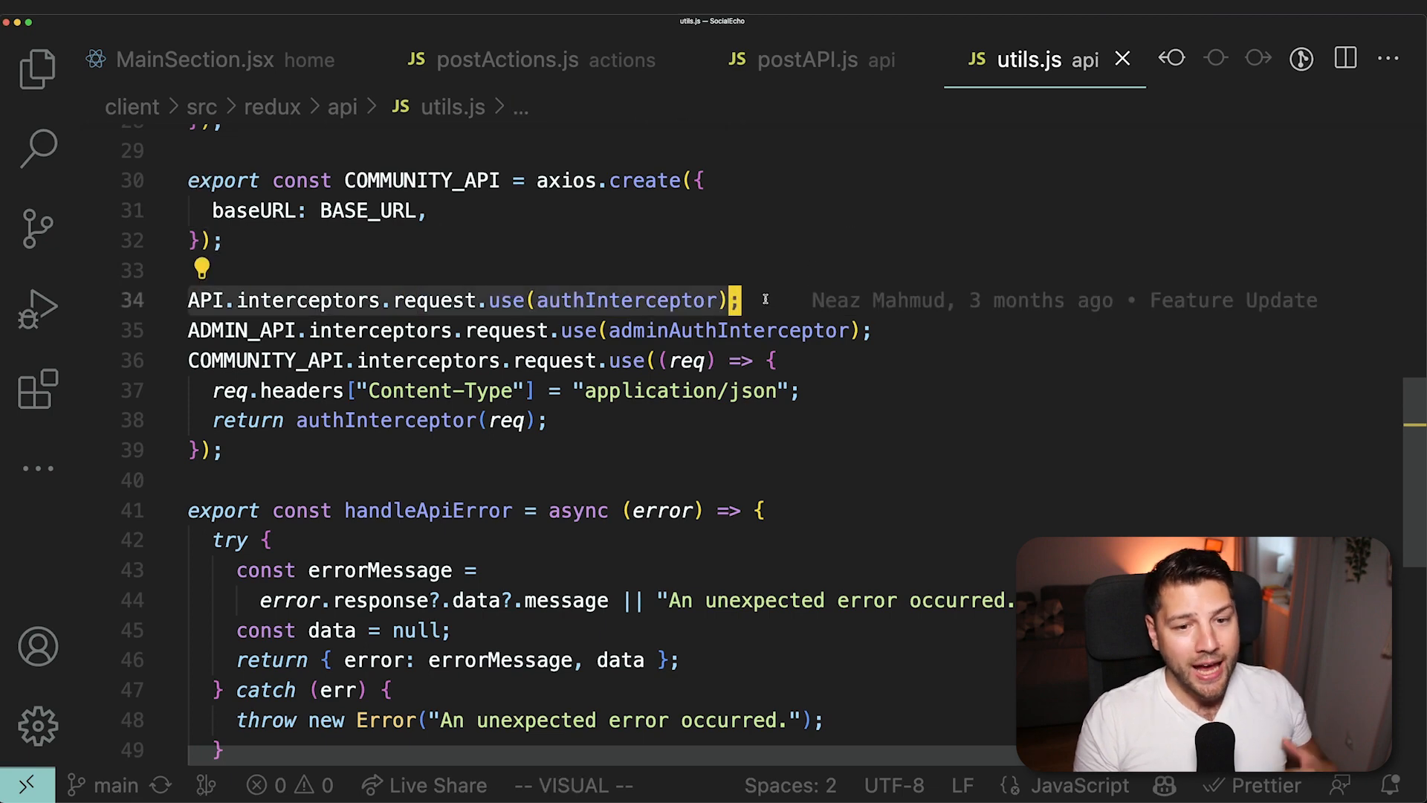
pyautogui.moveTo(626, 300)
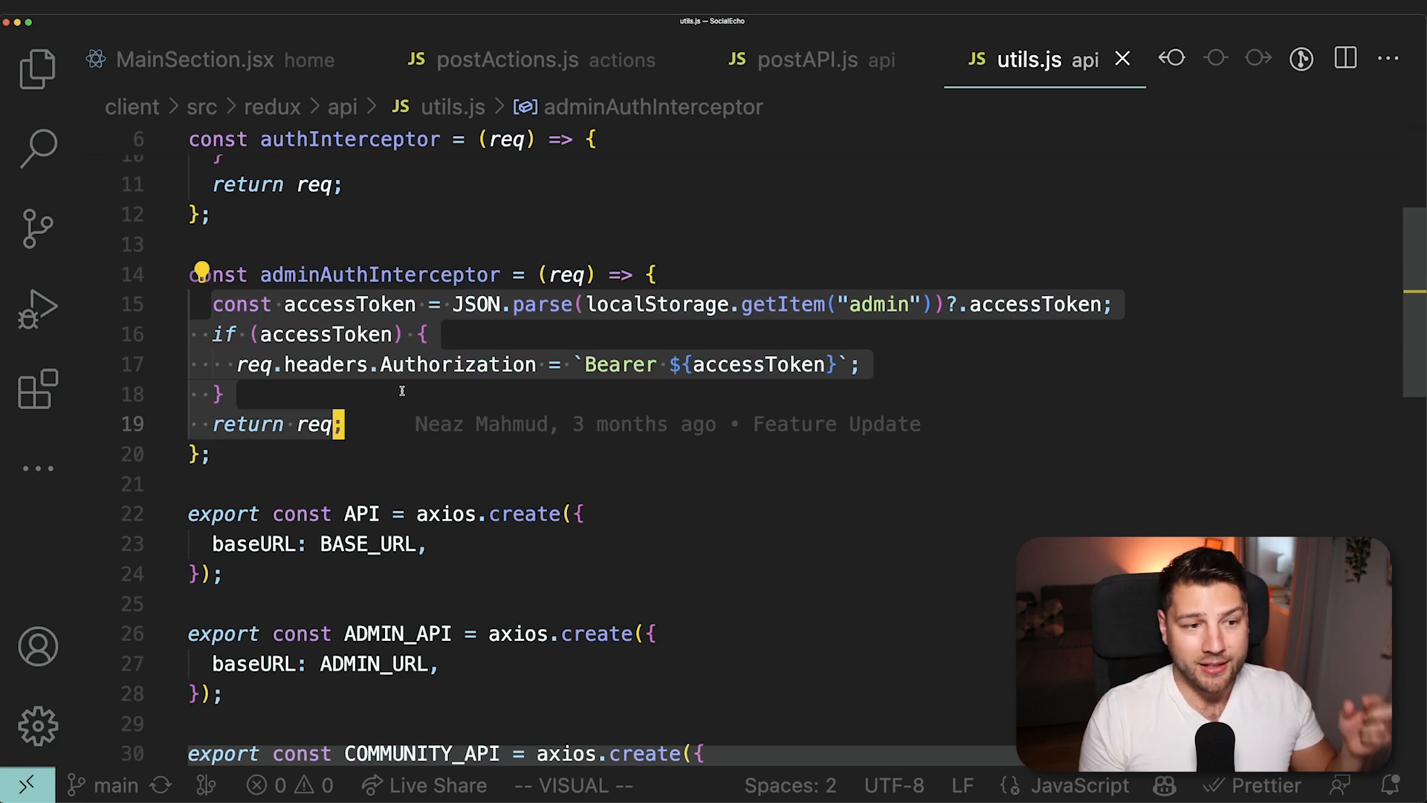
# - Close the postActions.js, postAPI.js and utils.js tabs to return to MainSection.jsx
pyautogui.click(471, 60)
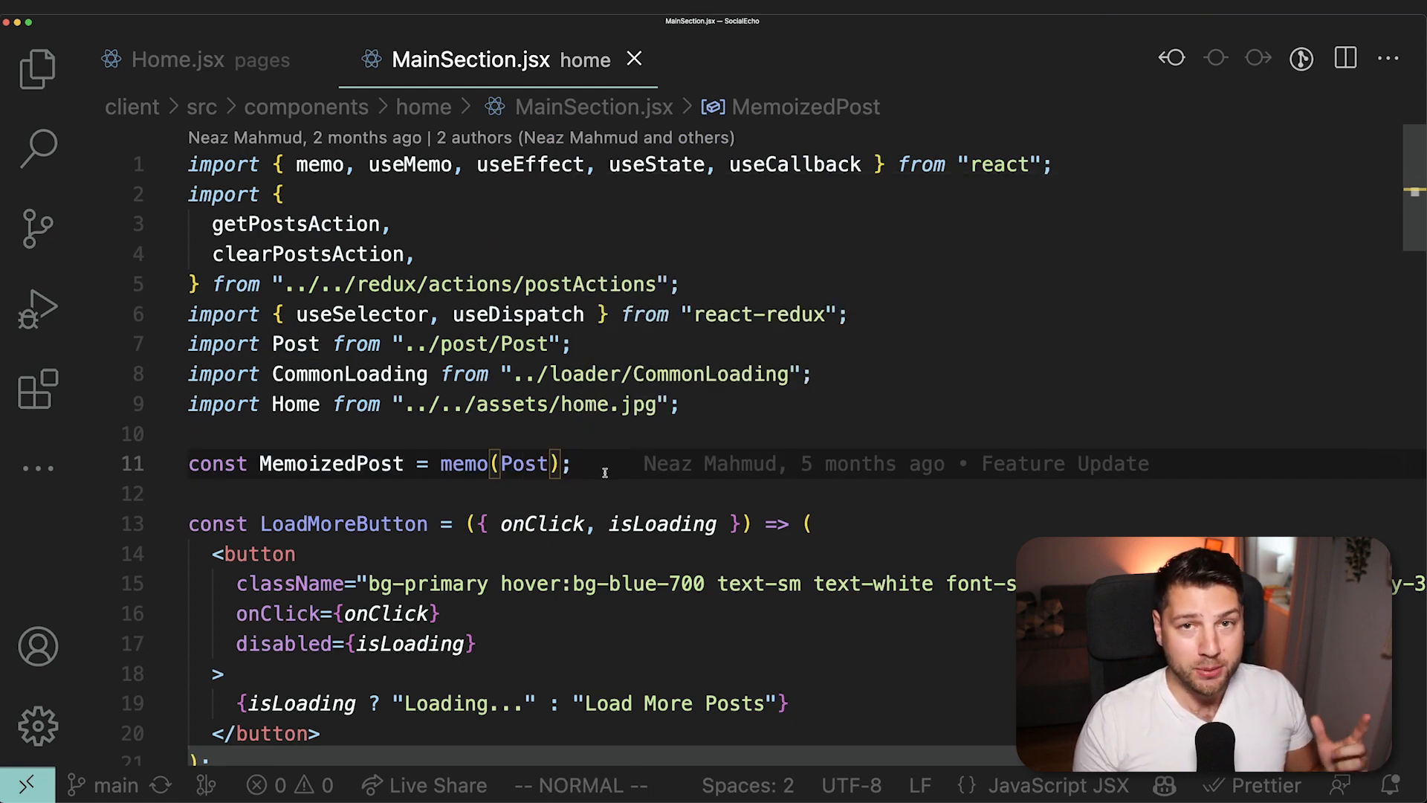
# - Scroll the Explorer's client pages folder after closing all editor tabs
pyautogui.scroll(-3)
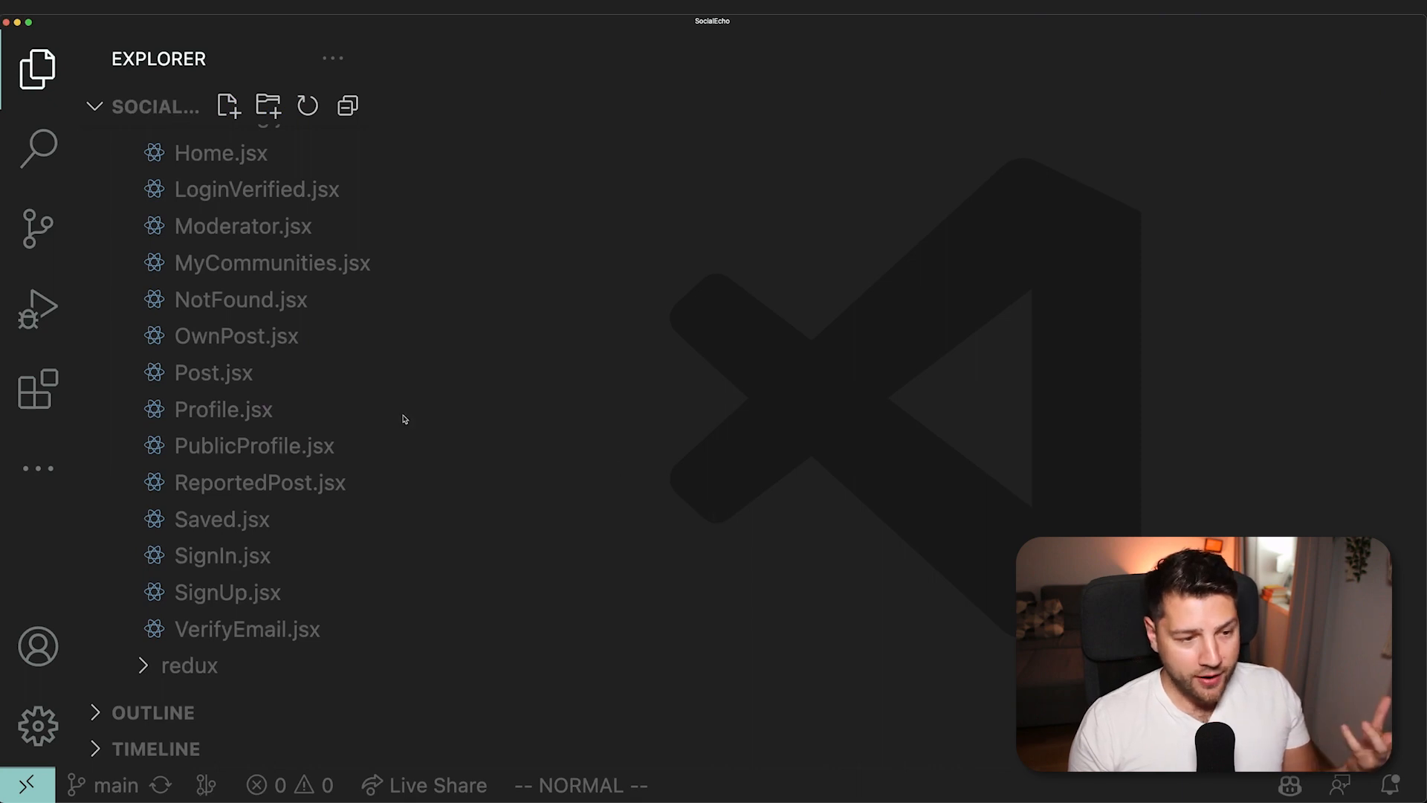
# - Open Profile.jsx, hide the sidebar, and jump to the UserProfile component definition
pyautogui.click(223, 409)
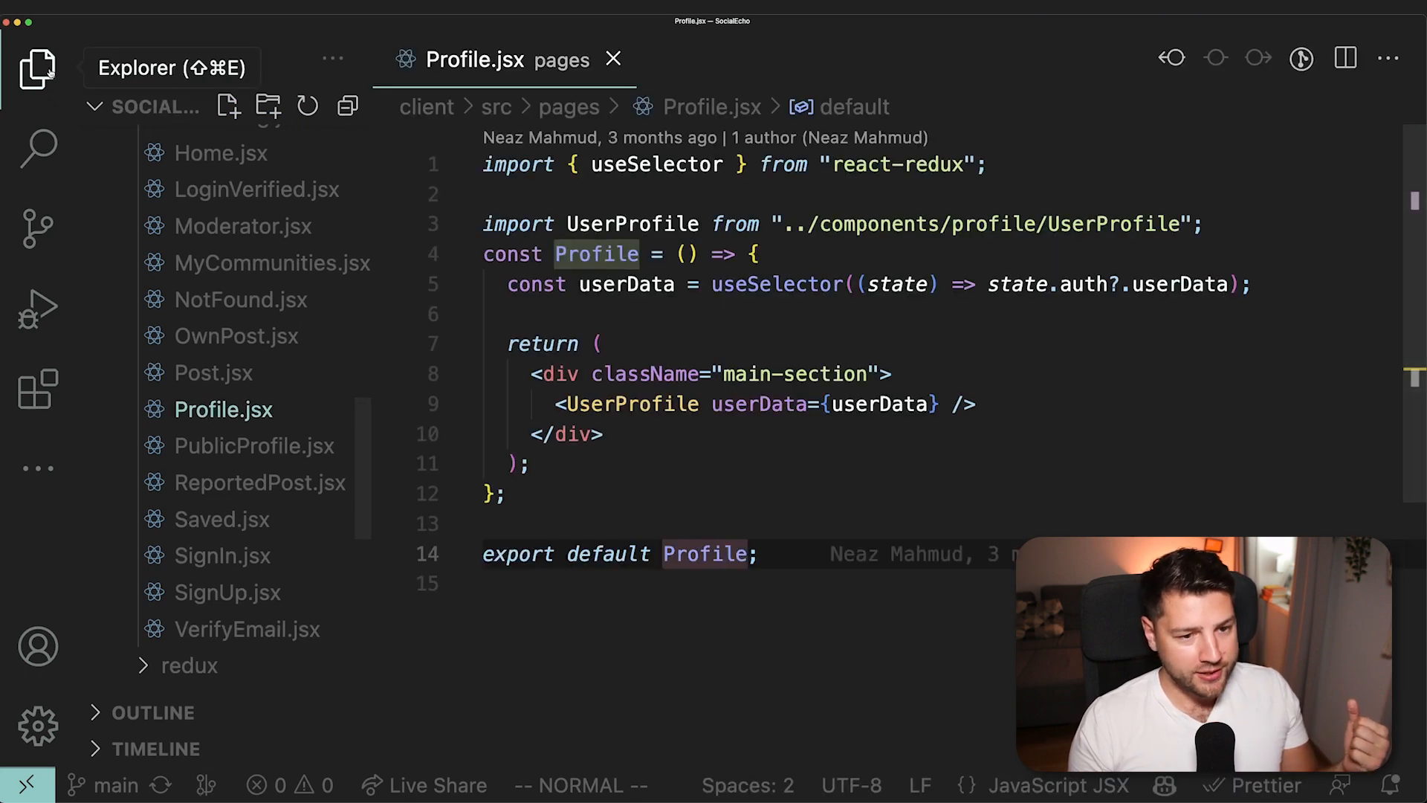
pyautogui.click(37, 68)
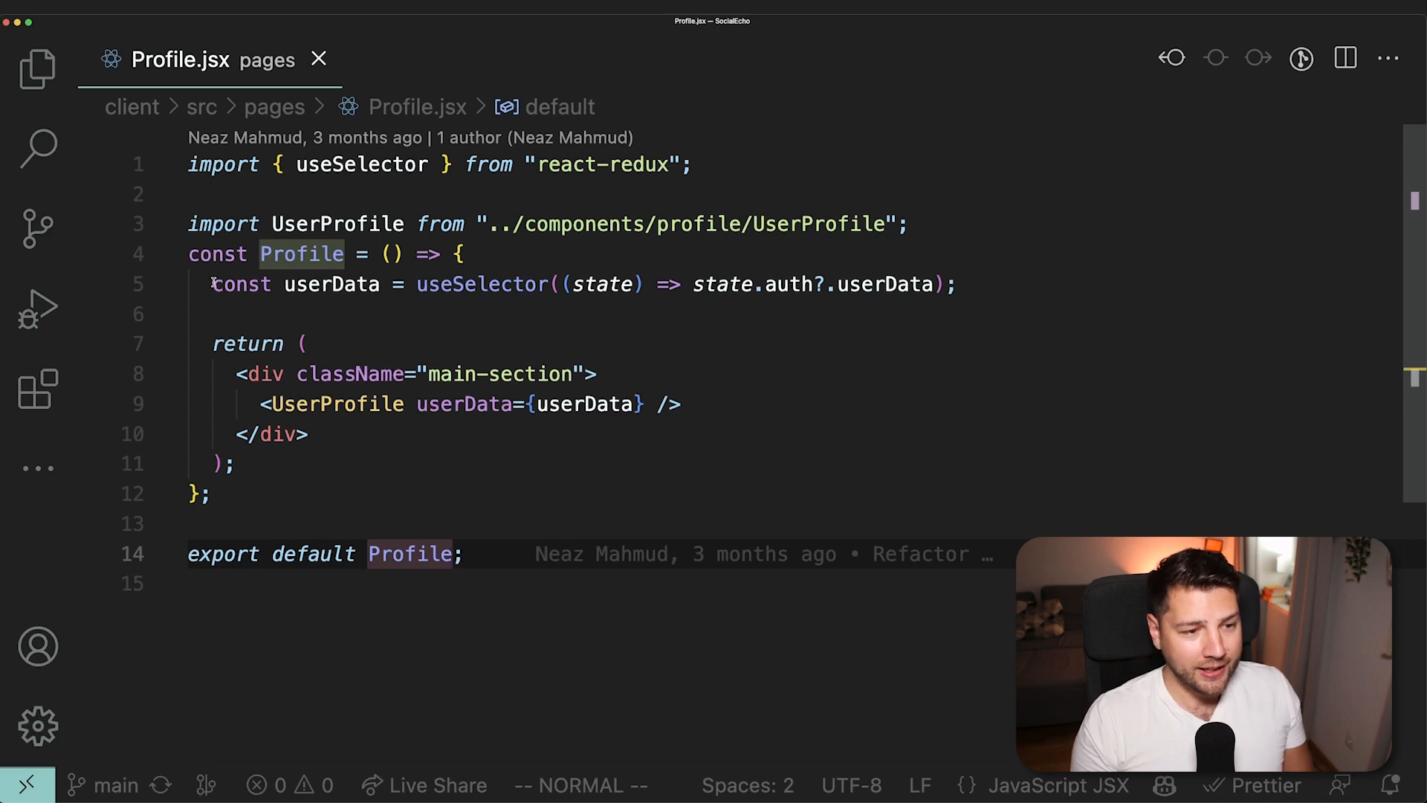
pyautogui.press('V')
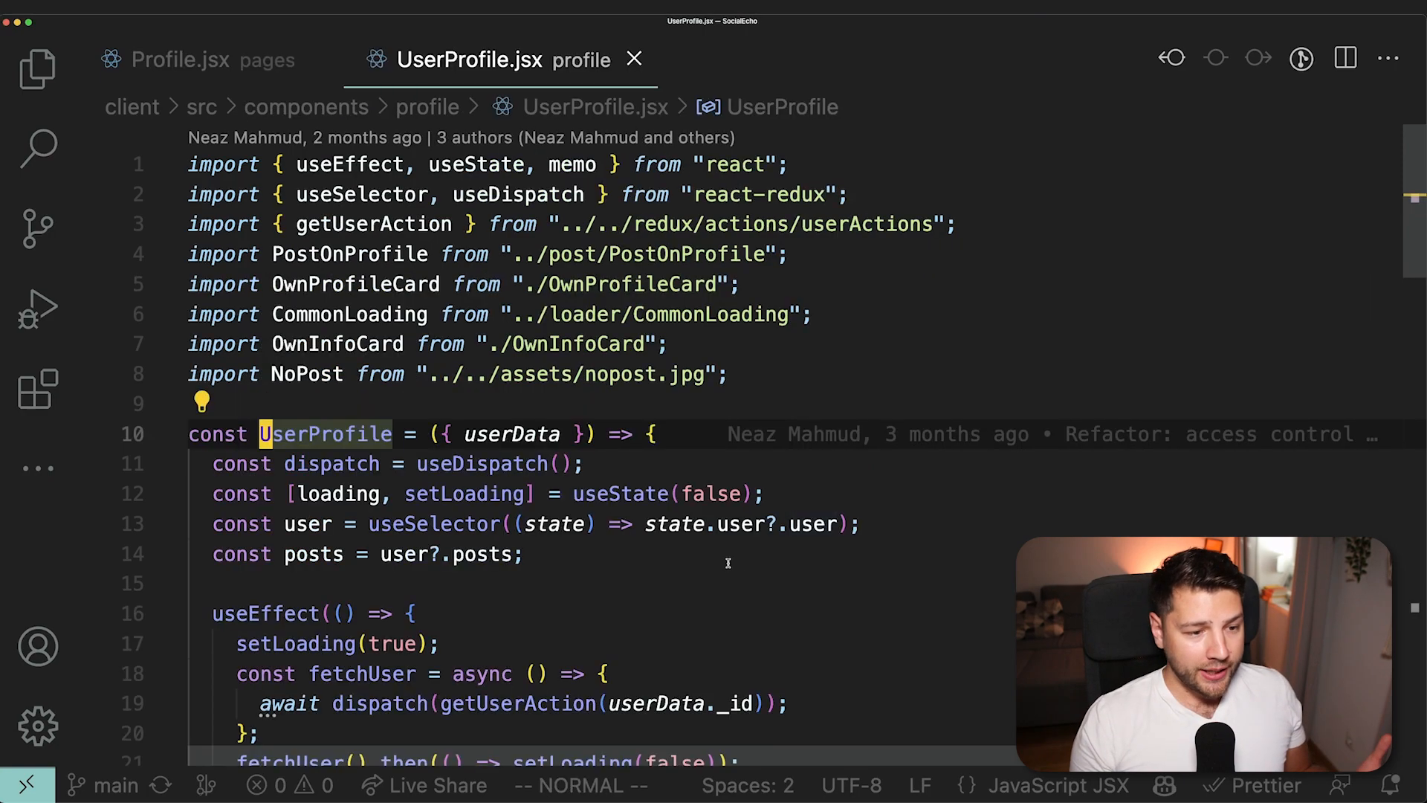
# - Review UserProfile.jsx's useEffect fetch and jump to getUserAction in userActions.js
pyautogui.scroll(-3)
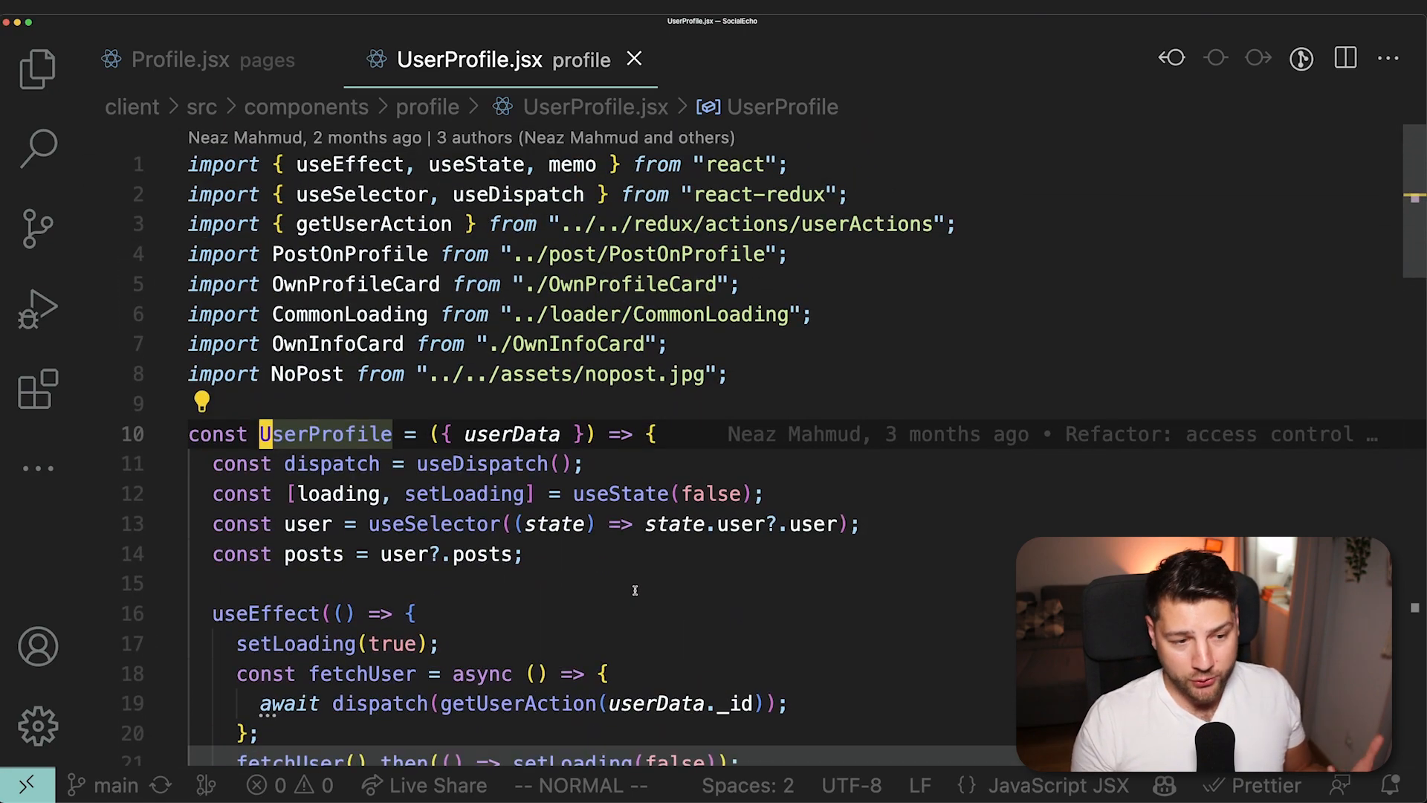
pyautogui.scroll(-3)
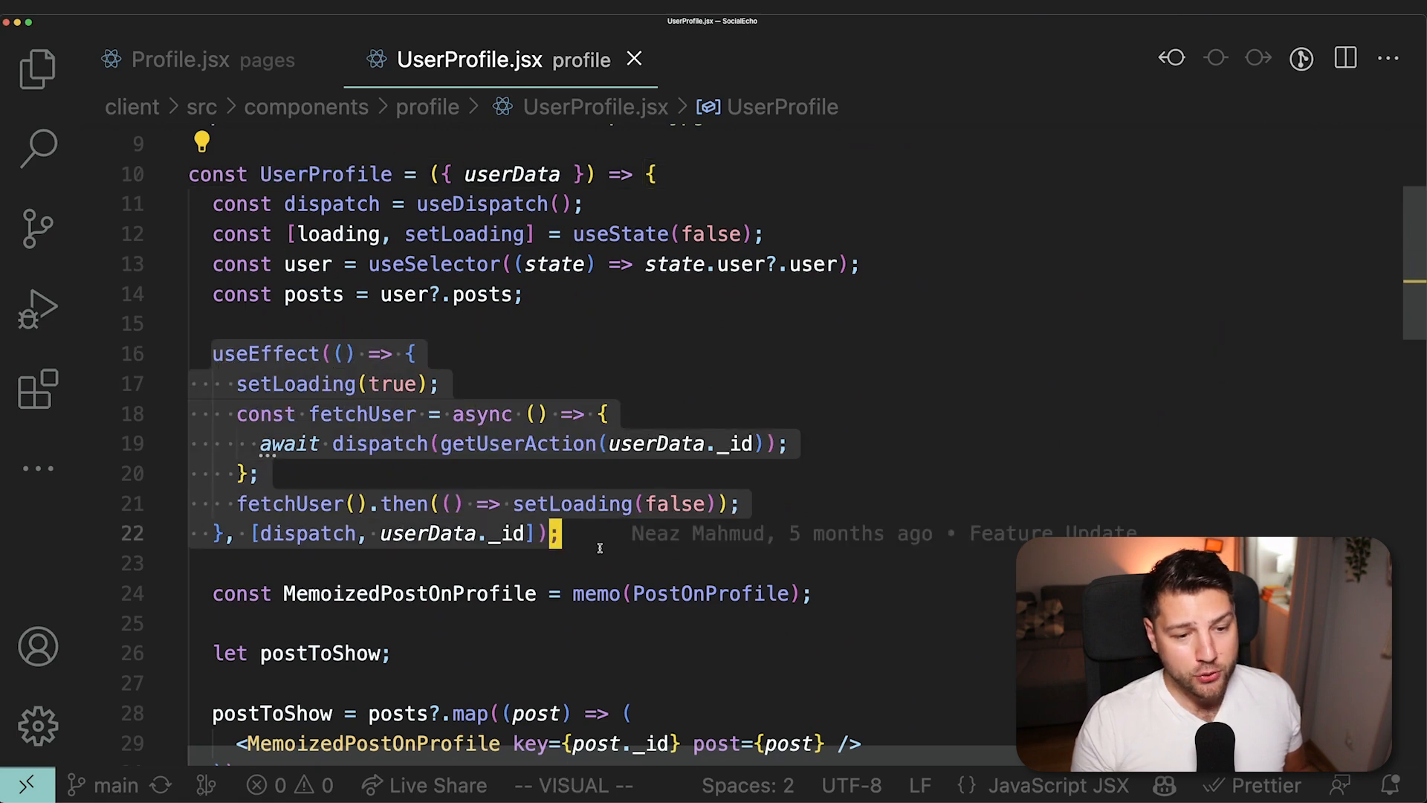
pyautogui.press('Escape')
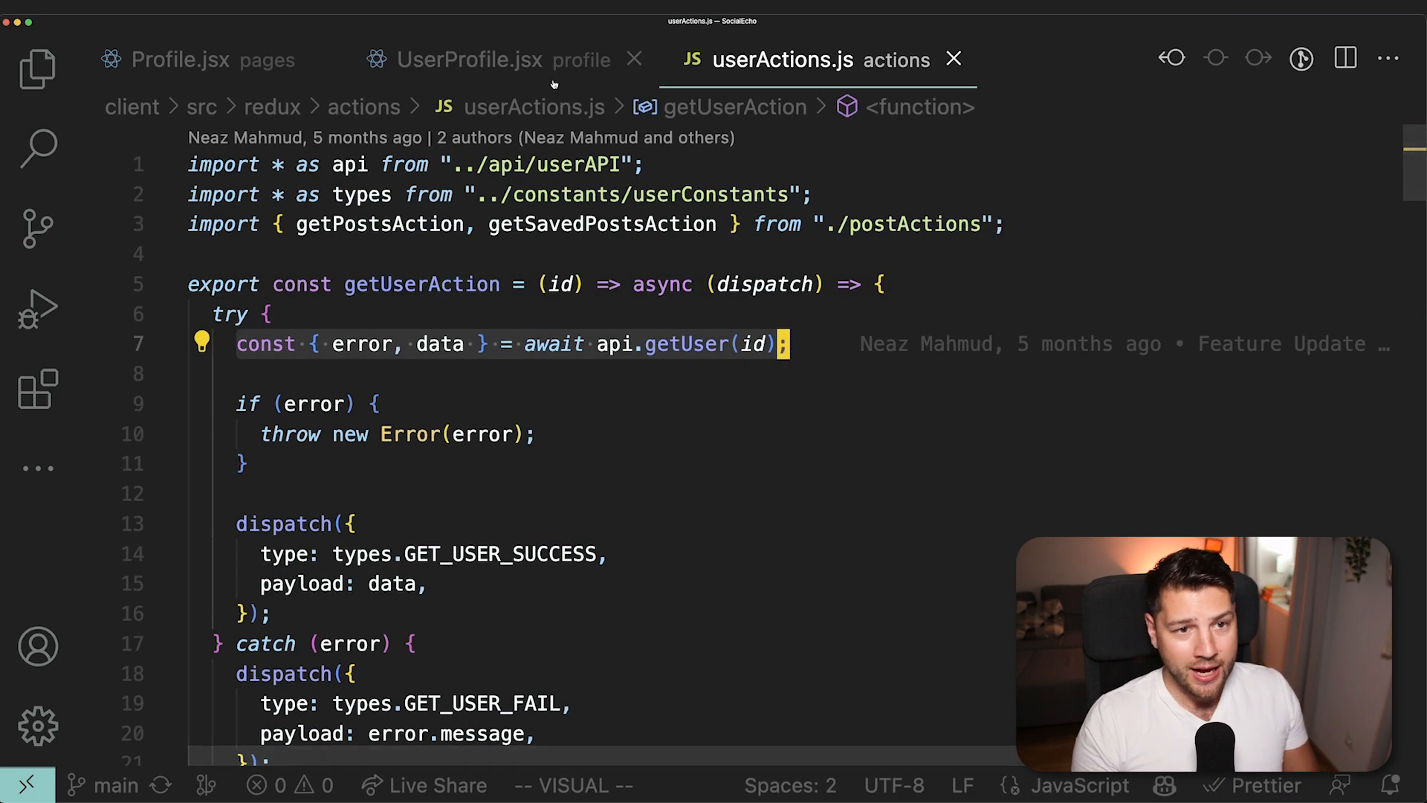
# - Bring UserProfile.jsx back to the front, leaving userActions.js open in its tab
pyautogui.click(470, 60)
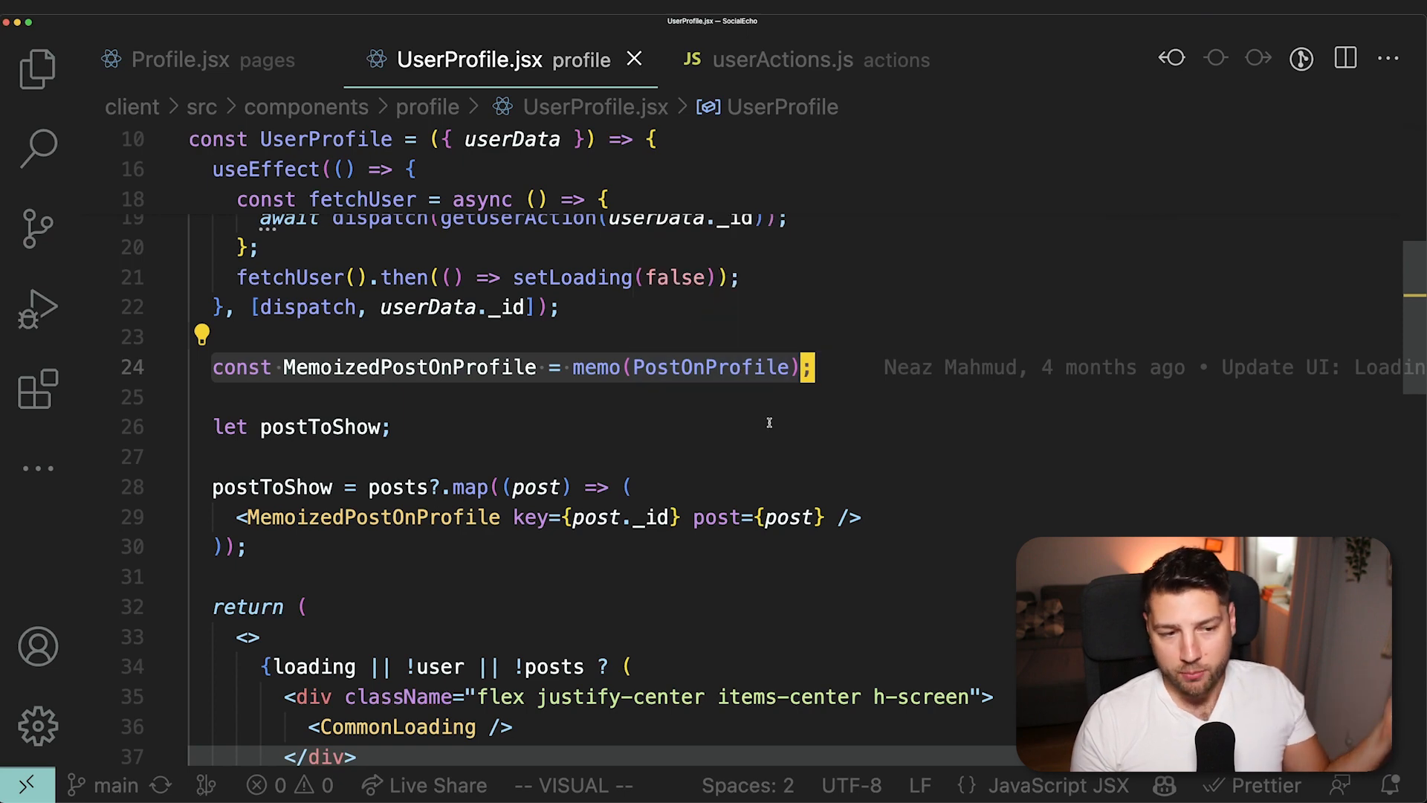
pyautogui.moveTo(680, 373)
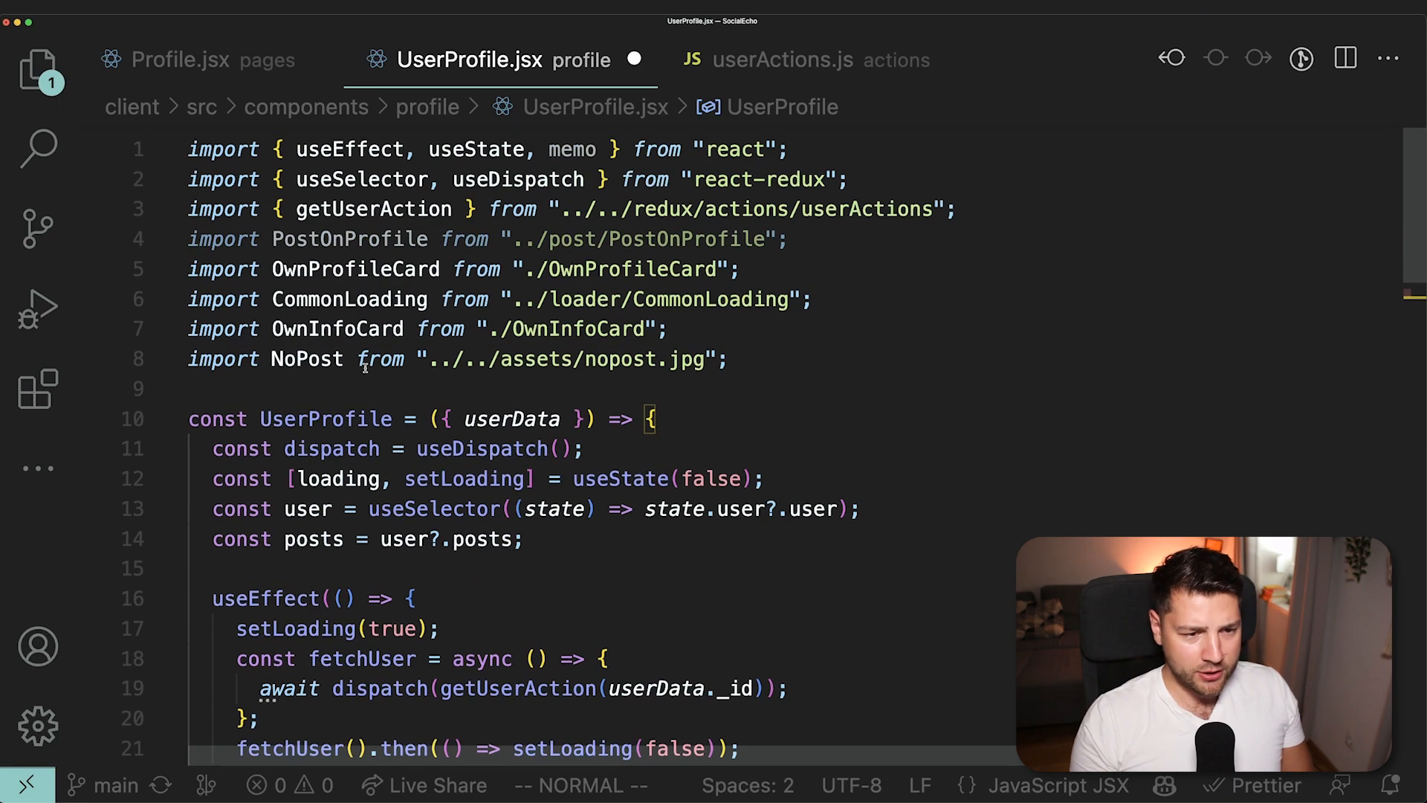
# - Add MemoizedPostOnProfile = memo(PostOnProfile) and wrap postToShow in useMemo with [posts]
pyautogui.write('const MemoizedPostOnProfile = memo(PostOnProfile);')
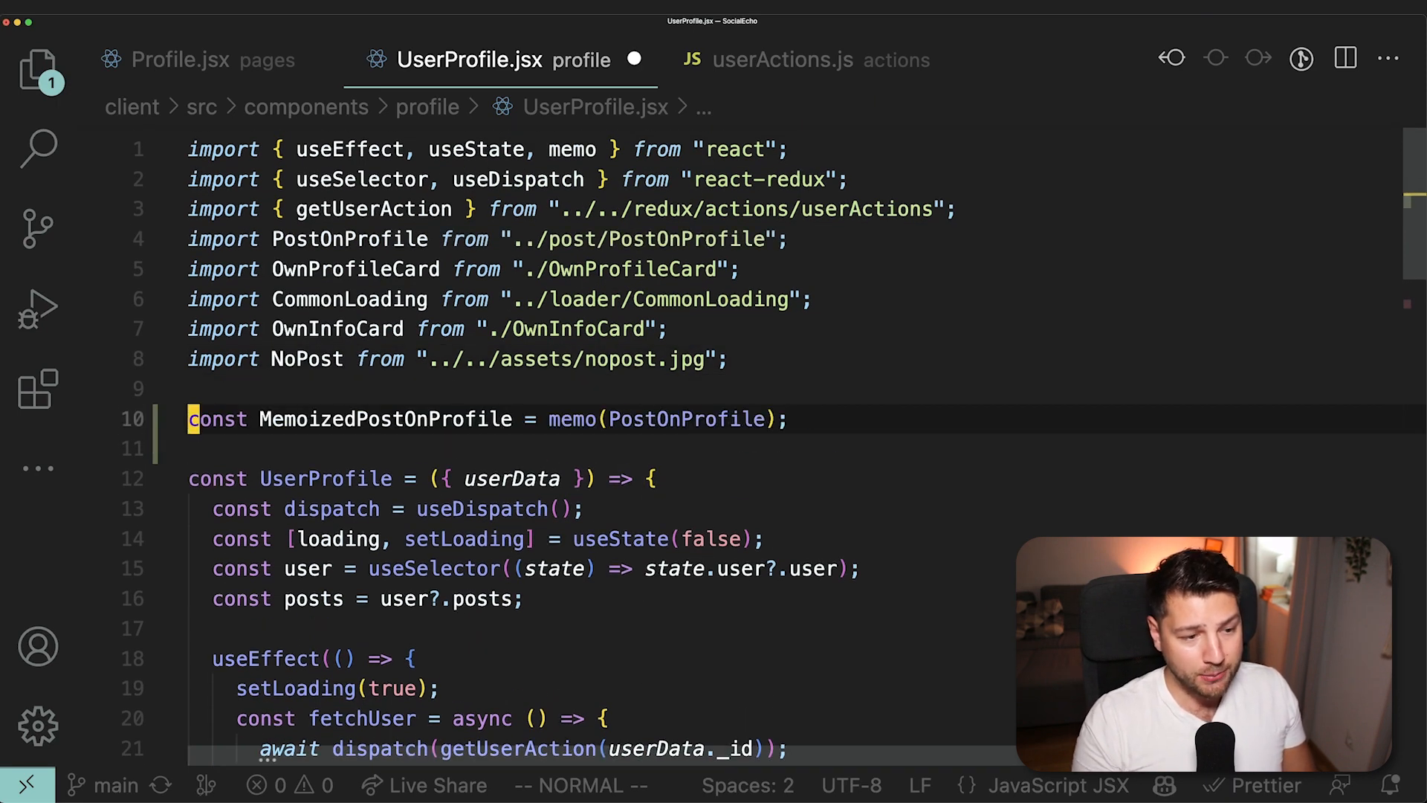
pyautogui.scroll(-3)
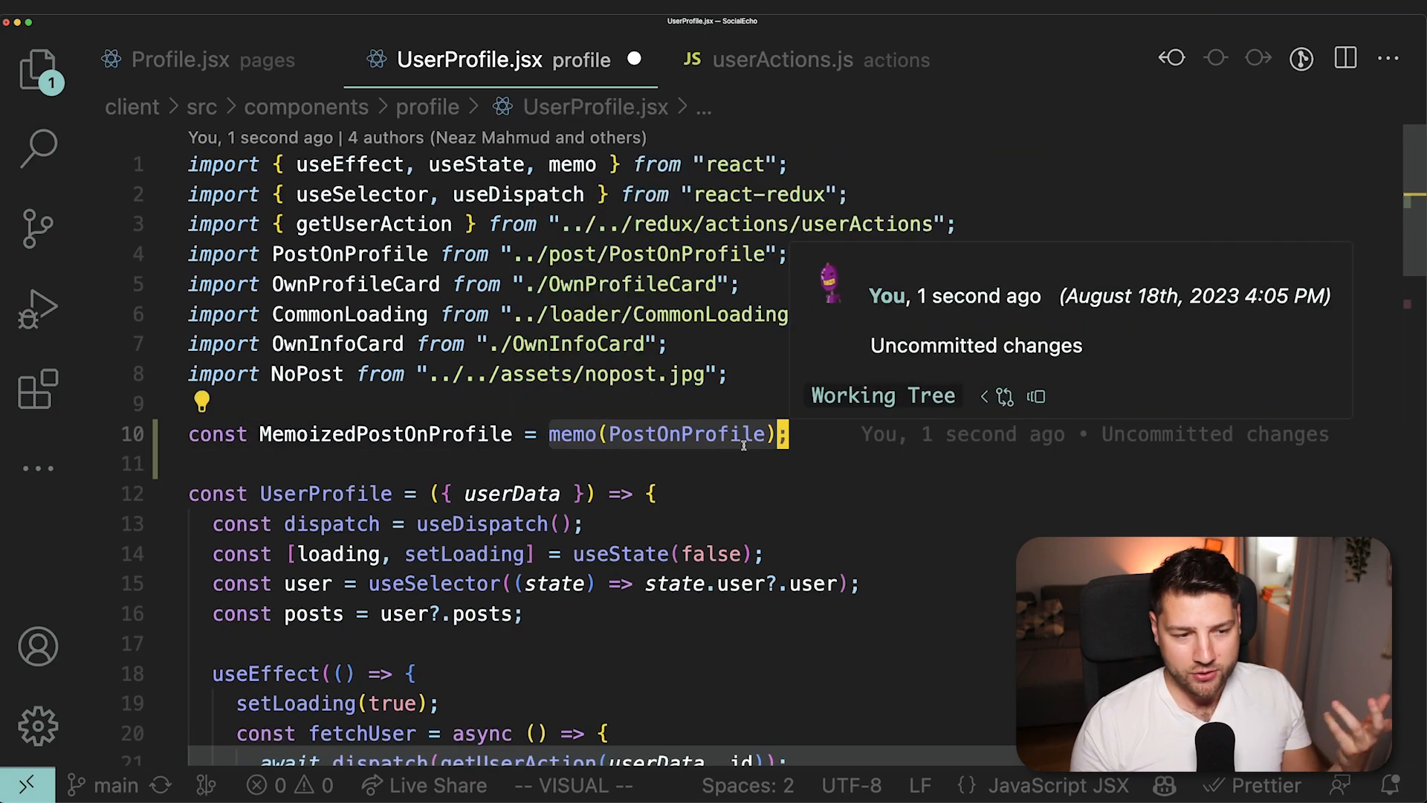
pyautogui.moveTo(828, 479)
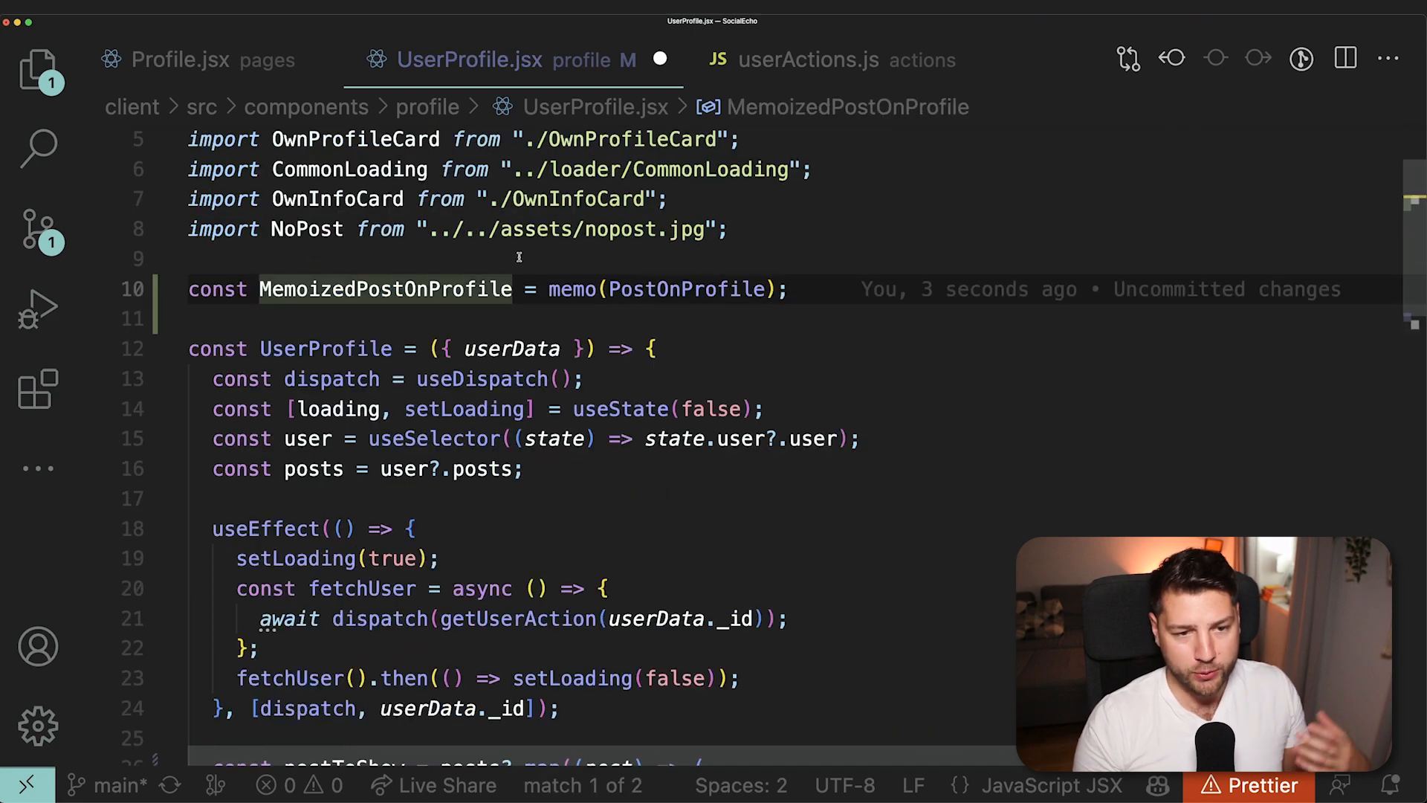
pyautogui.moveTo(384, 289)
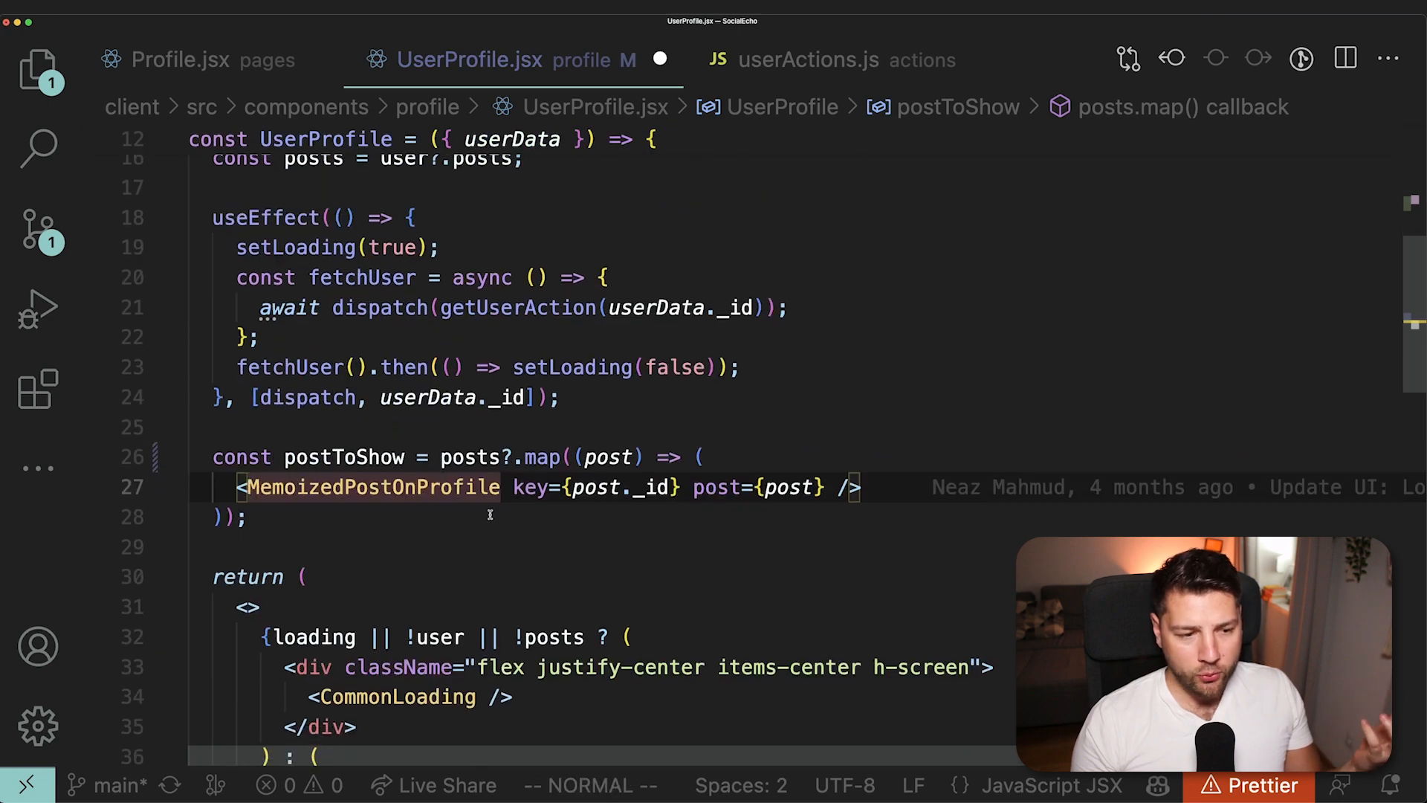
pyautogui.moveTo(206, 495)
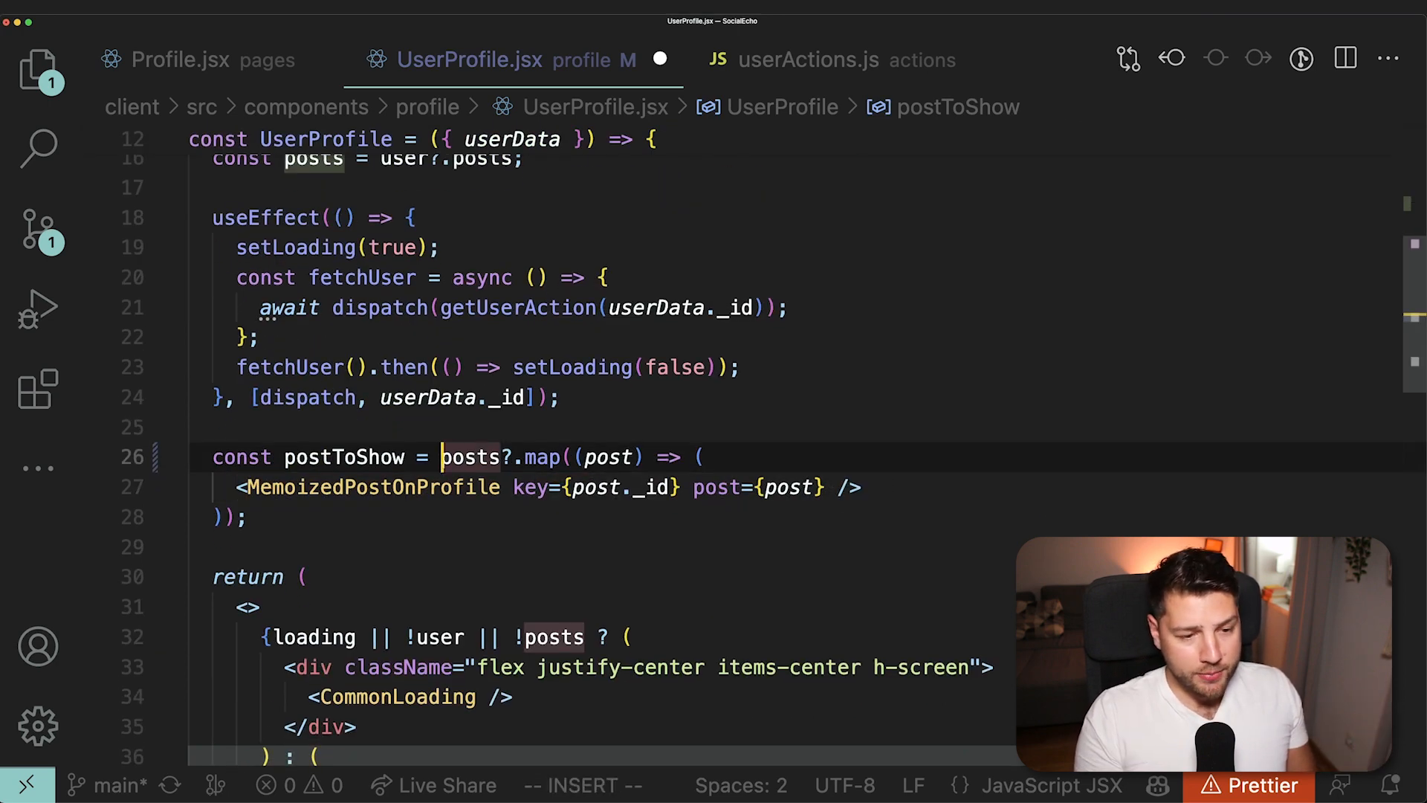
pyautogui.write('useMemo(() =>')
pyautogui.click(260, 517)
pyautogui.write(', [])')
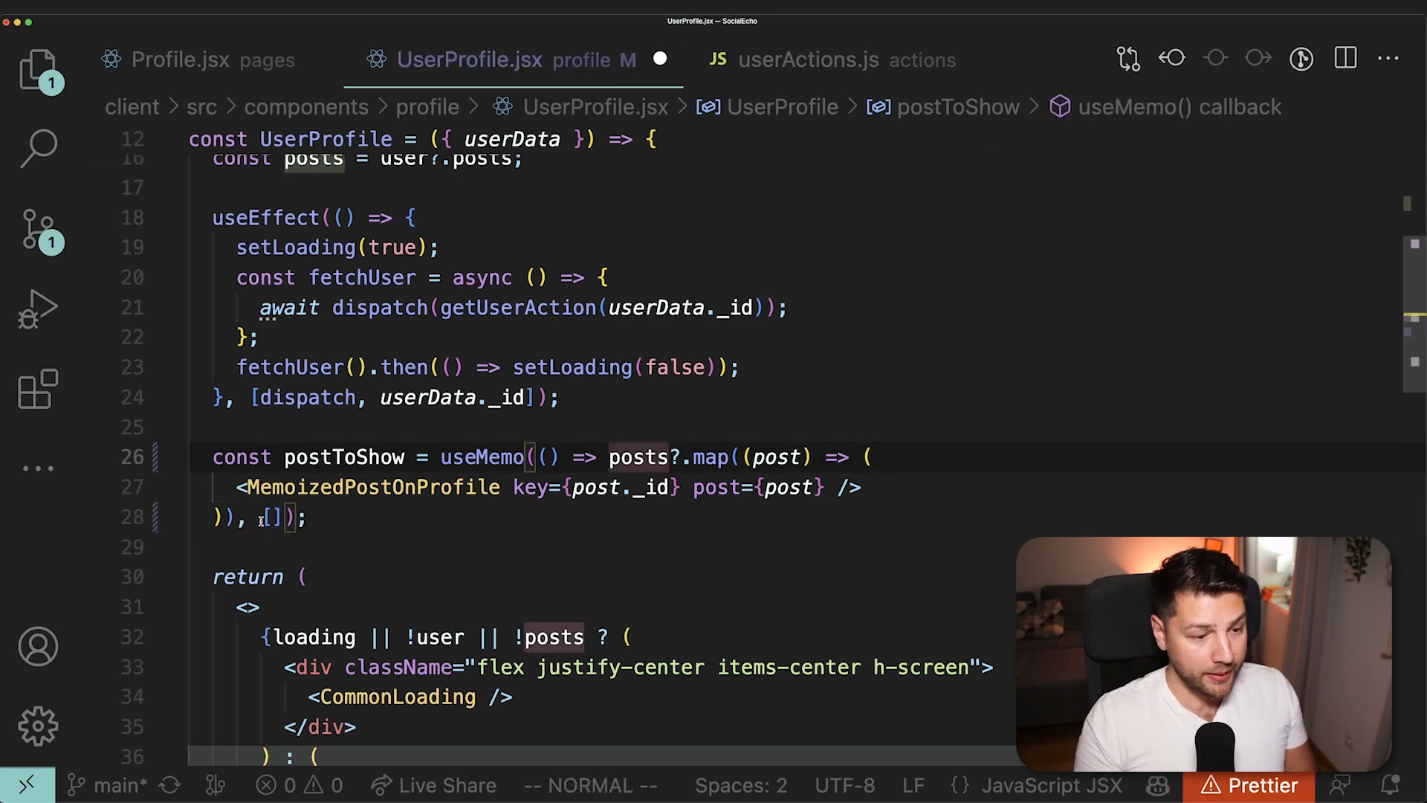
pyautogui.write('posts')
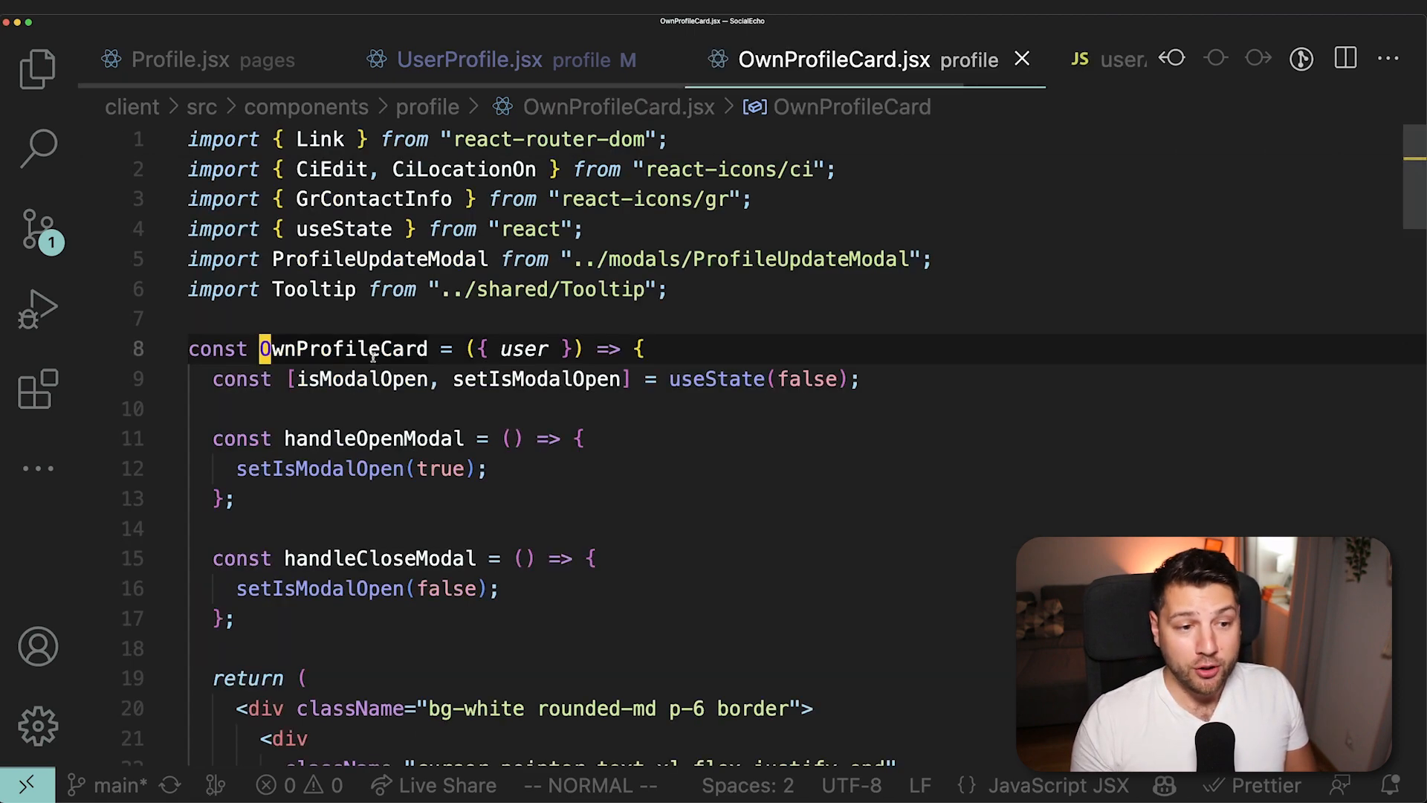
# - Scroll through OwnProfileCard.jsx, then return to UserProfile.jsx
pyautogui.scroll(-3)
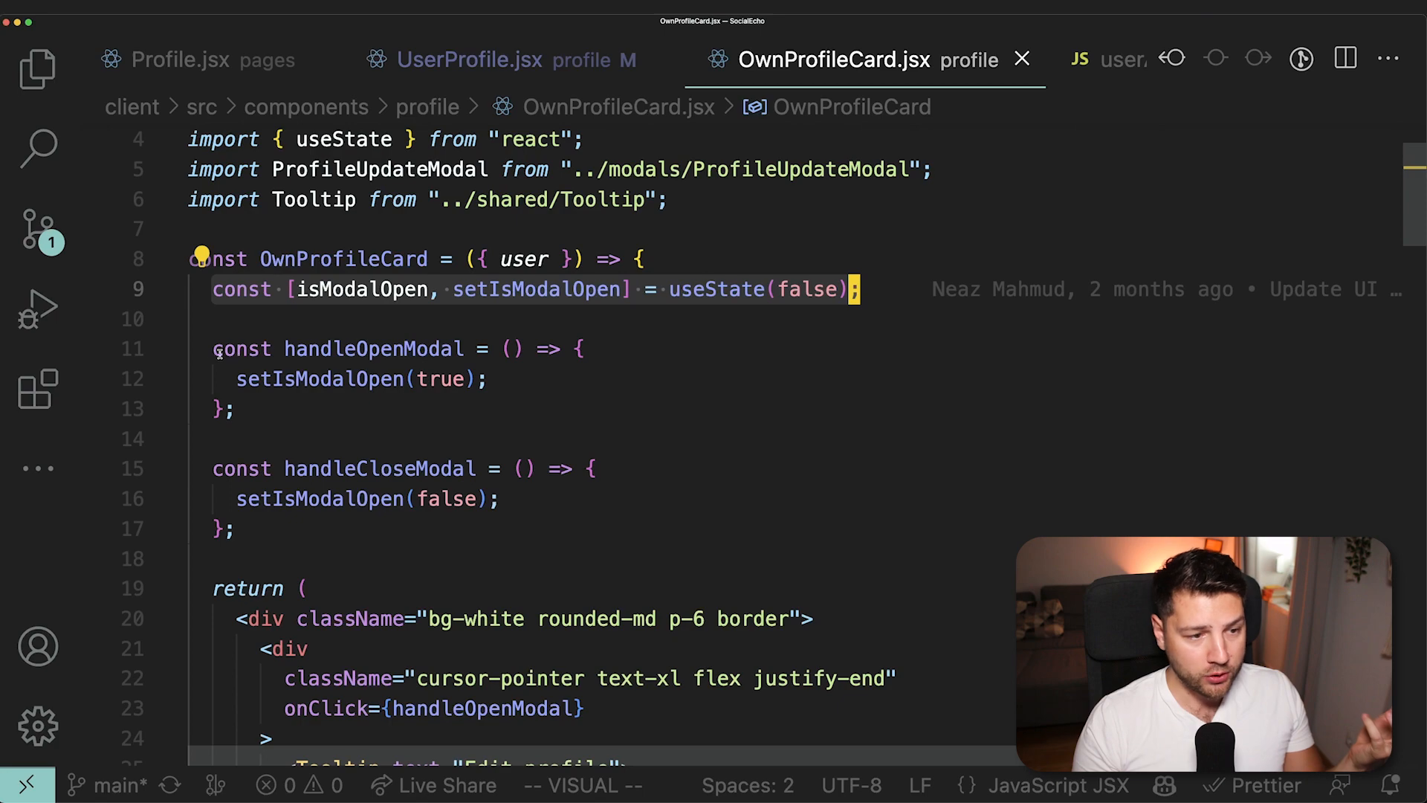
pyautogui.scroll(-3)
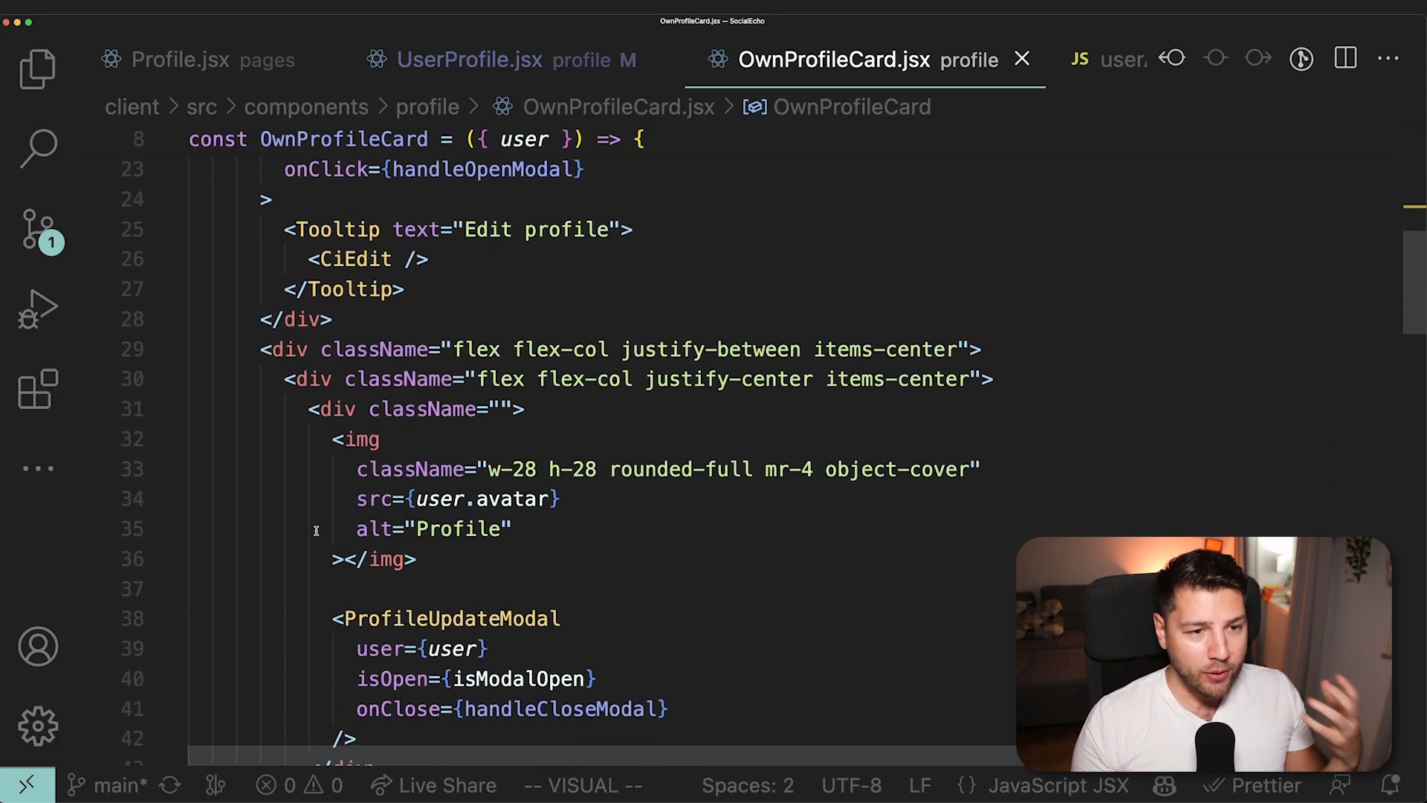
pyautogui.scroll(-3)
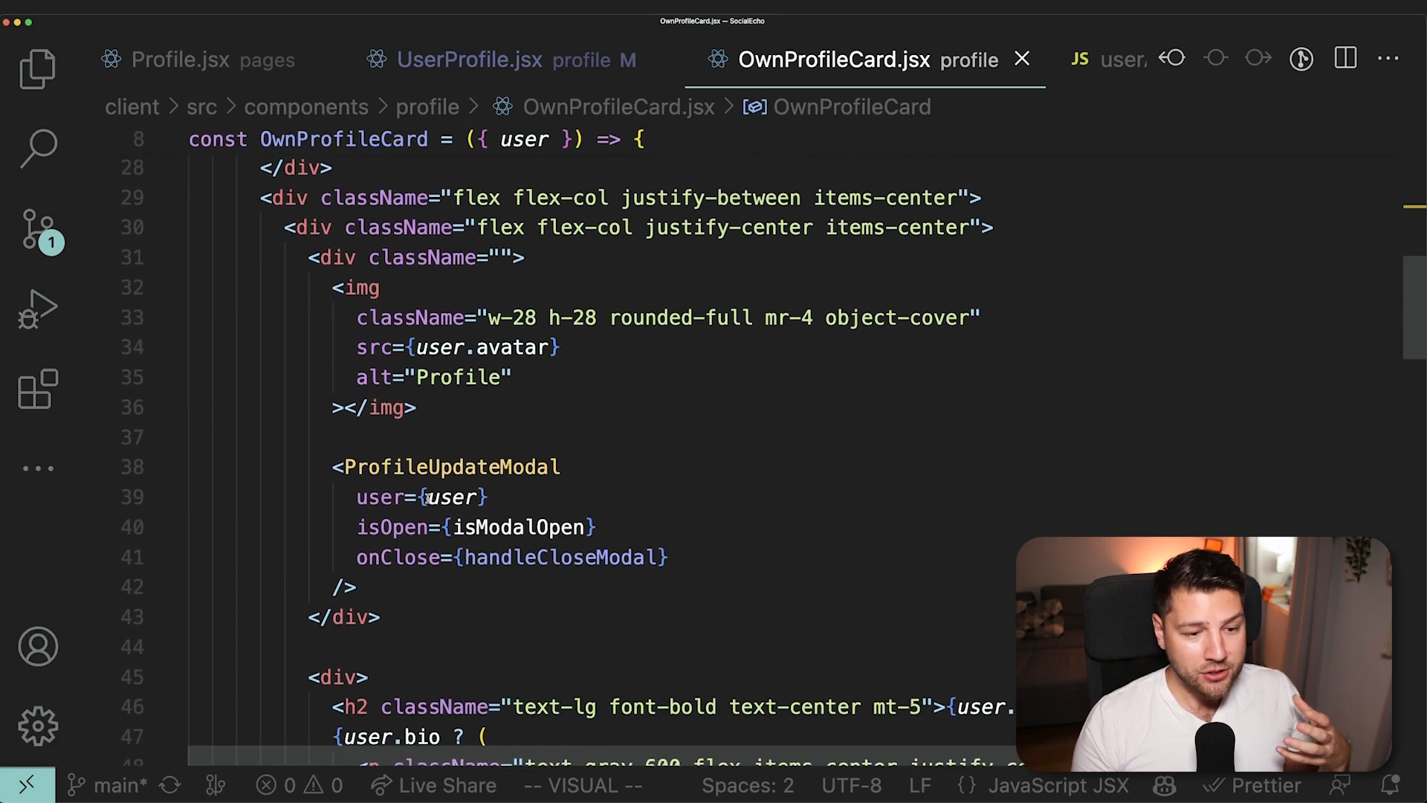
pyautogui.scroll(-3)
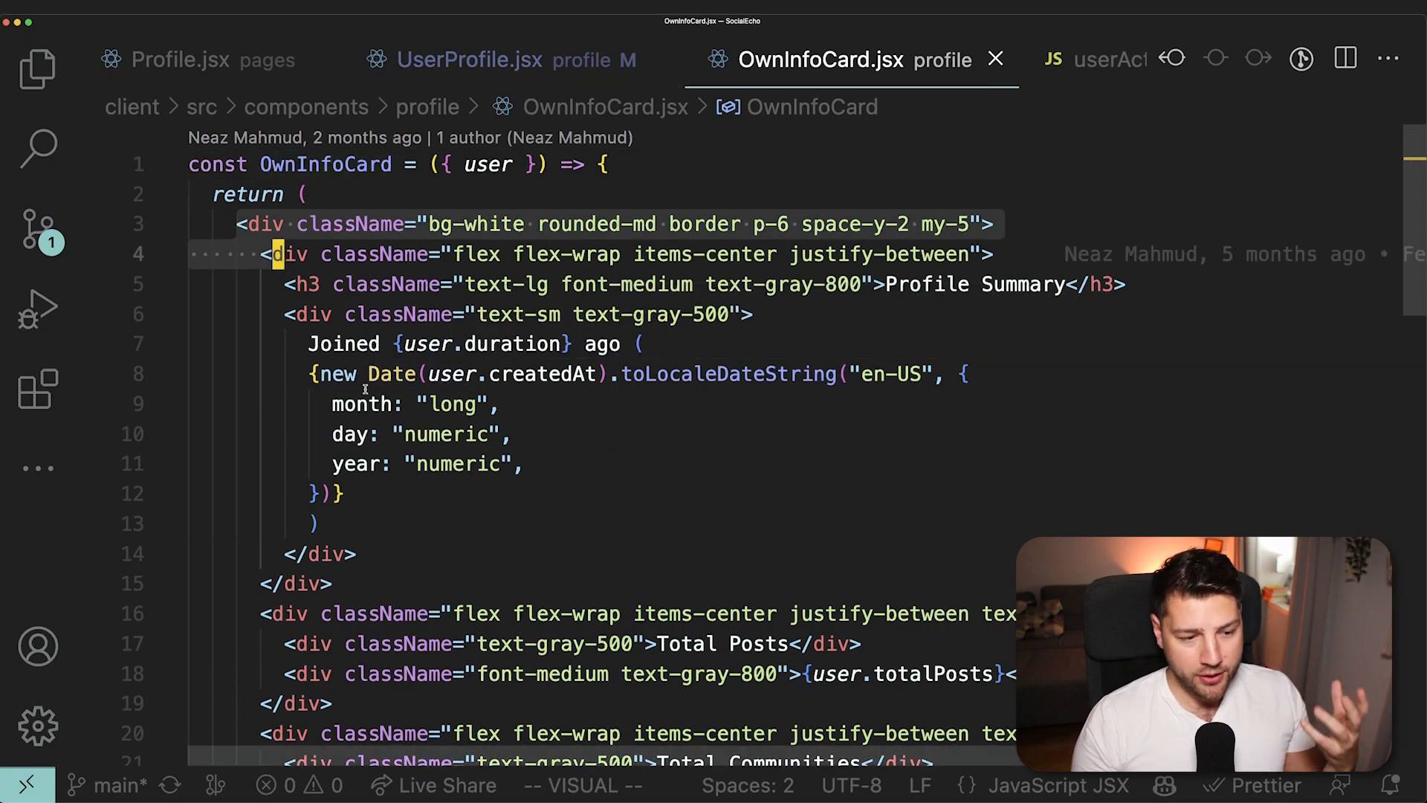
pyautogui.scroll(-3)
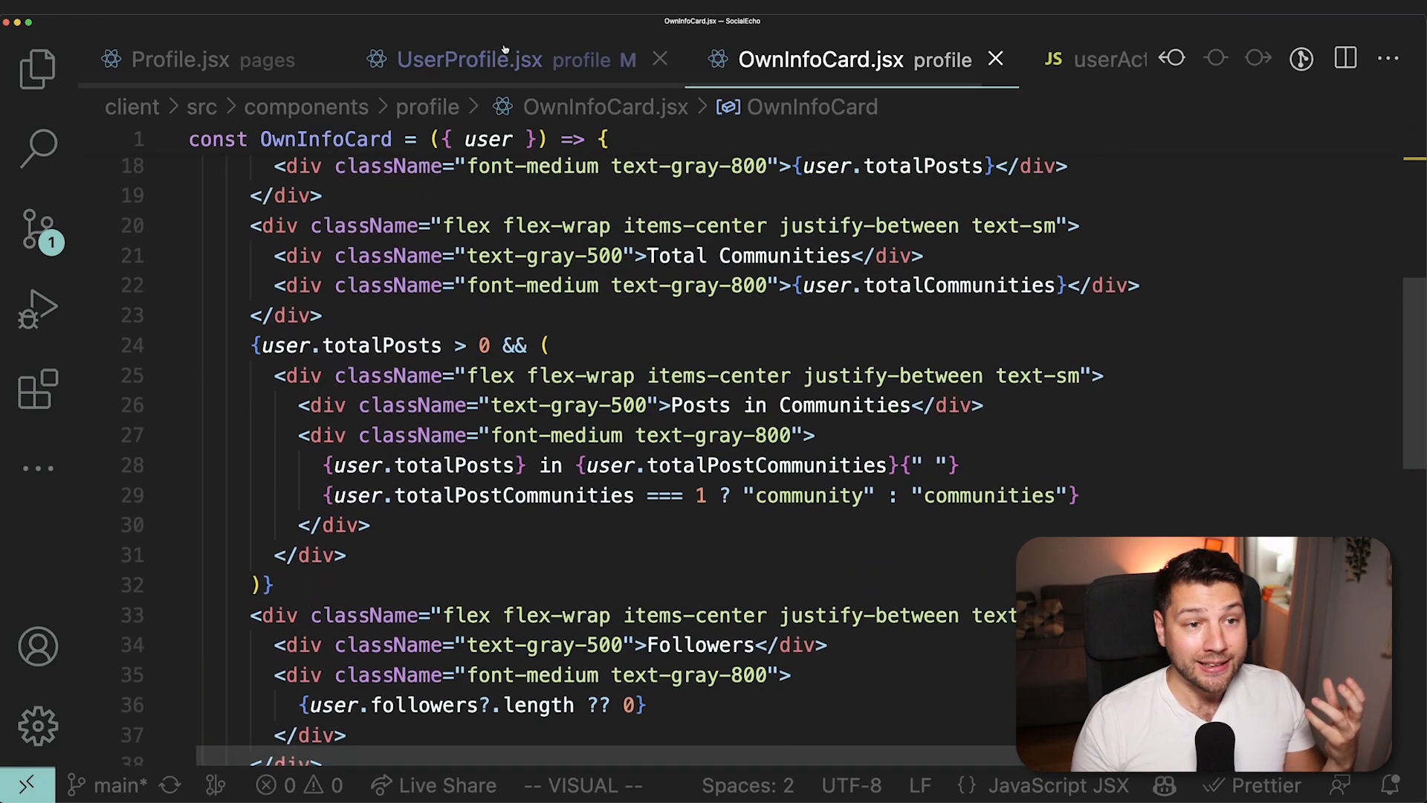
pyautogui.click(470, 59)
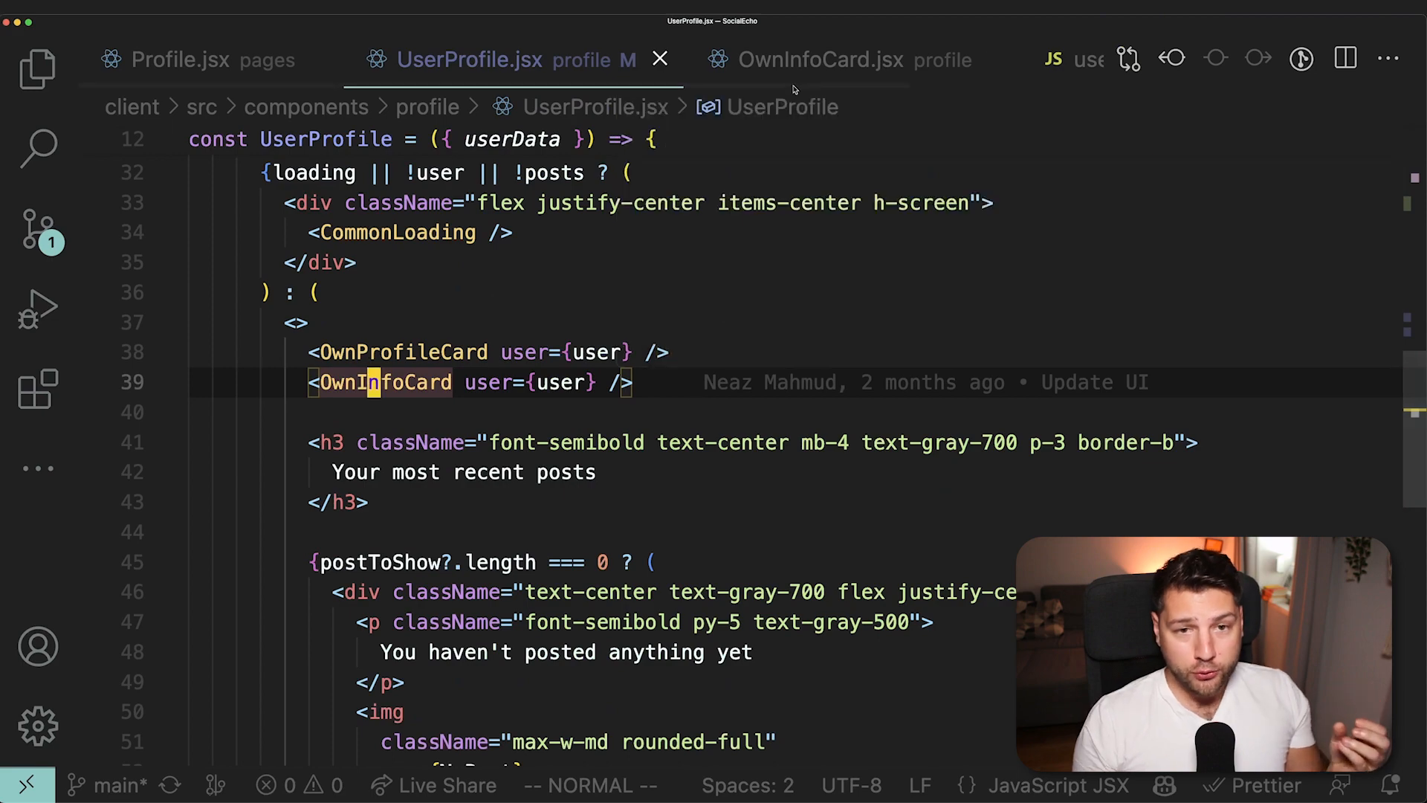
# - Review OwnInfoCard.jsx, revisit UserProfile.jsx, and close all editor tabs
pyautogui.click(819, 60)
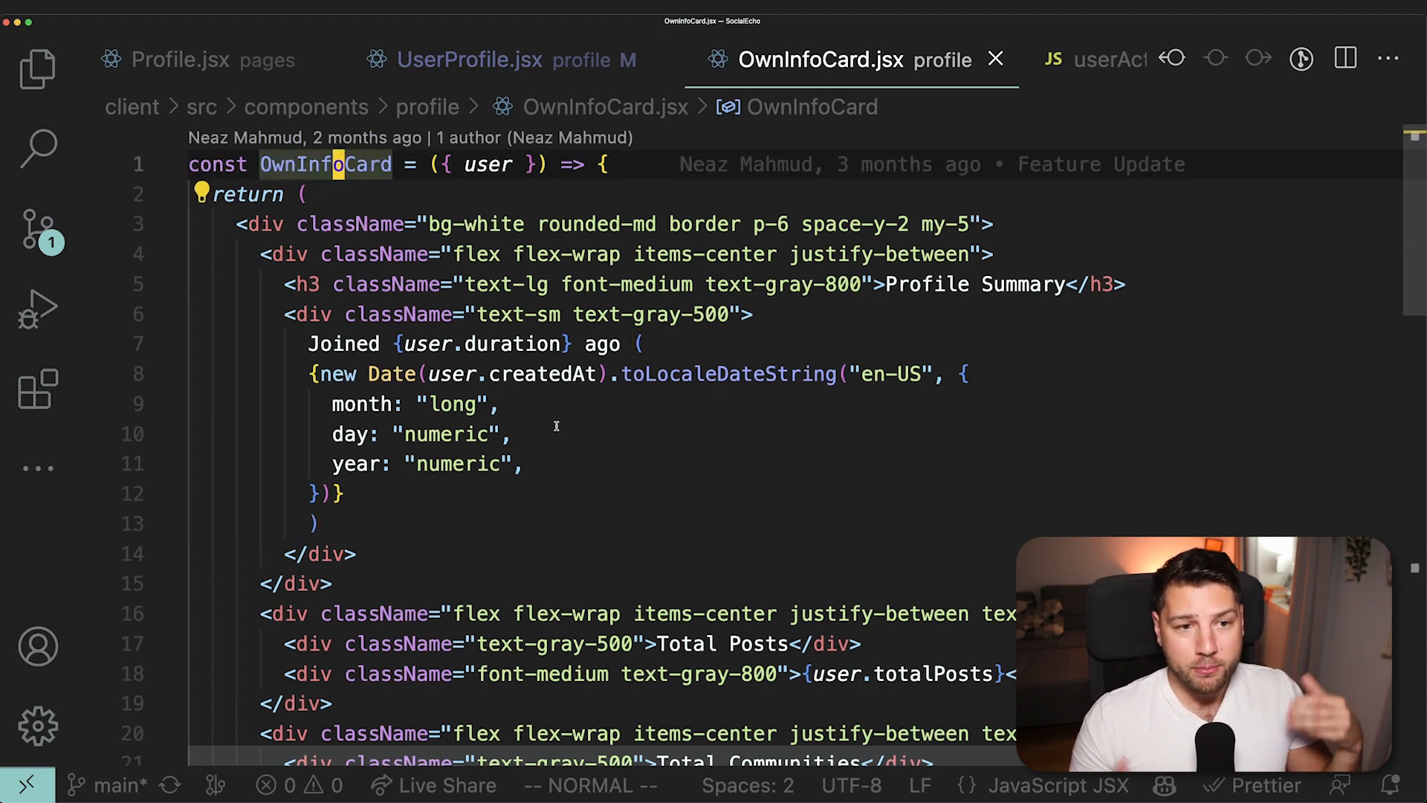
pyautogui.click(469, 61)
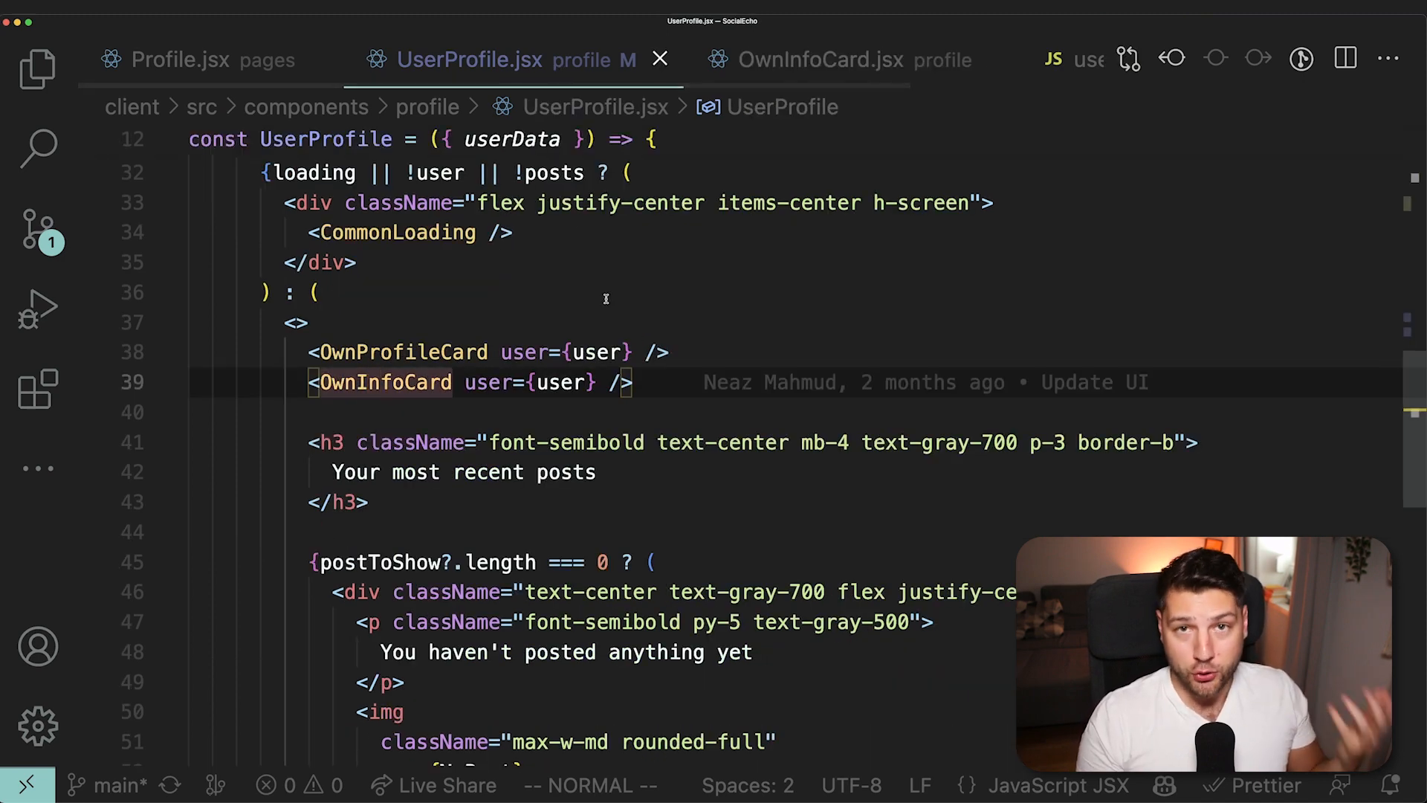
pyautogui.click(37, 69)
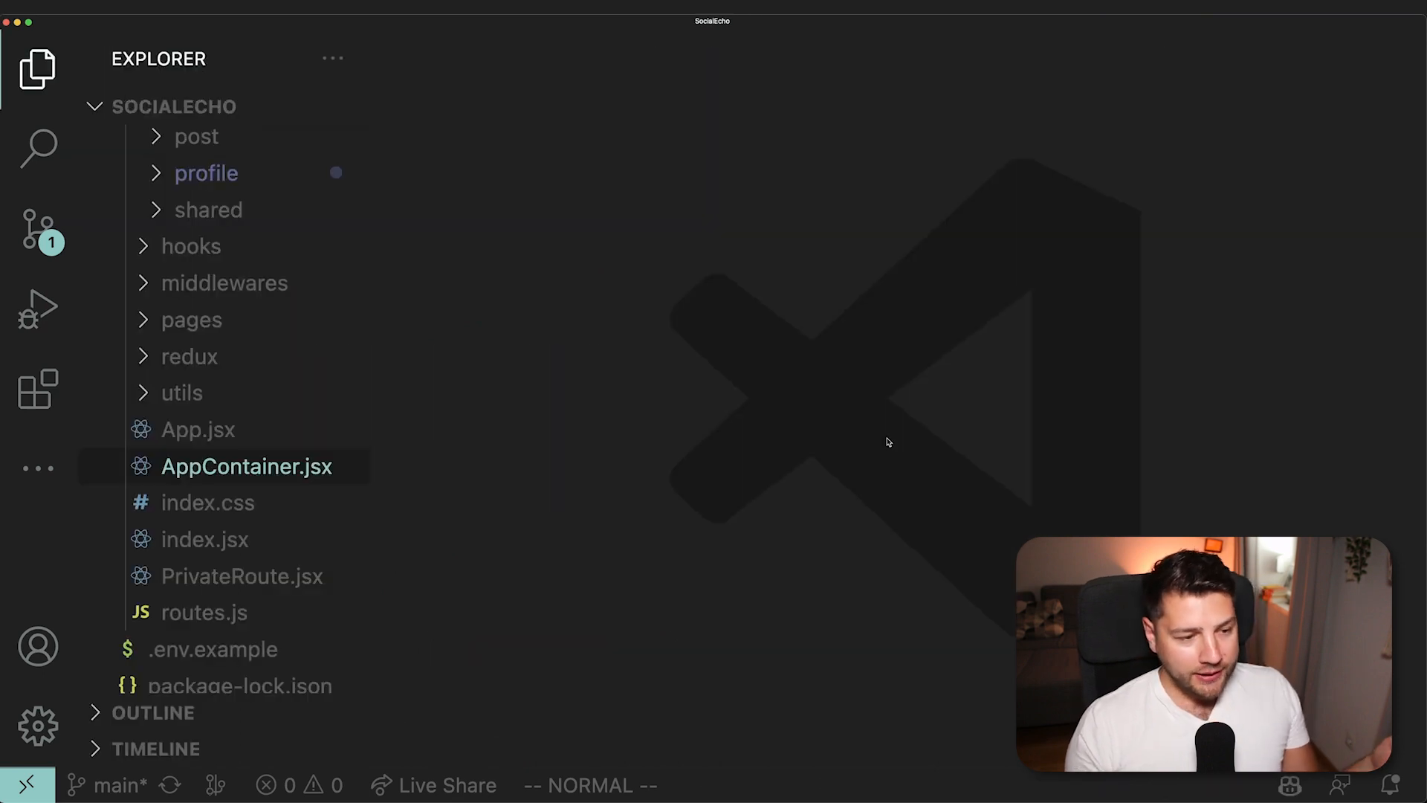
pyautogui.moveTo(725, 438)
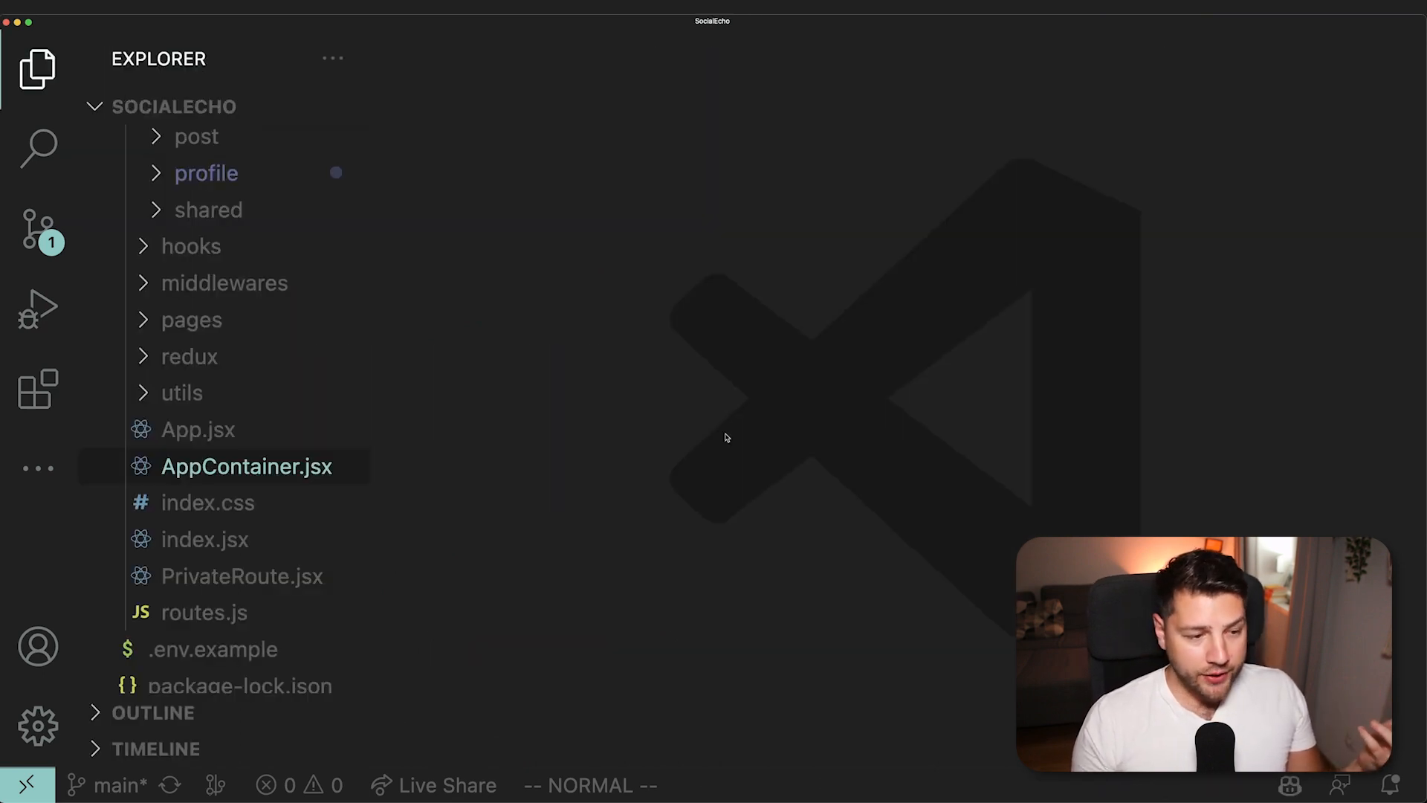
# - Open AppContainer.jsx, expand the redux folder, and inspect the axios server-status check
pyautogui.click(246, 466)
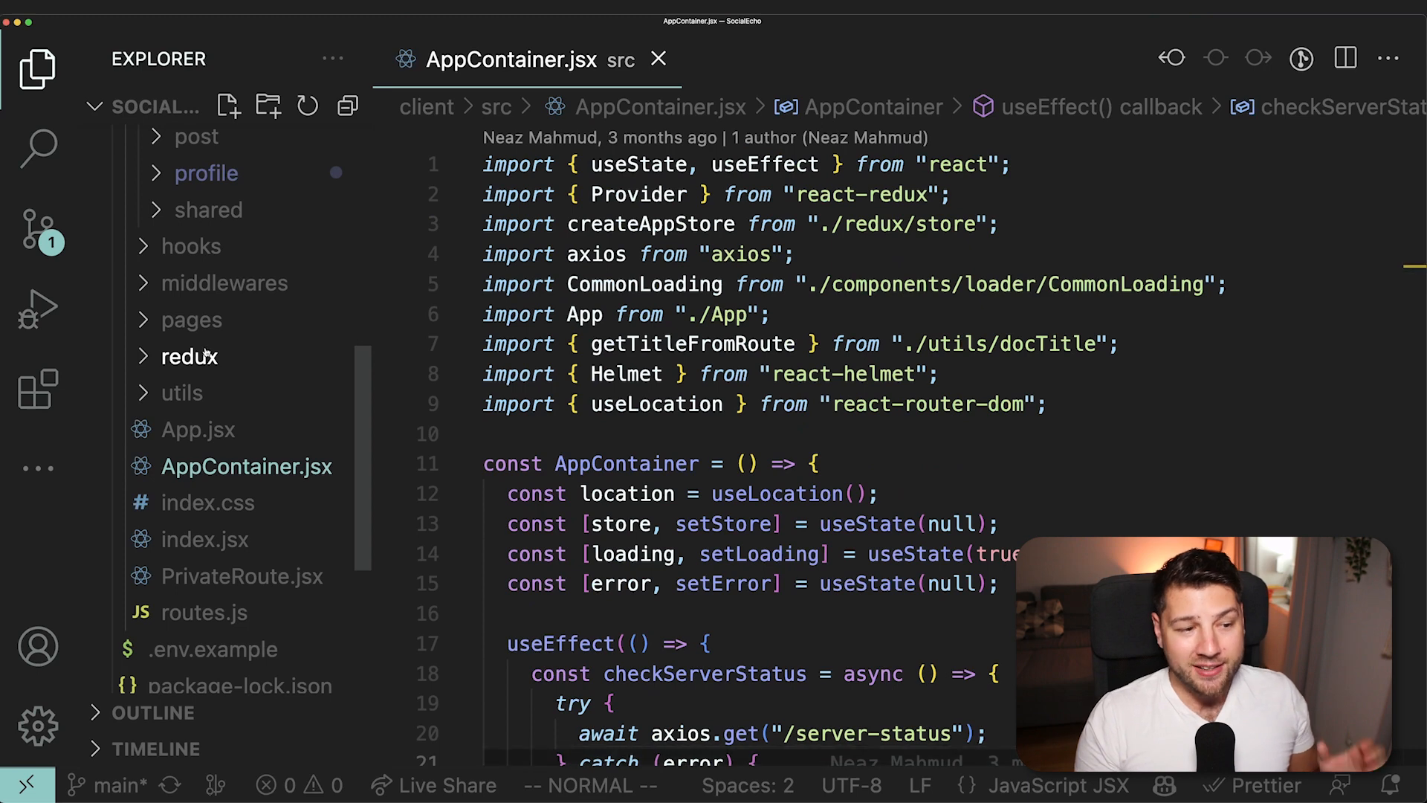
pyautogui.click(189, 356)
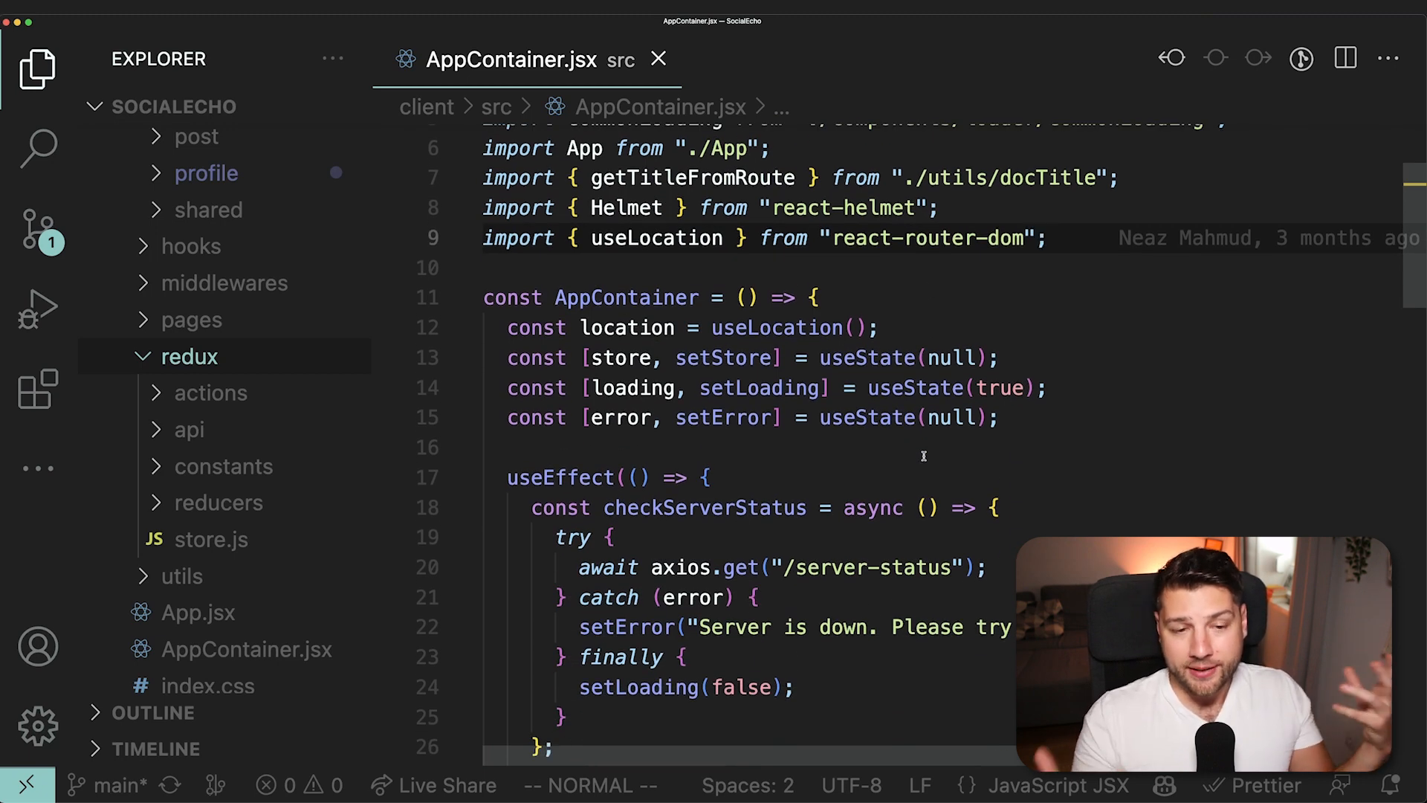
pyautogui.moveTo(626, 297)
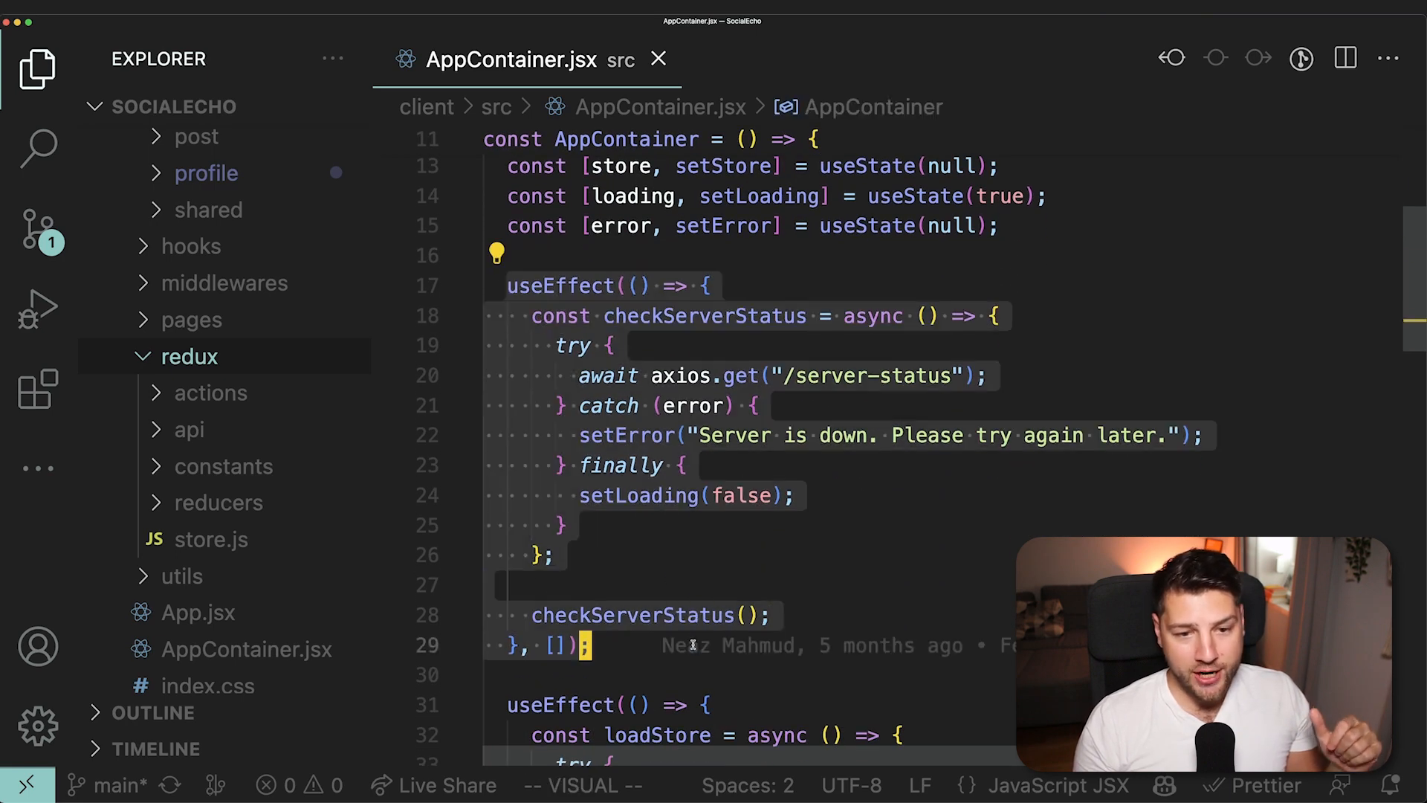
pyautogui.press('Escape')
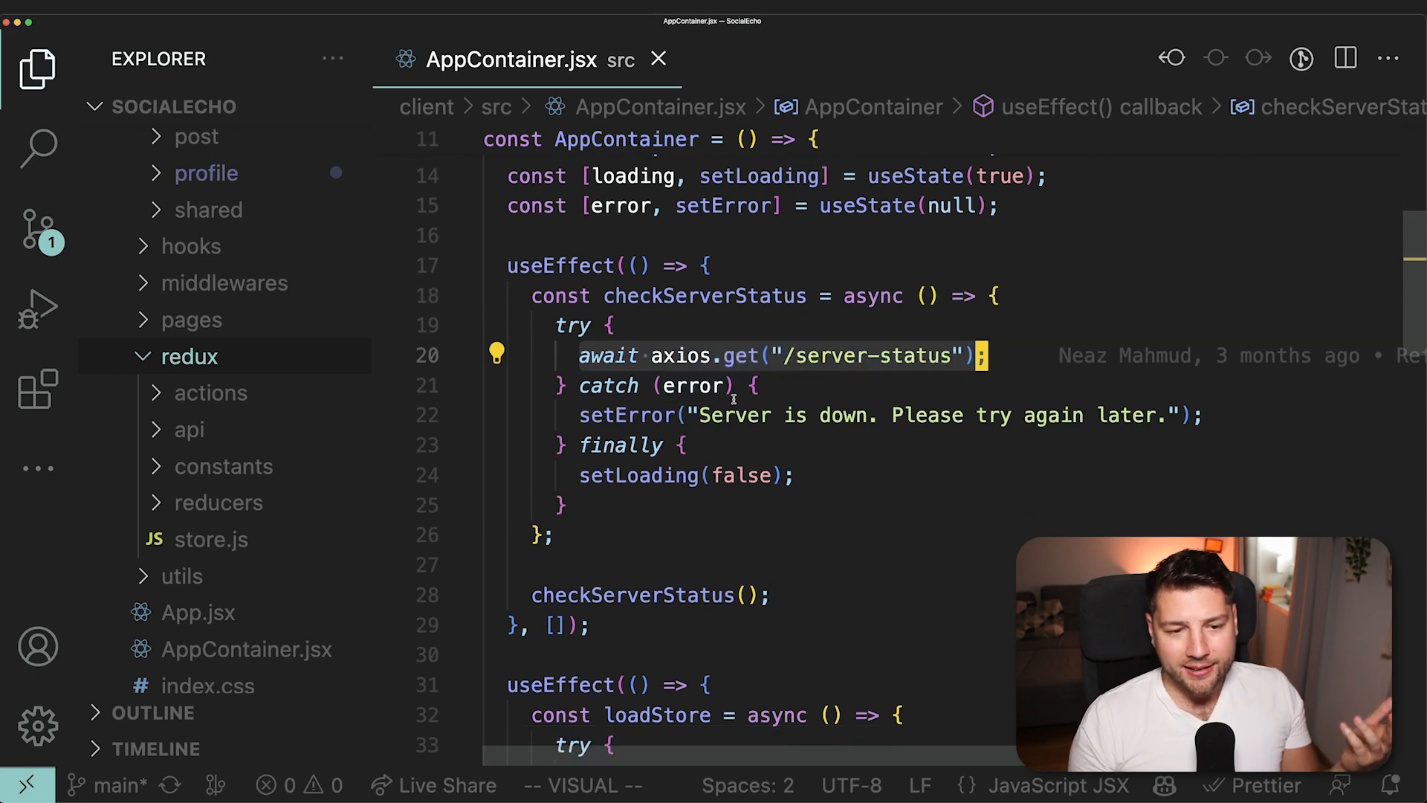
pyautogui.scroll(-3)
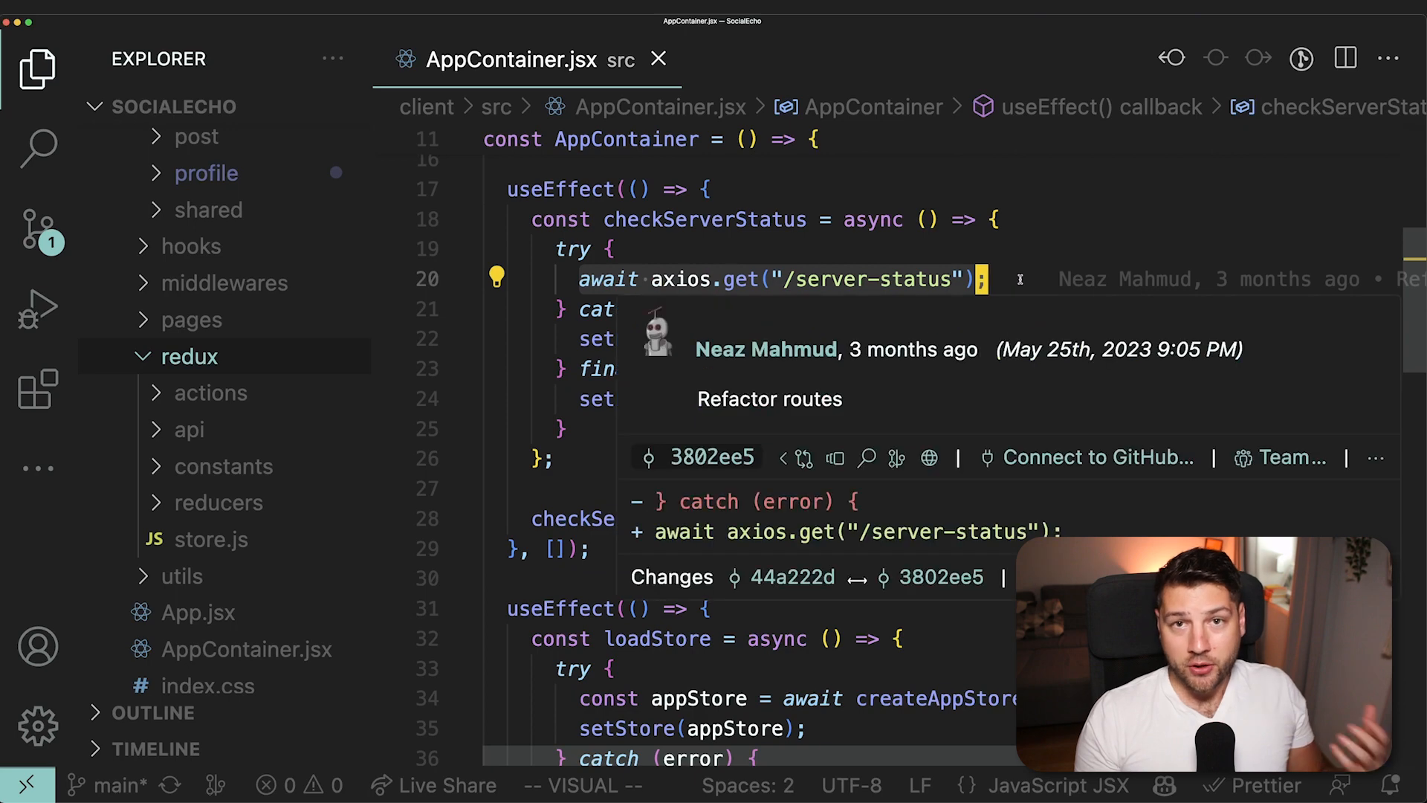
pyautogui.moveTo(1062, 211)
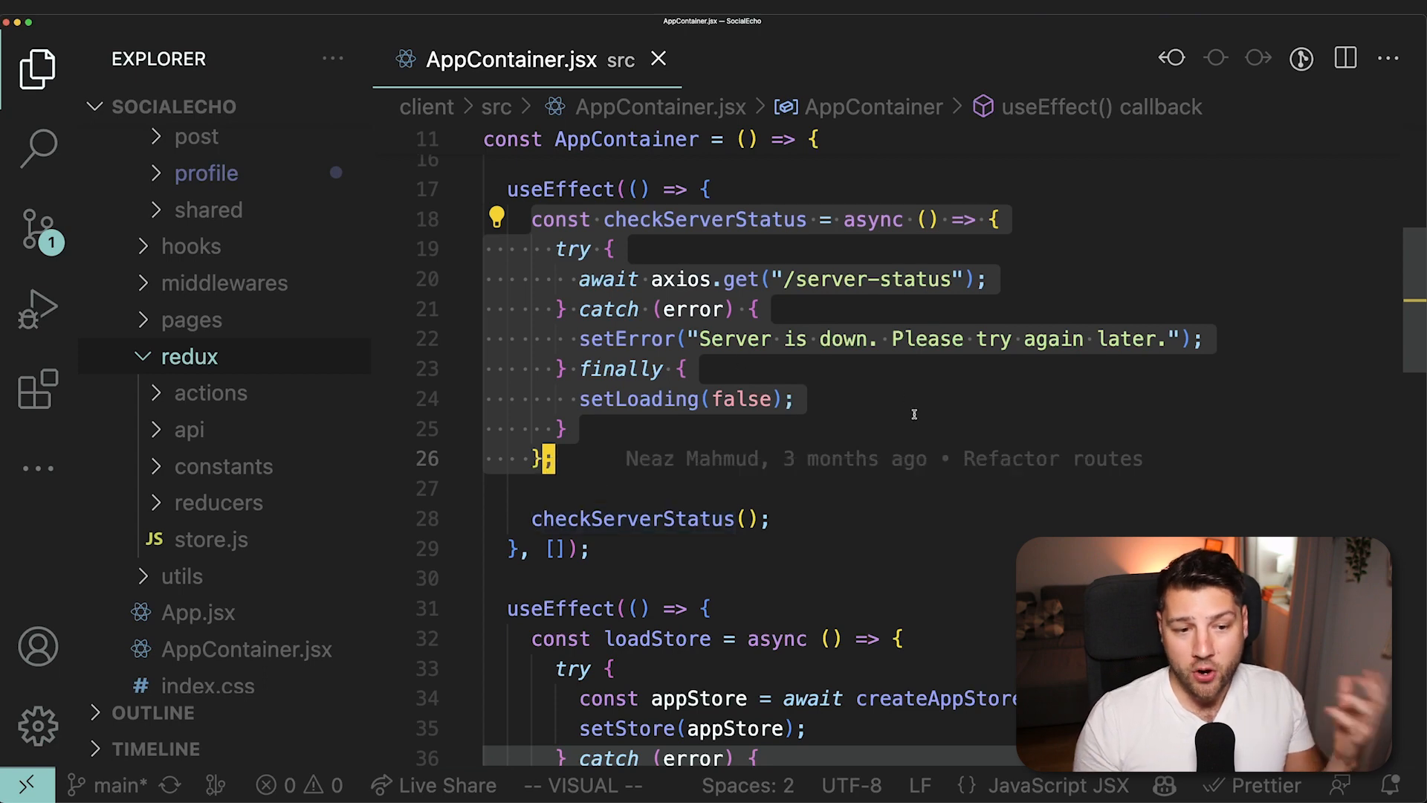
pyautogui.moveTo(969, 429)
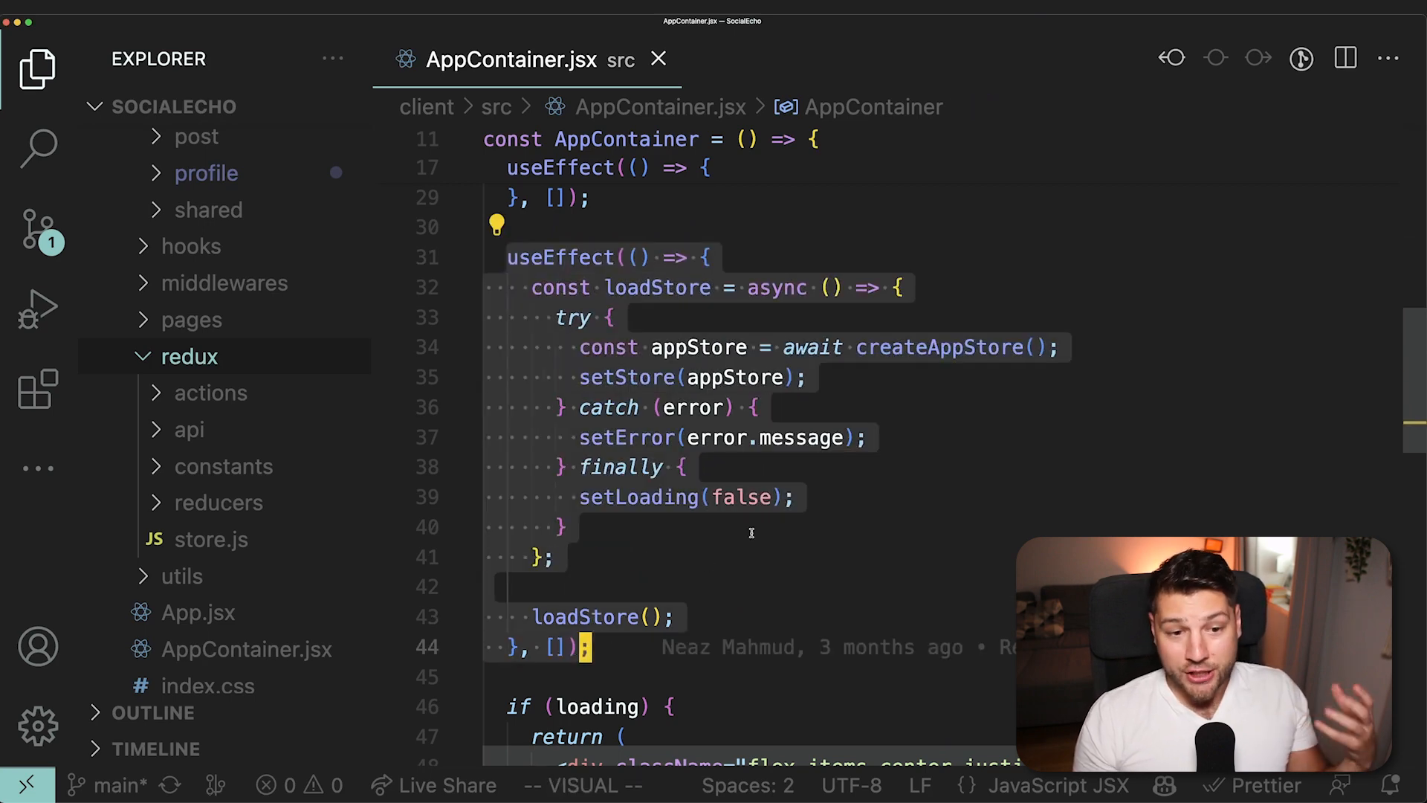
pyautogui.moveTo(854, 390)
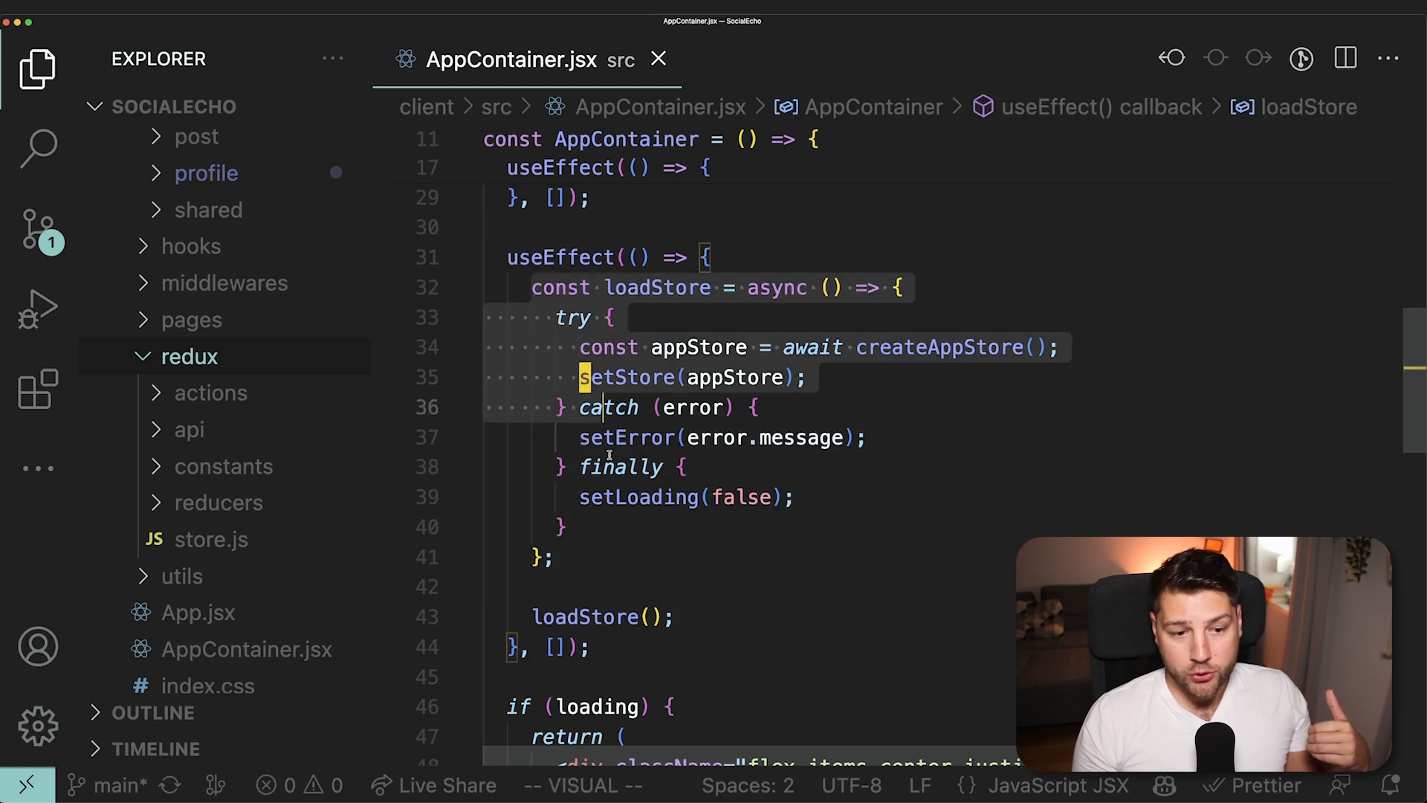
# - Review createAppStore's configureStore in store.js, then read through AppContainer.jsx again
pyautogui.press('Escape')
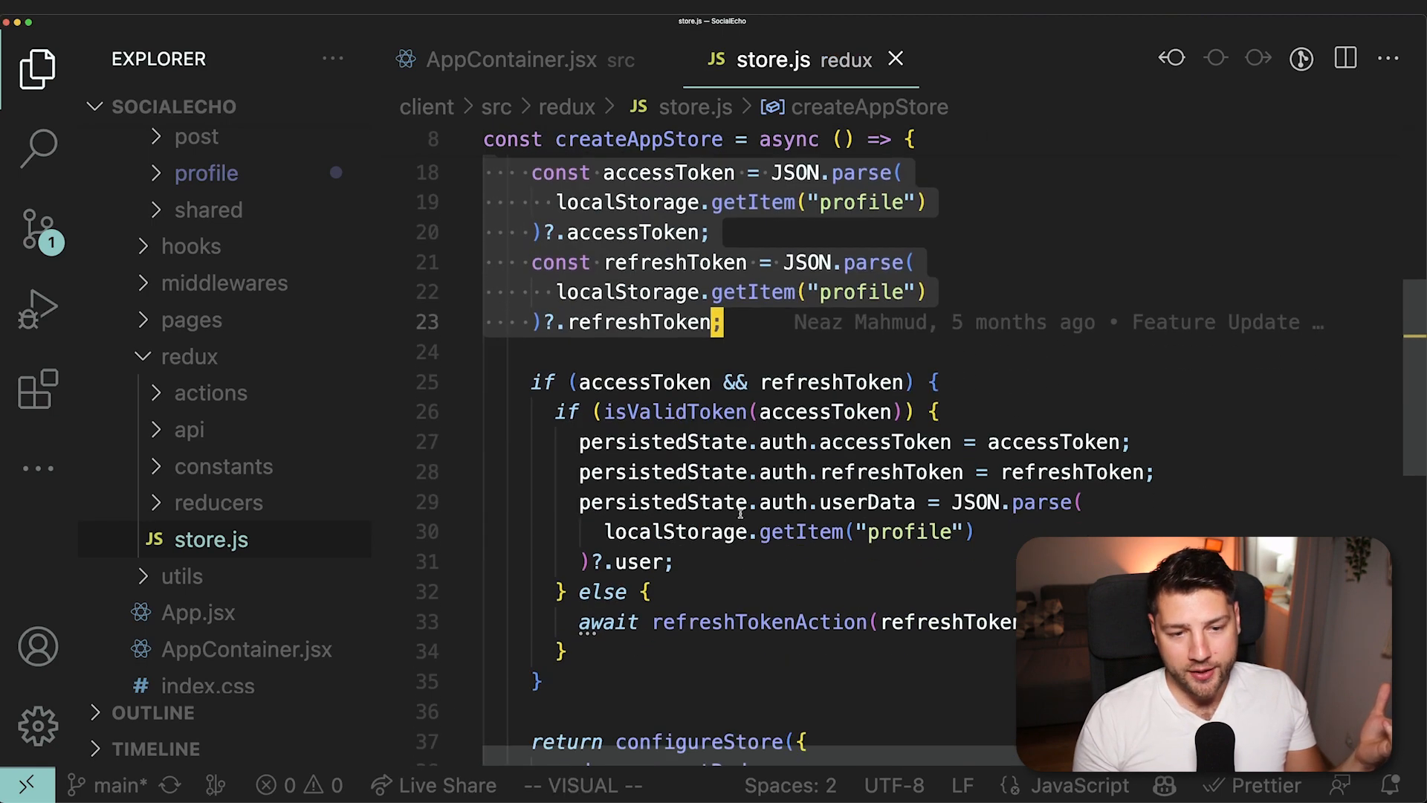
pyautogui.scroll(-3)
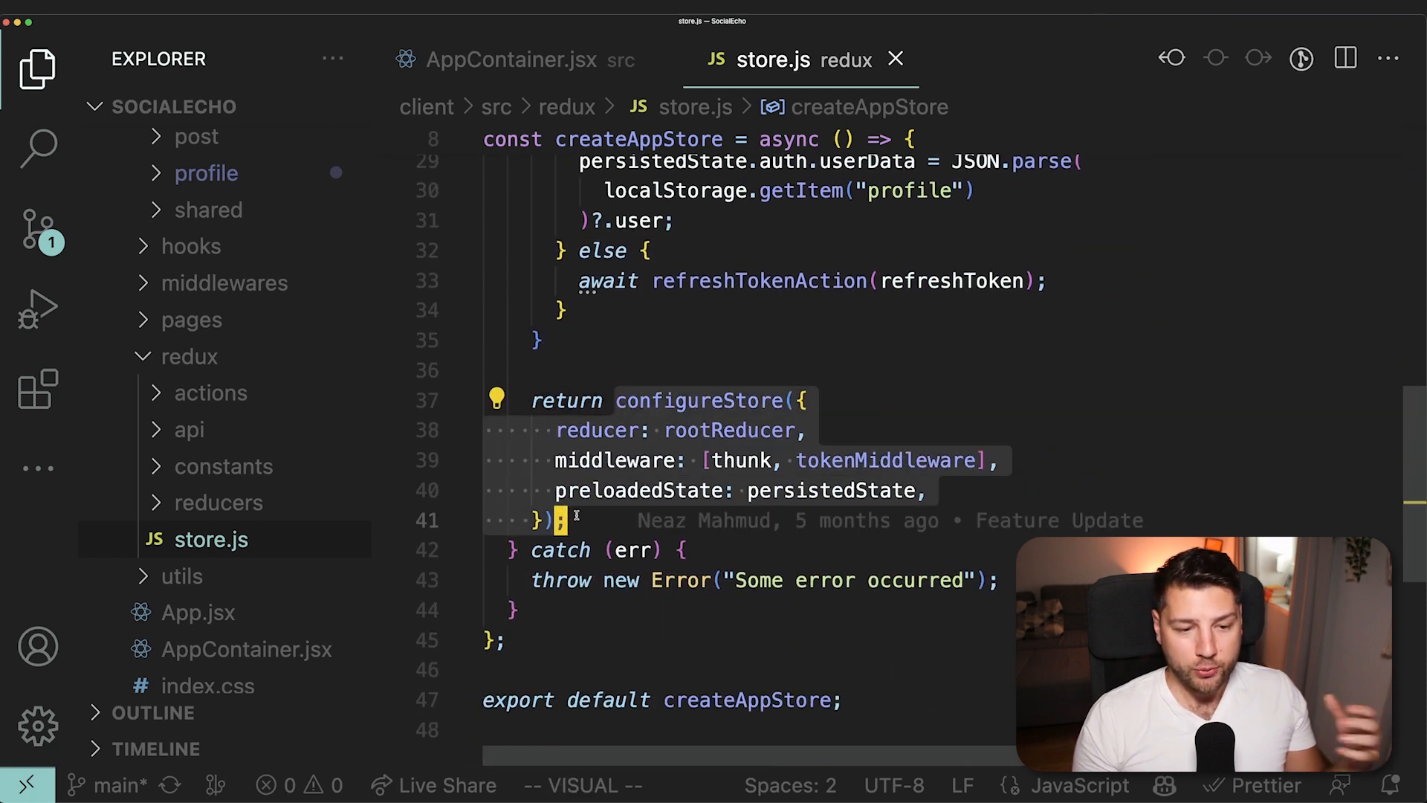
pyautogui.click(514, 60)
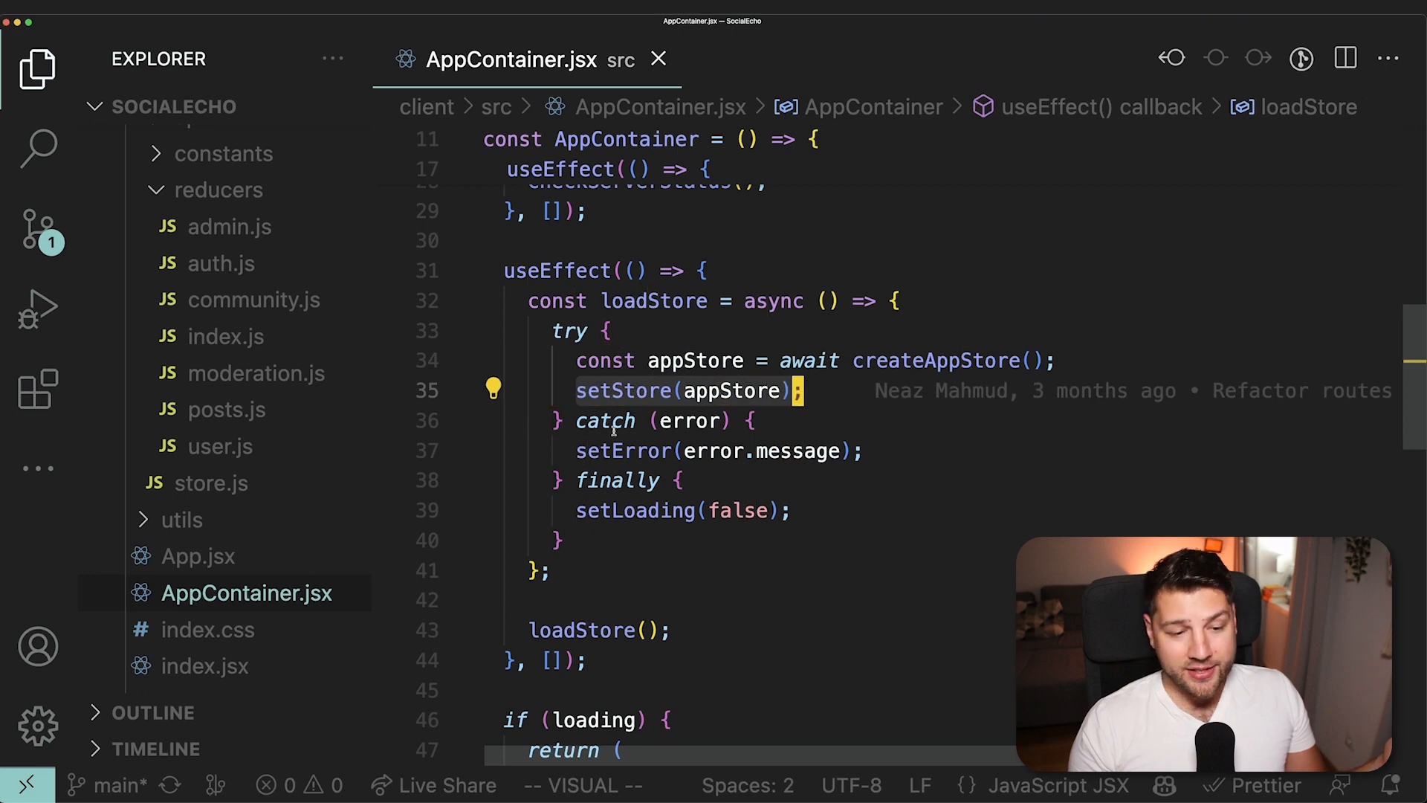
pyautogui.scroll(-3)
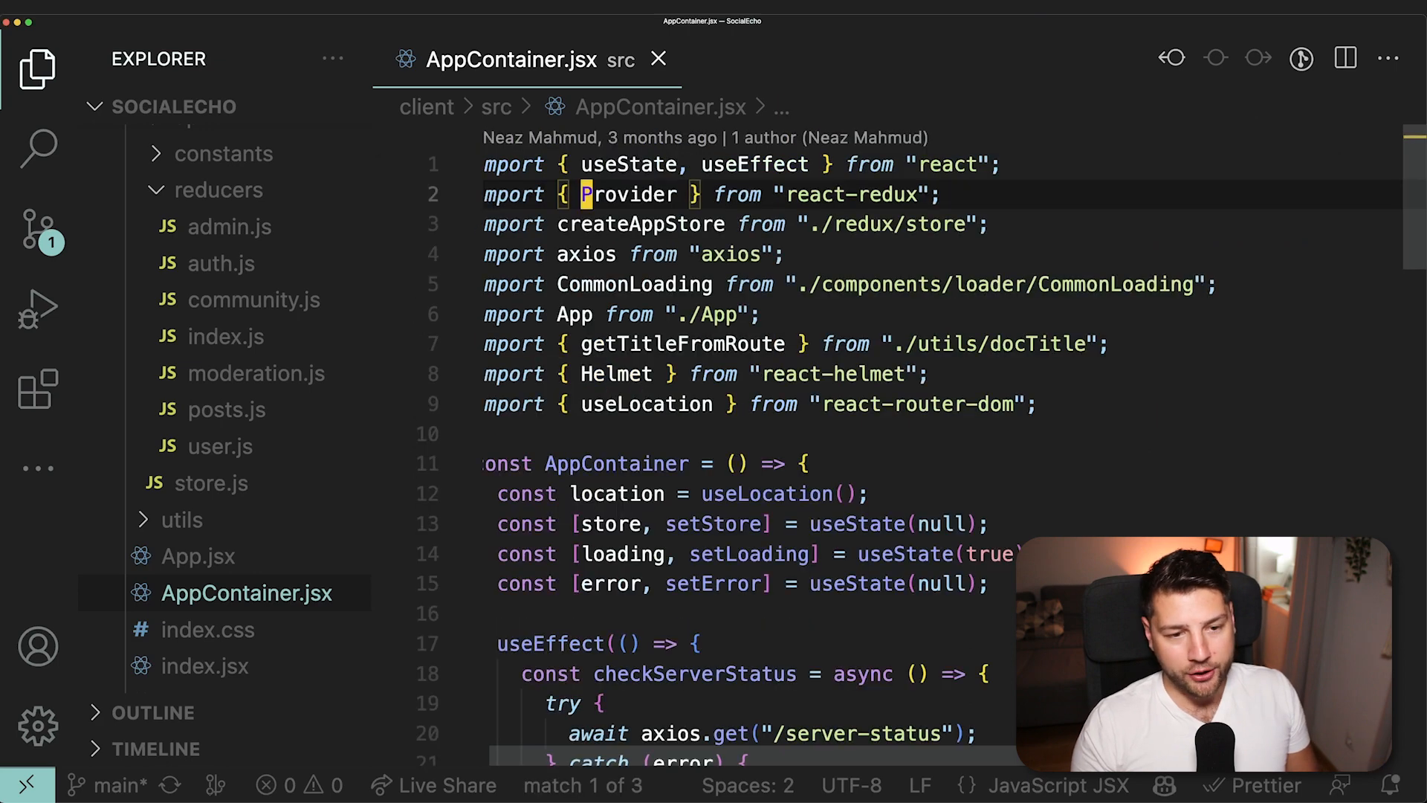
pyautogui.scroll(-3)
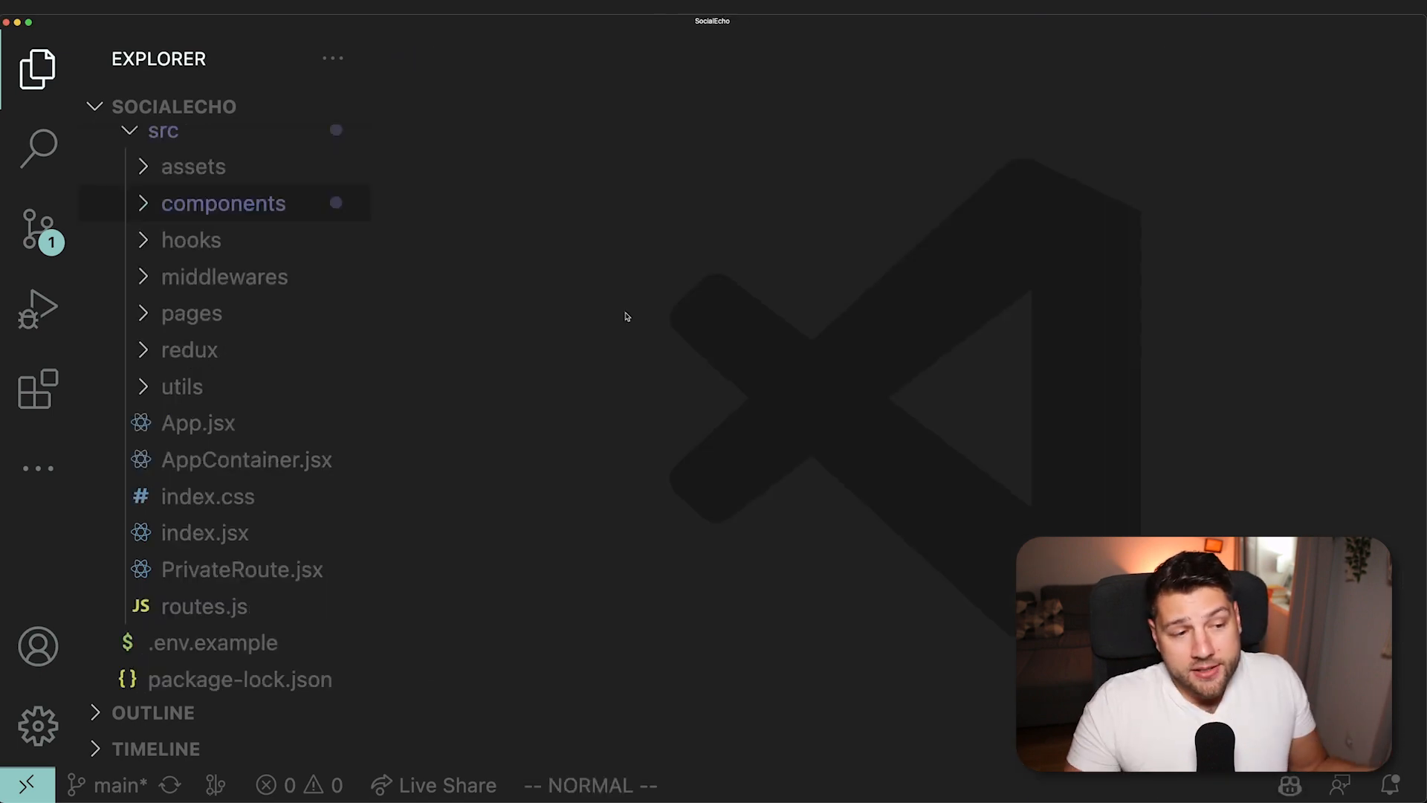
pyautogui.moveTo(510, 316)
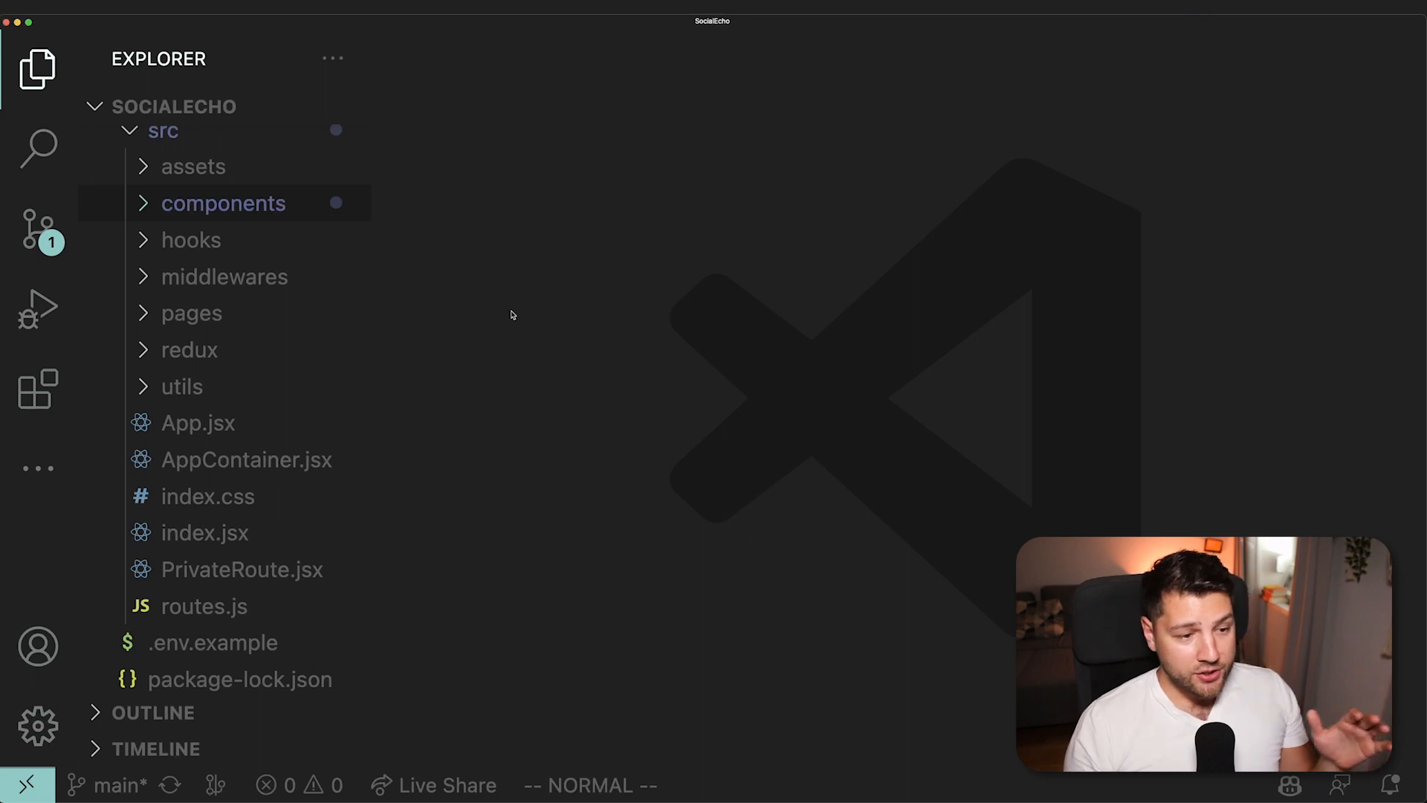
pyautogui.moveTo(733, 325)
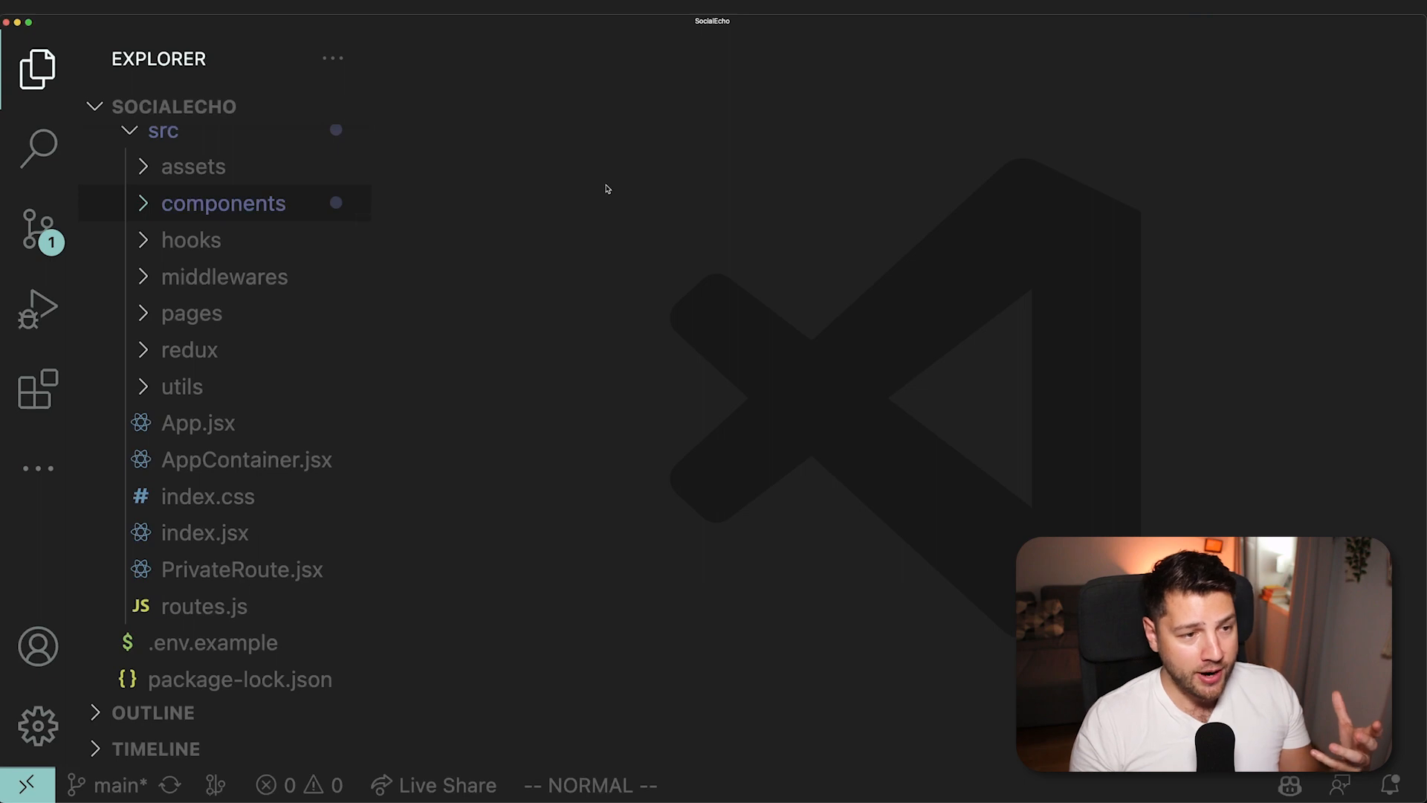
pyautogui.moveTo(677, 239)
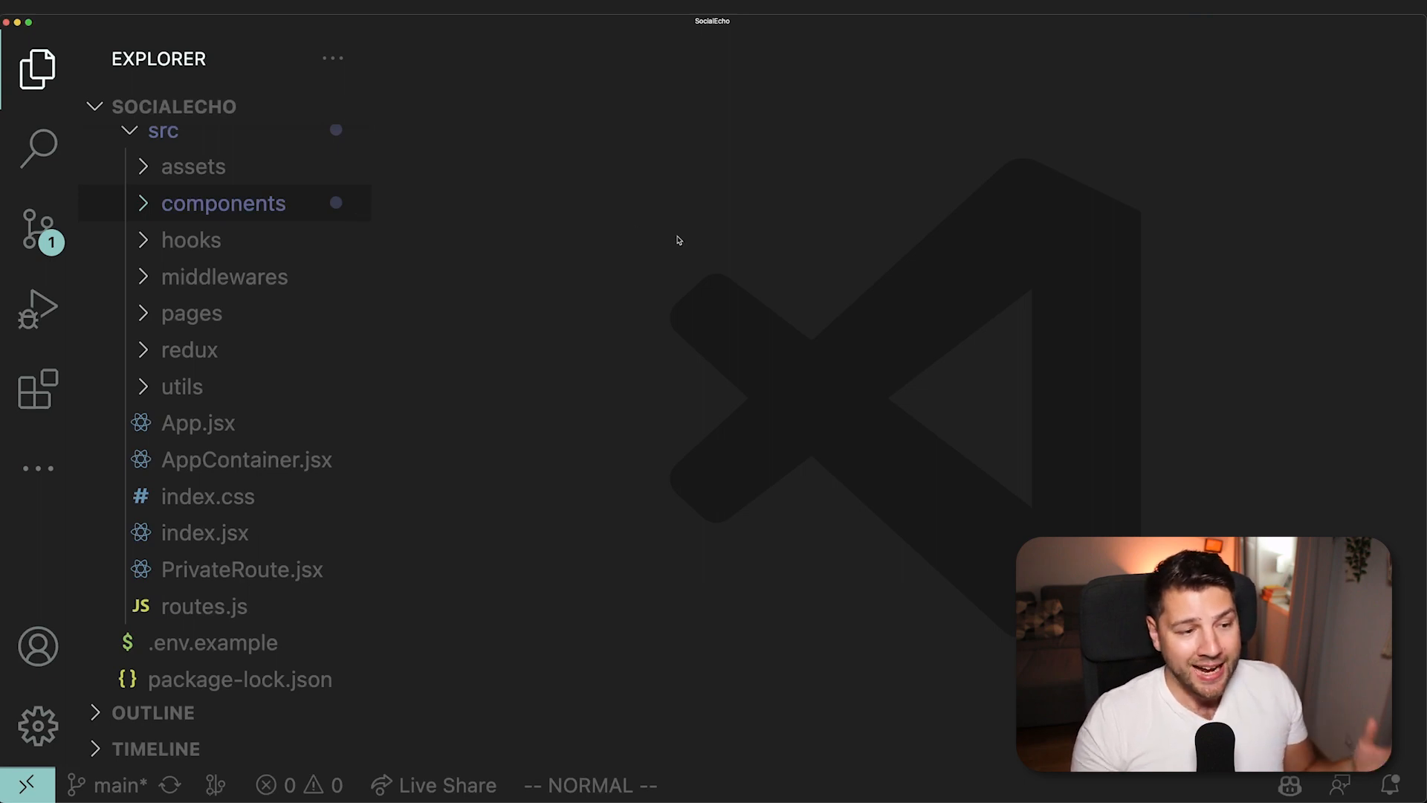